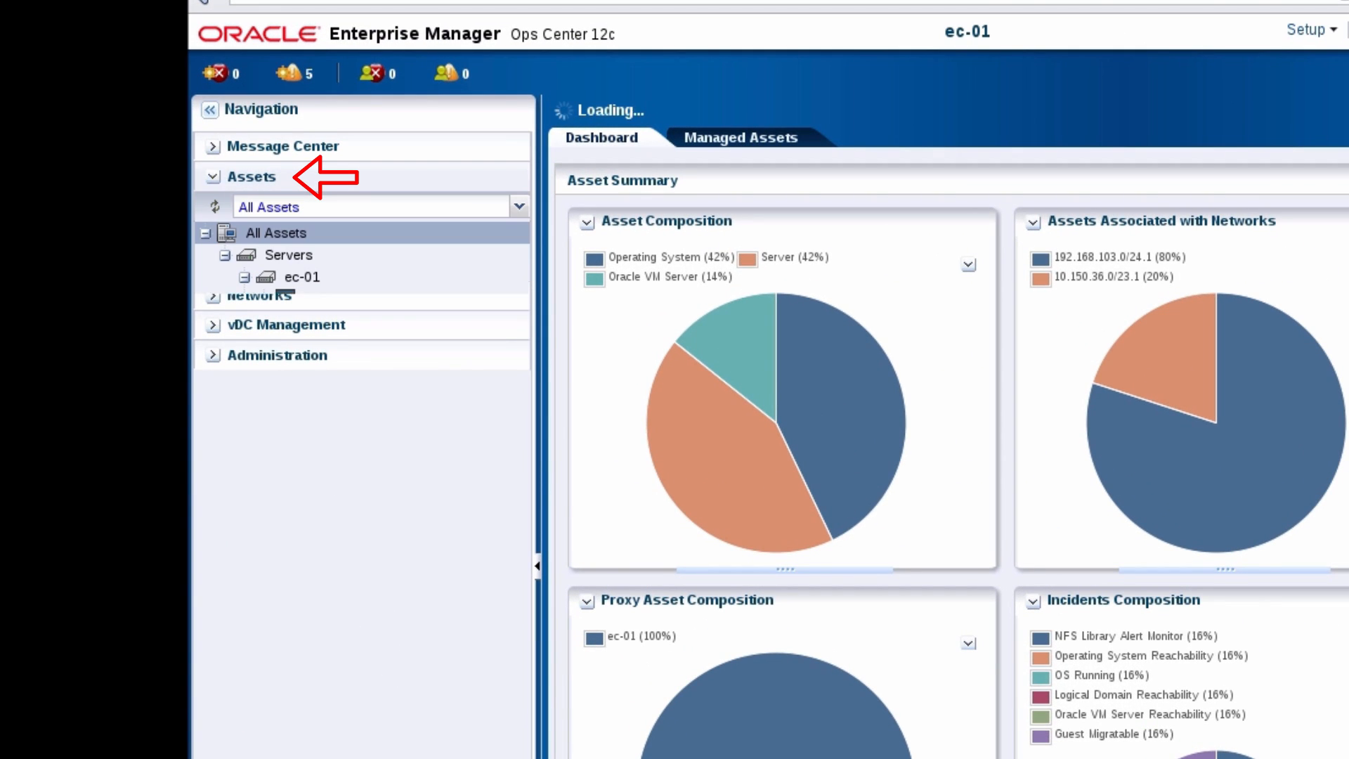
Add storage to guestdom1 from the SAN_zones library using the first available LUN
left_click(355, 386)
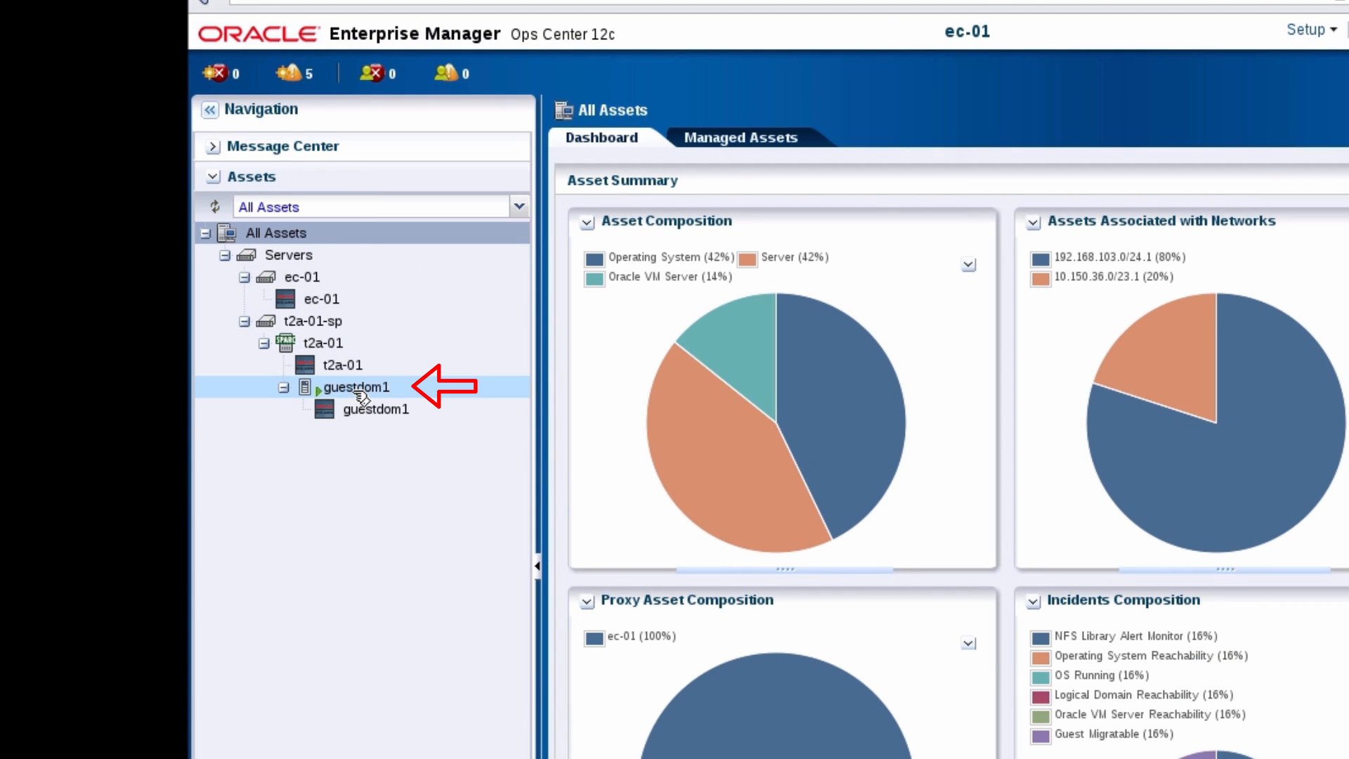
left_click(354, 387)
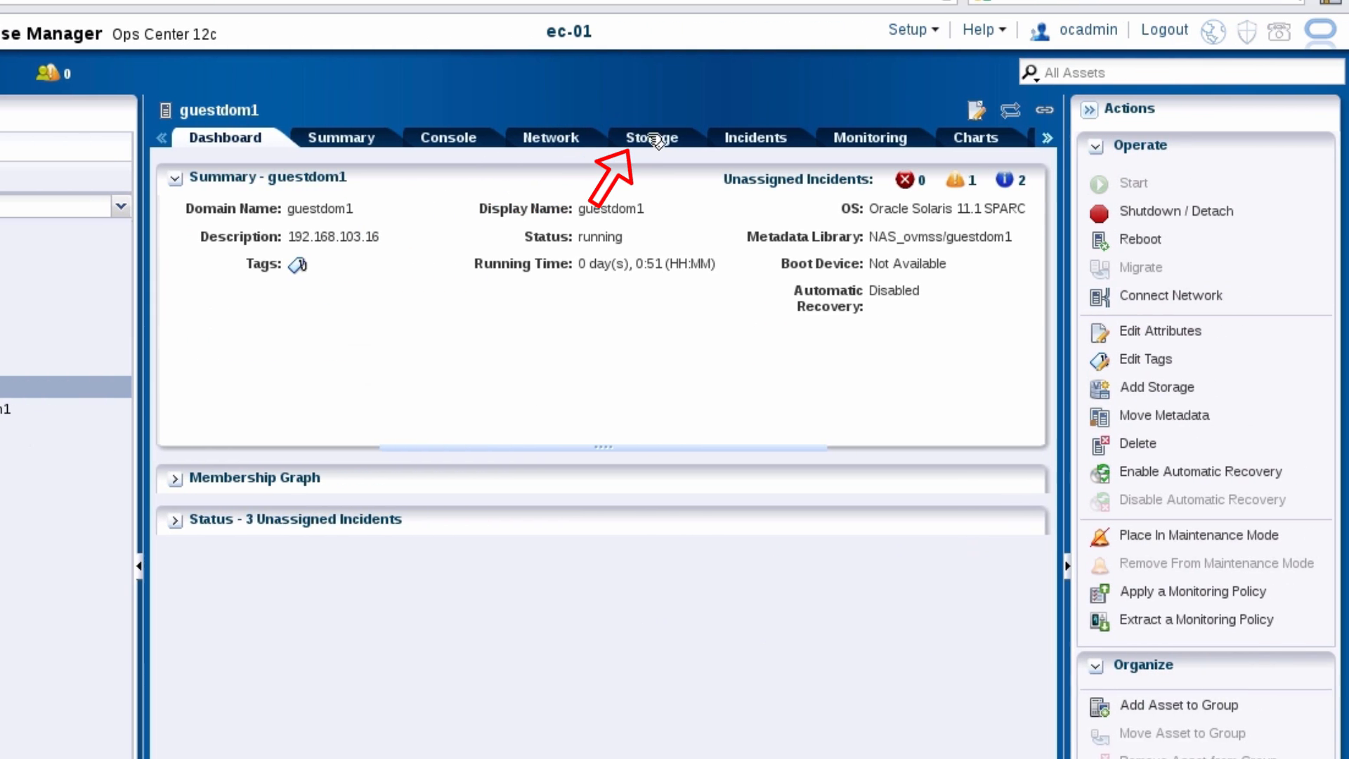
left_click(650, 136)
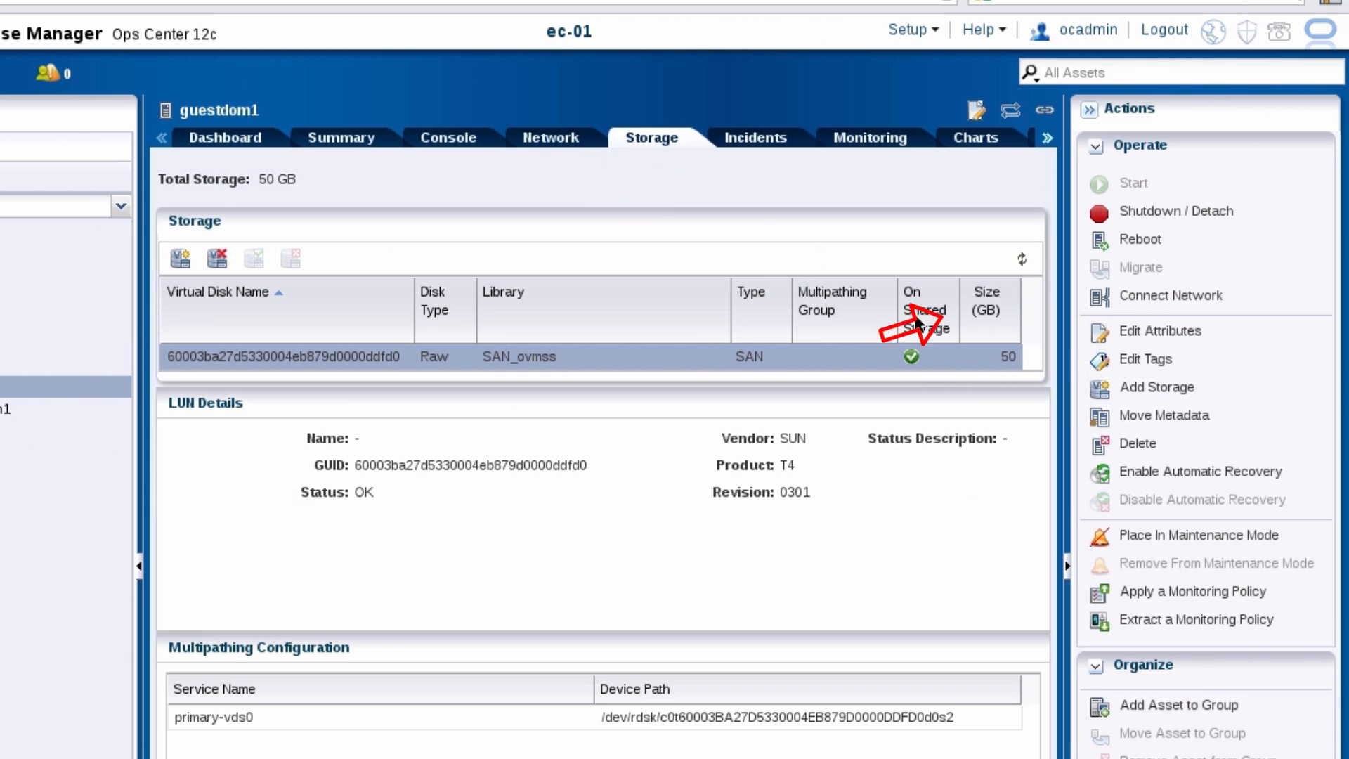
left_click(1156, 388)
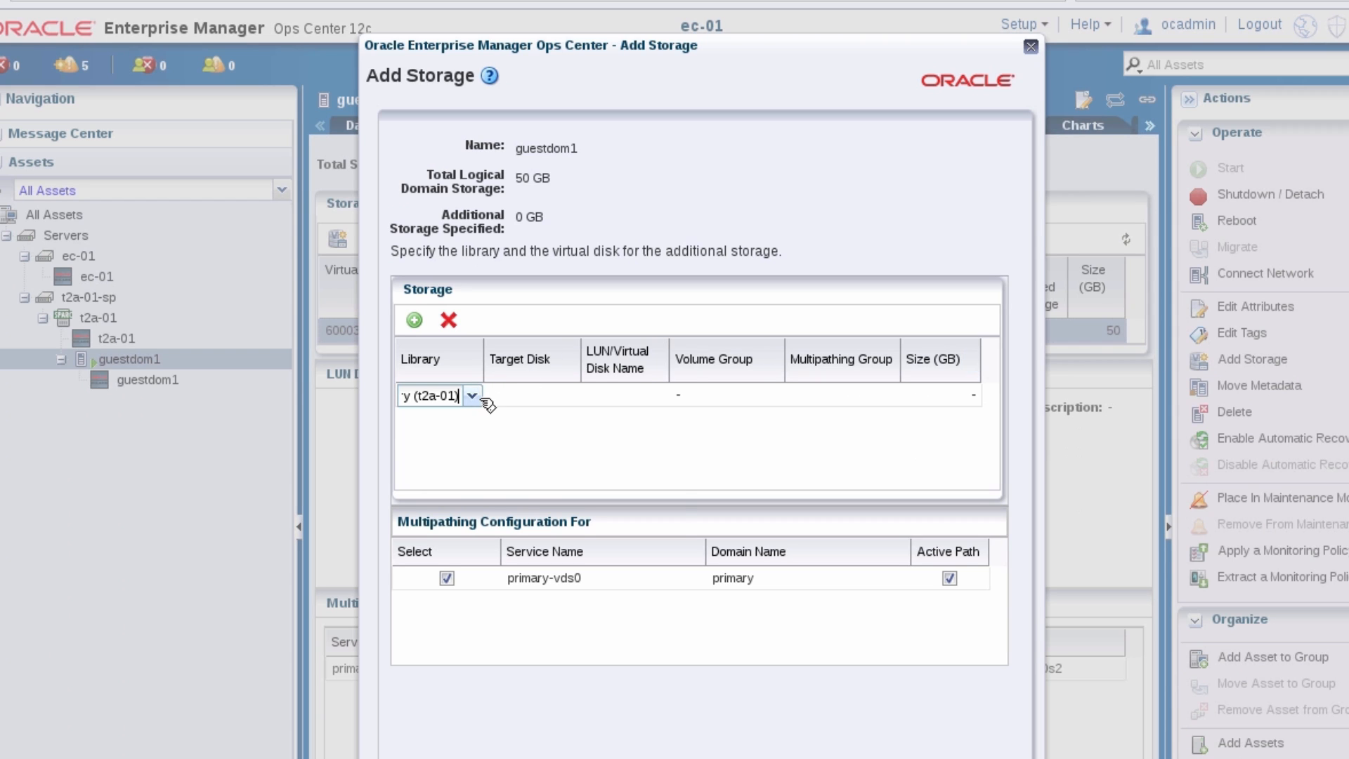
left_click(471, 395)
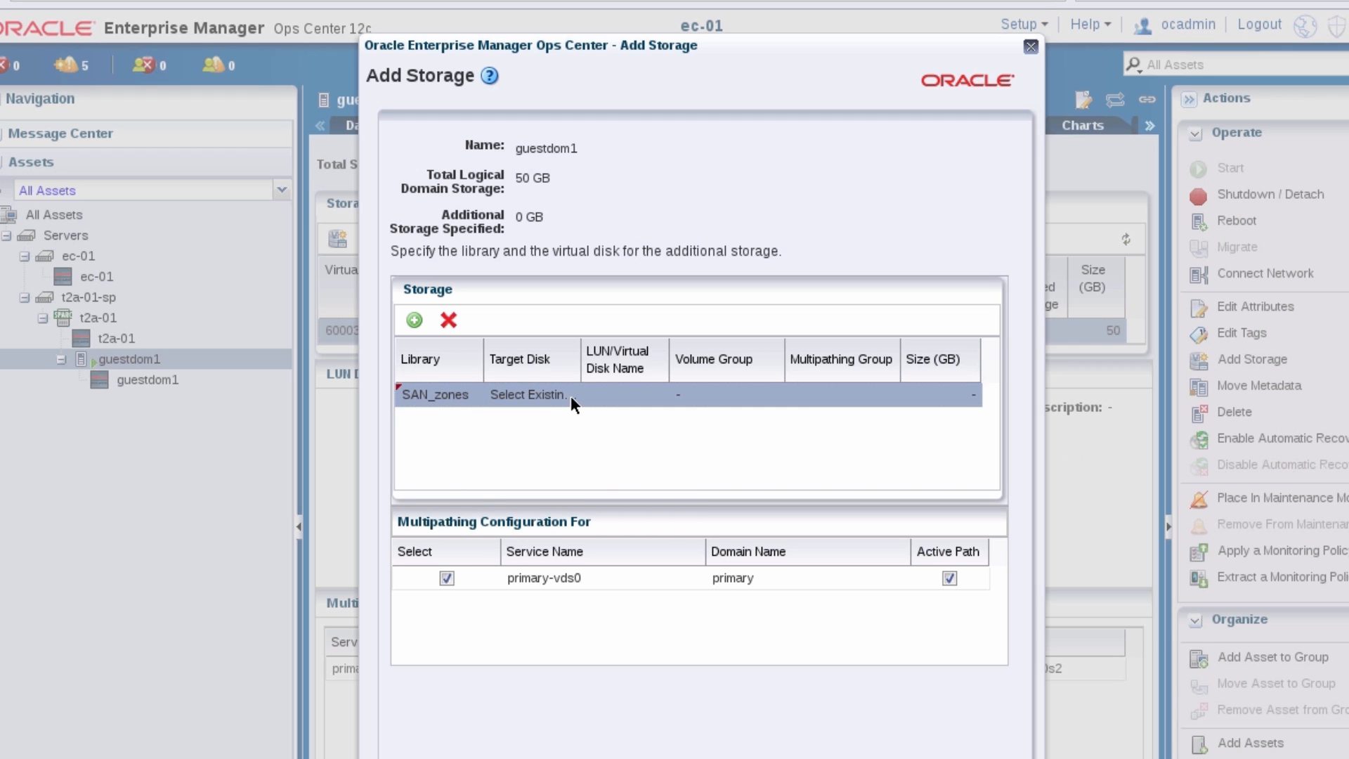
left_click(656, 395)
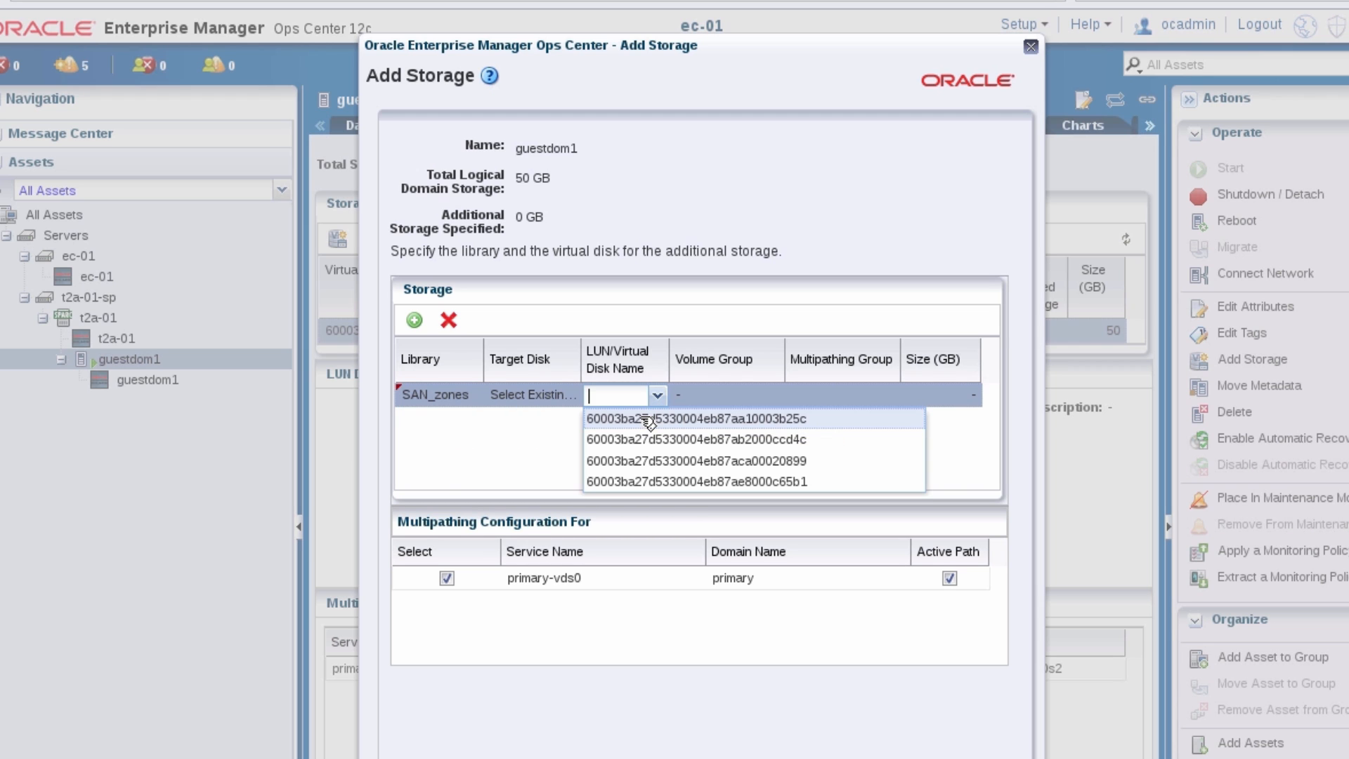
left_click(697, 418)
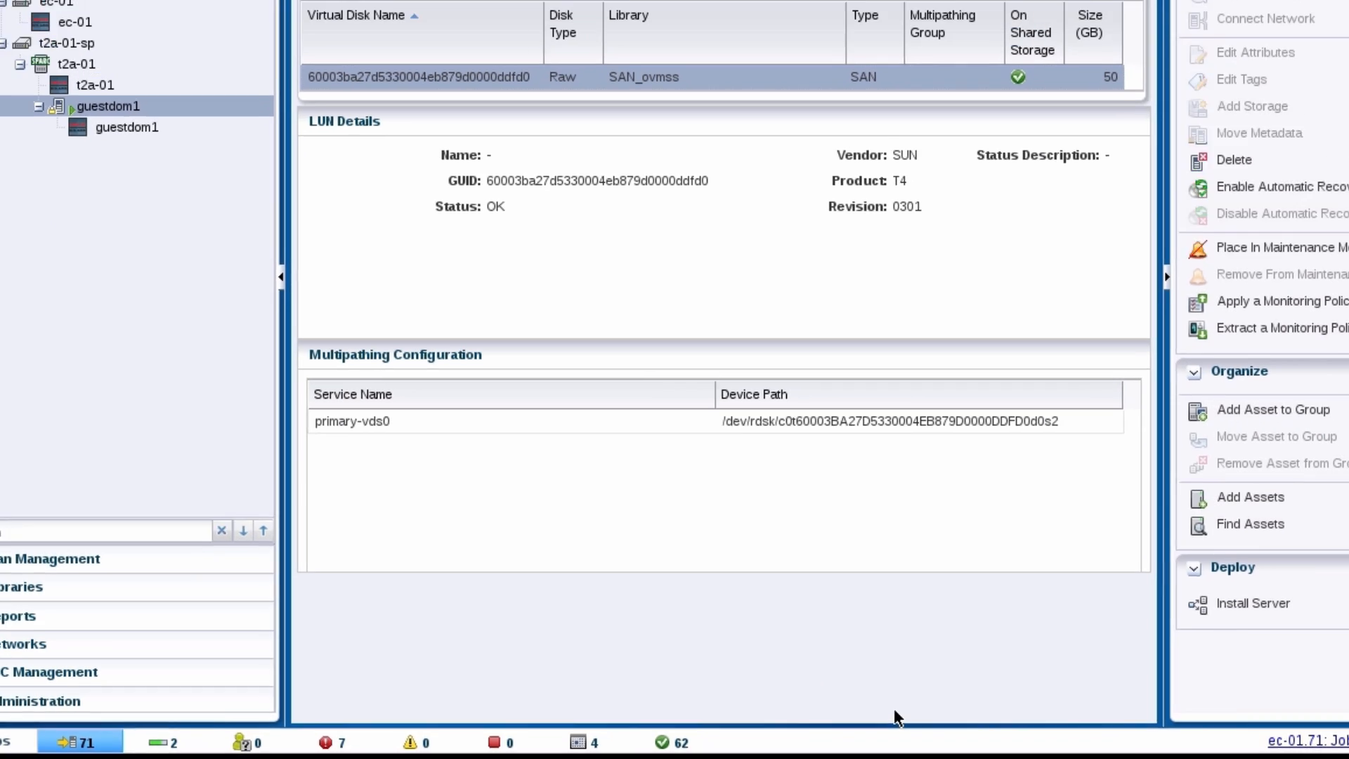
Return to the guestdom1 overview and open its Solaris operating system asset
left_click(246, 156)
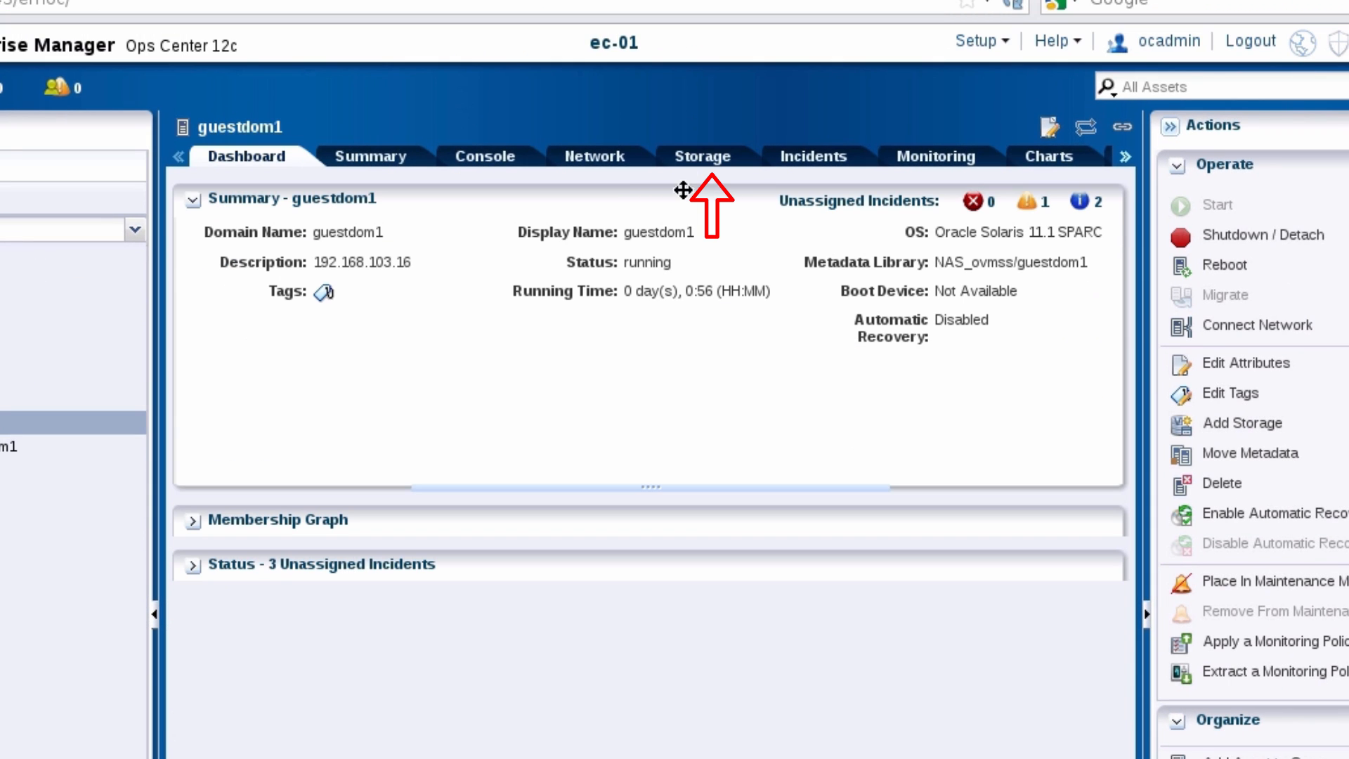
left_click(702, 156)
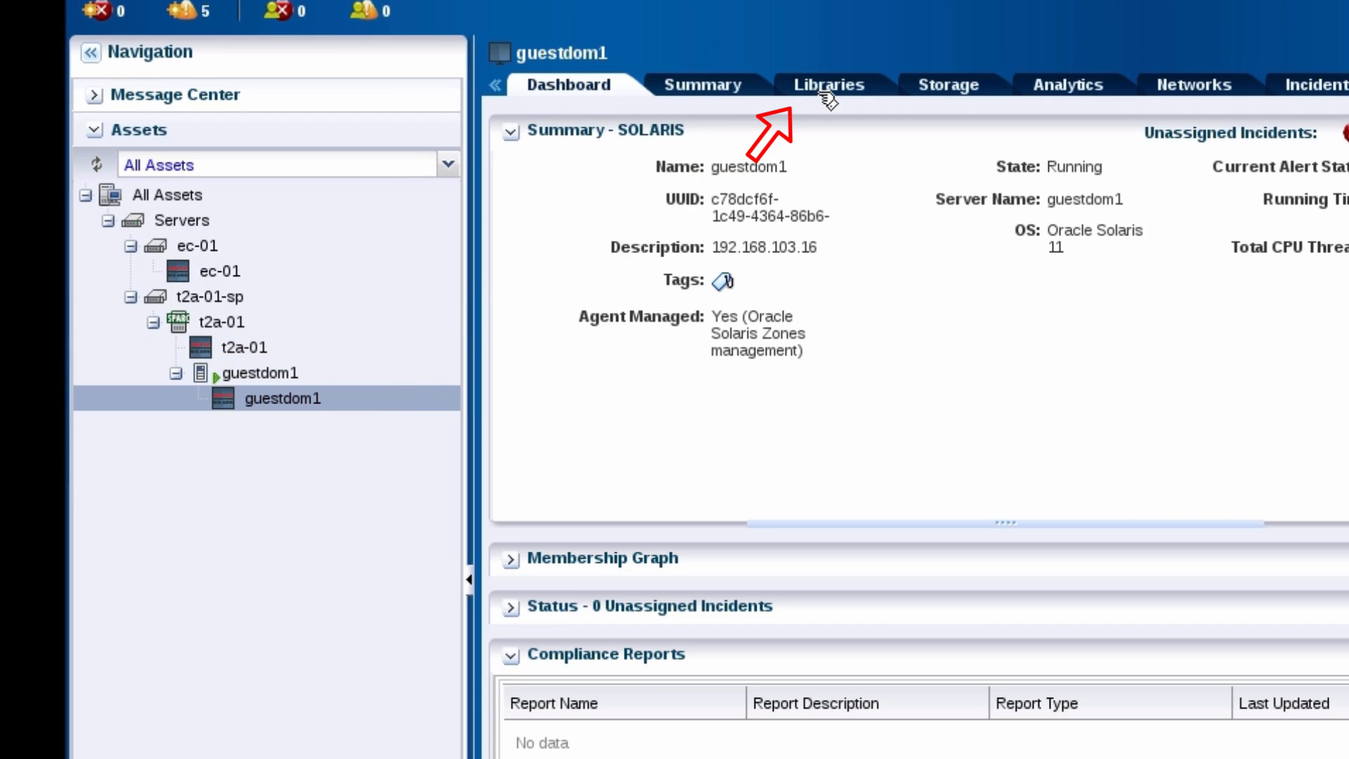
Refresh the Local Disks table of guestdom1's Local Device Library
left_click(827, 85)
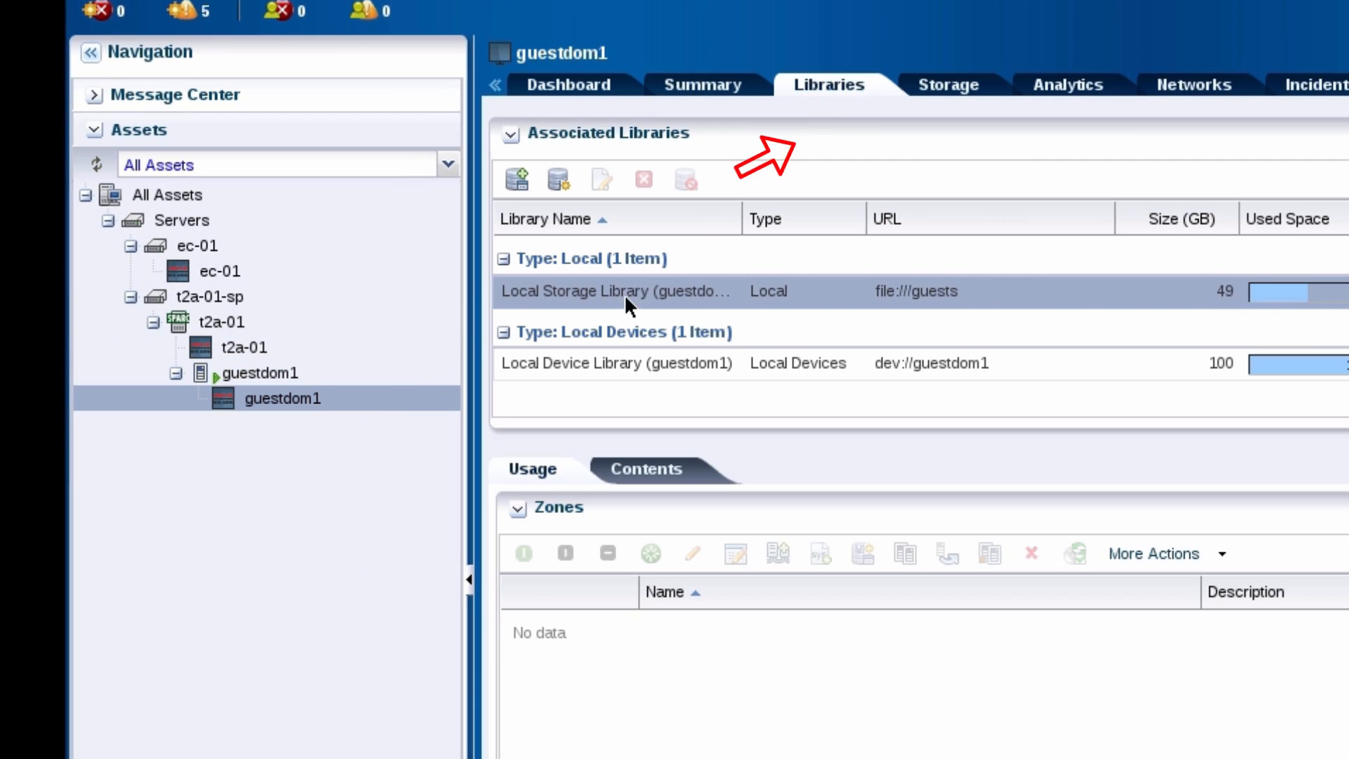
left_click(615, 362)
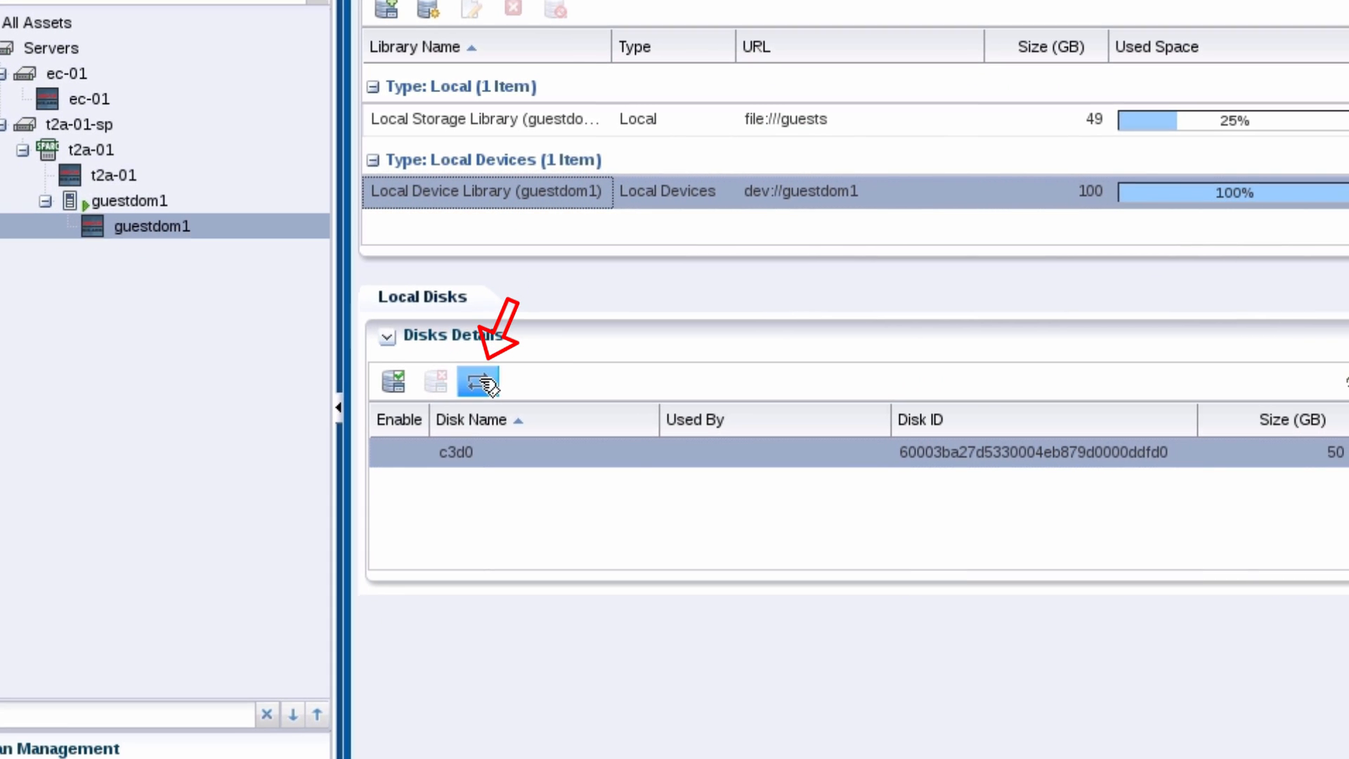
left_click(477, 381)
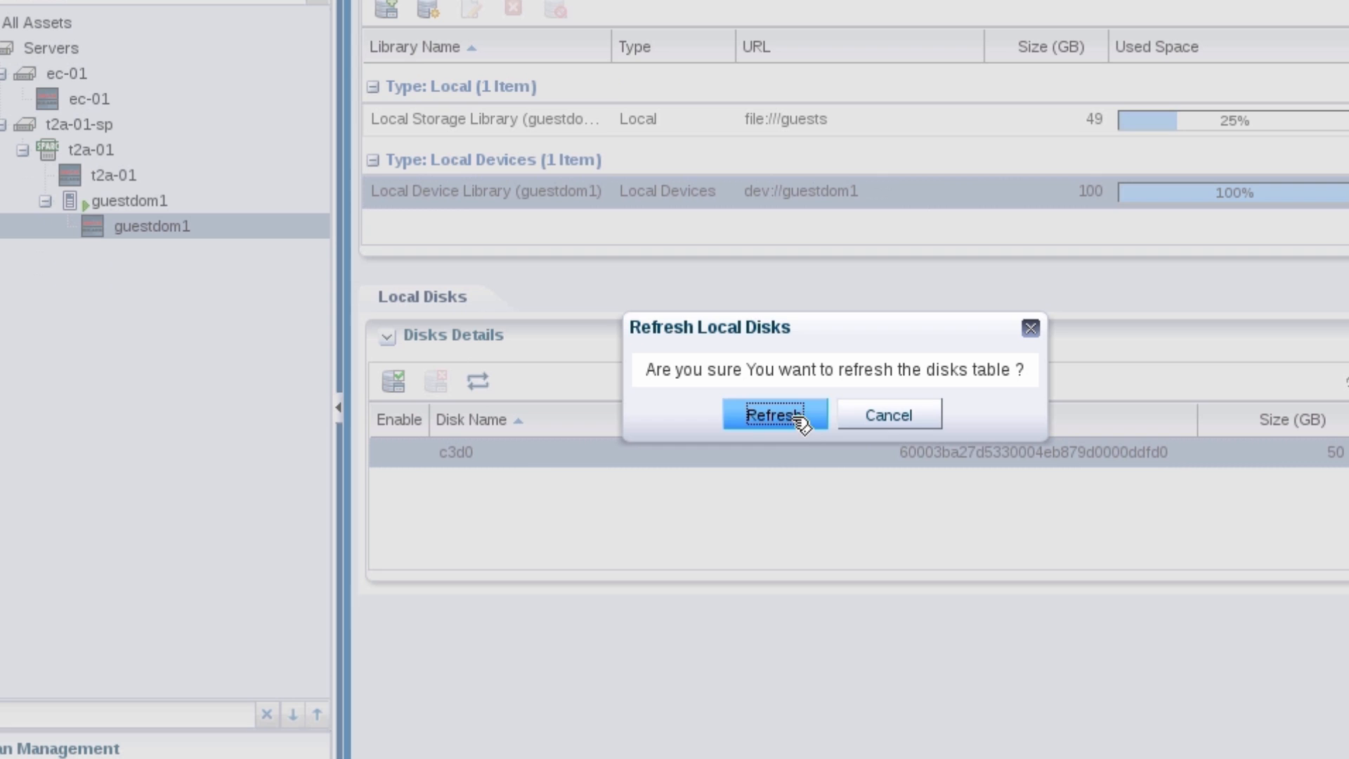
left_click(772, 413)
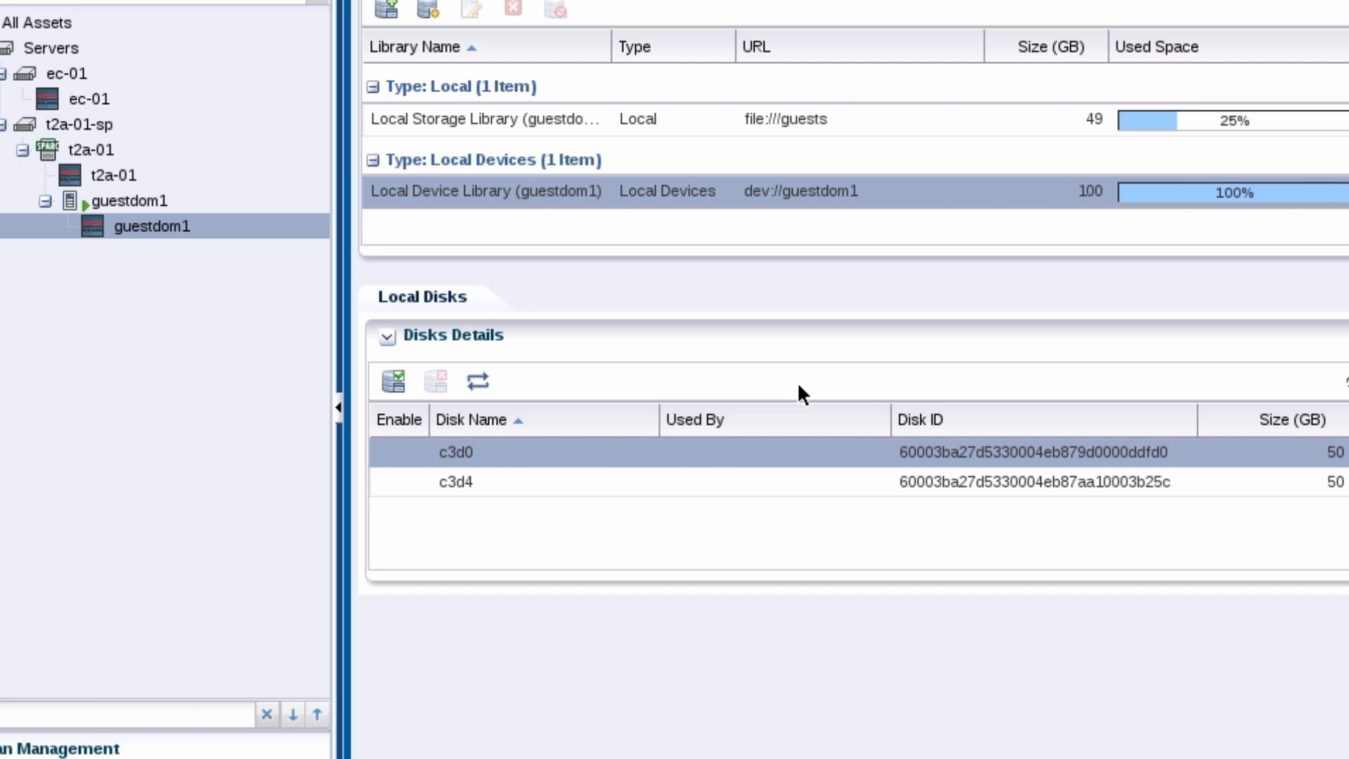
Enable the new disk c3d4 for virtualization usage
left_click(454, 482)
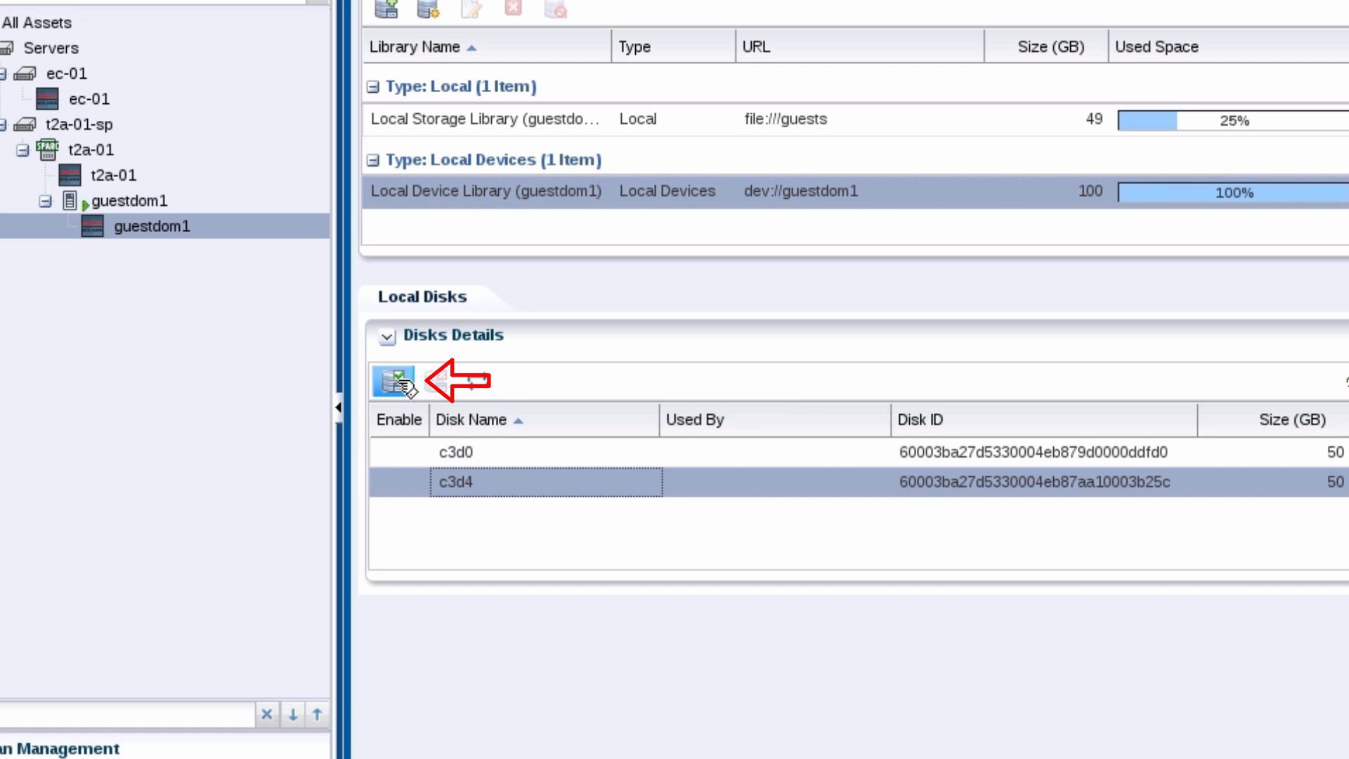
left_click(395, 381)
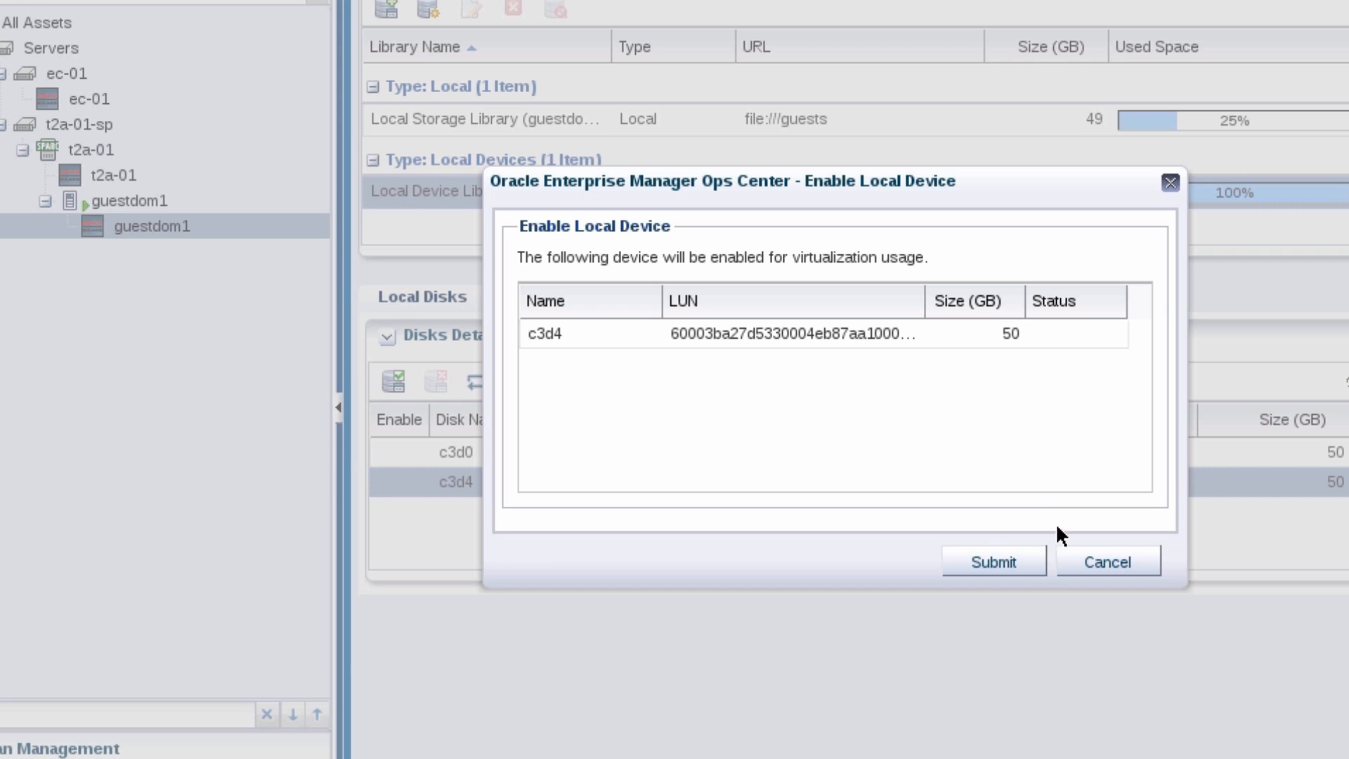
left_click(991, 562)
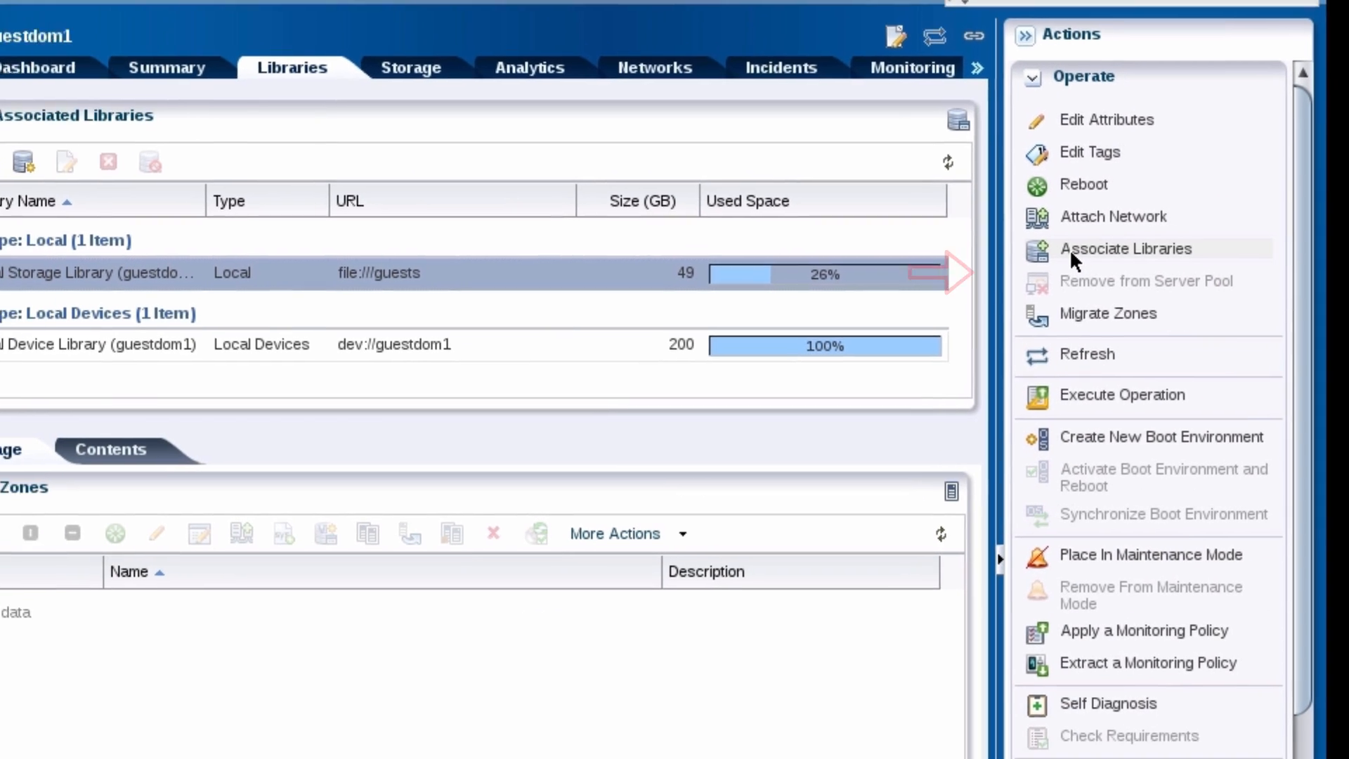
Associate the NAS_zones library with guestdom1 and review the Associated Libraries list
left_click(1124, 249)
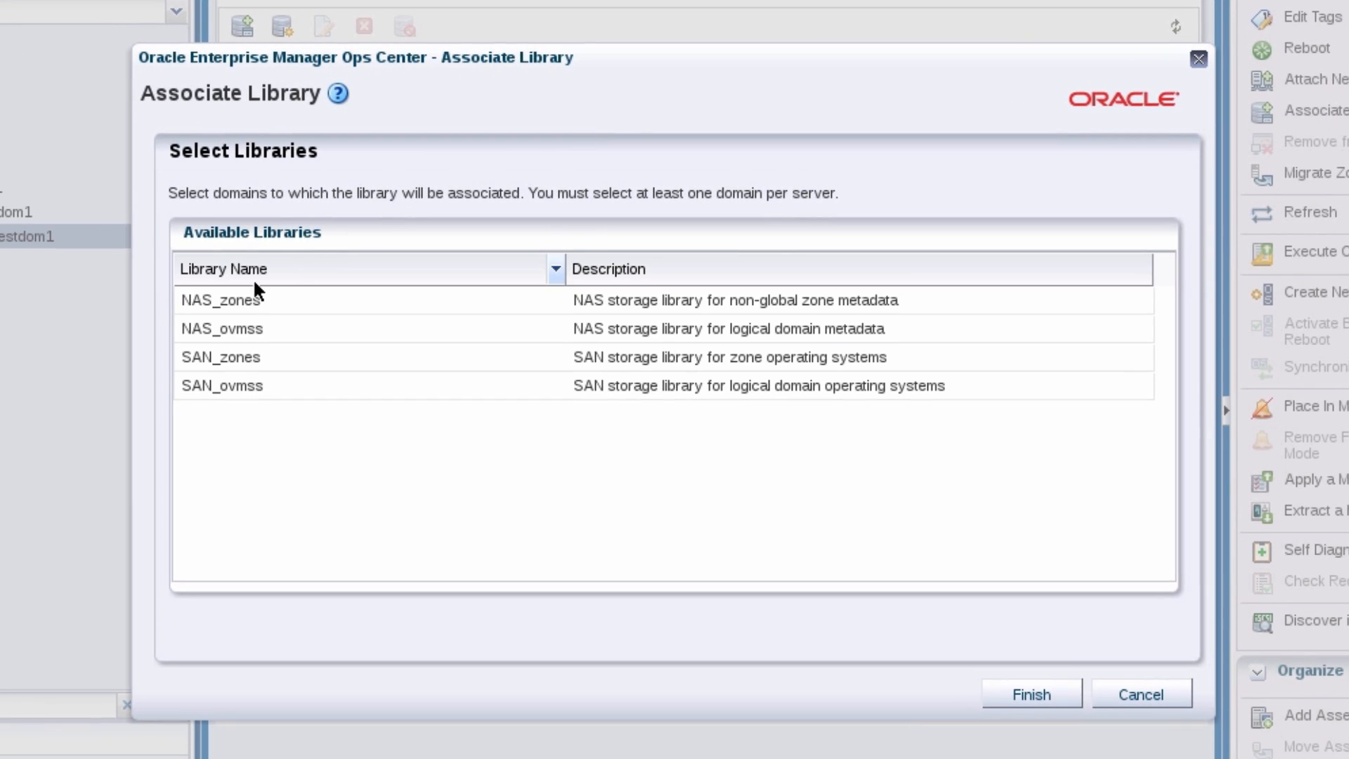
left_click(221, 300)
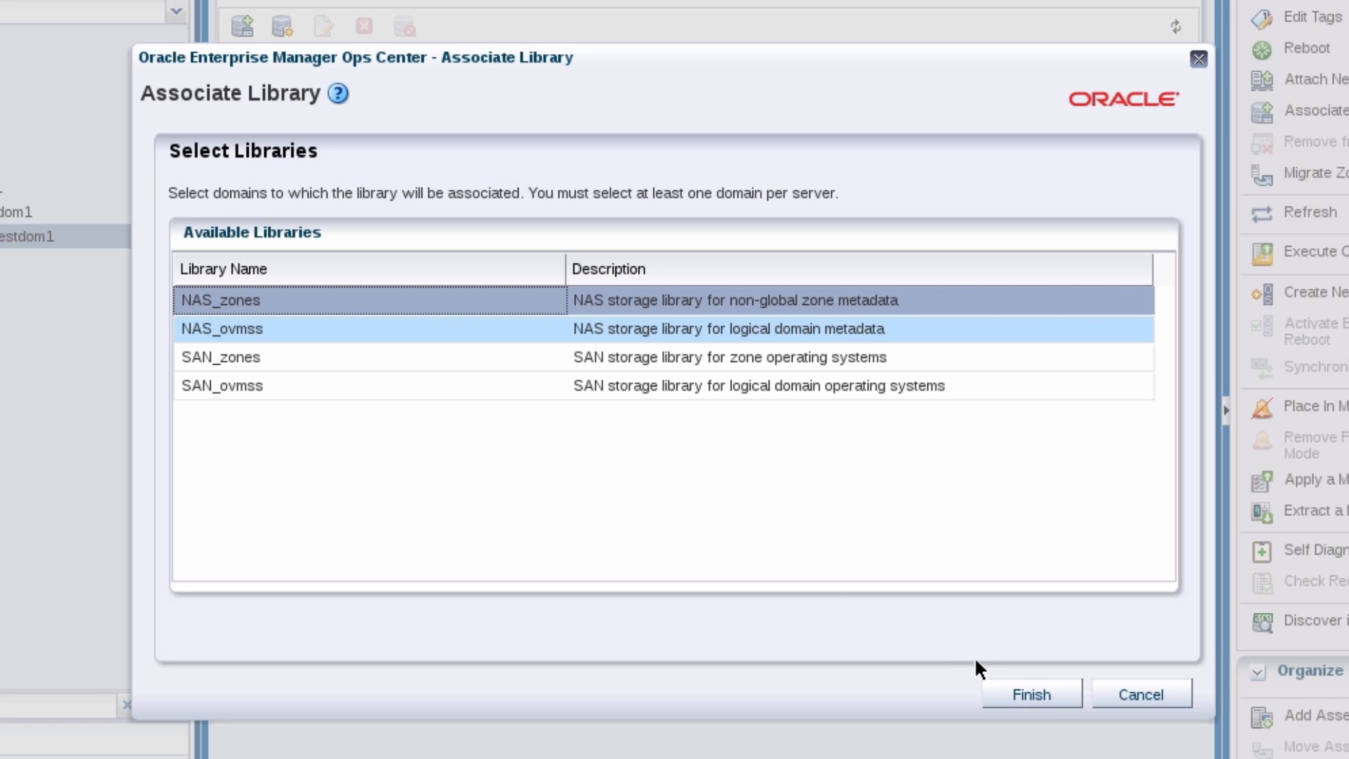
left_click(1030, 694)
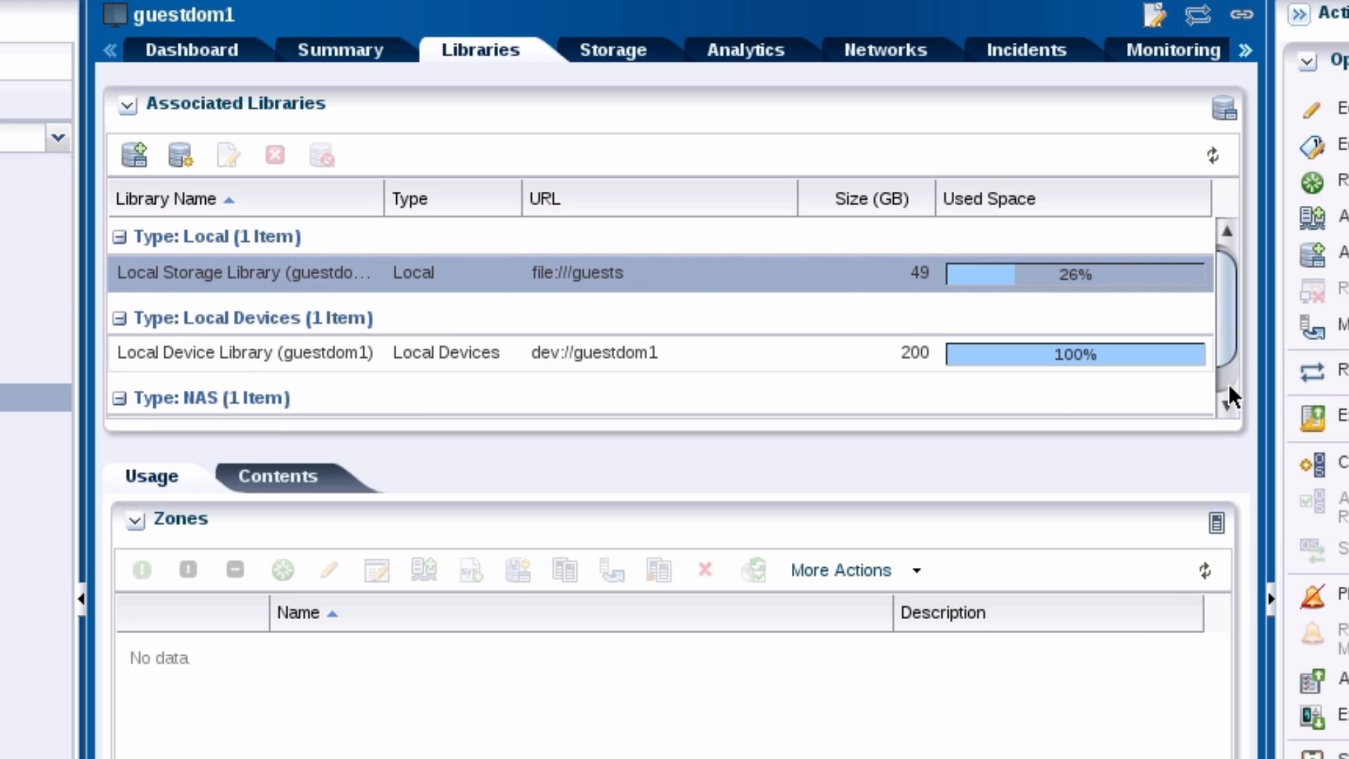
left_click(1230, 404)
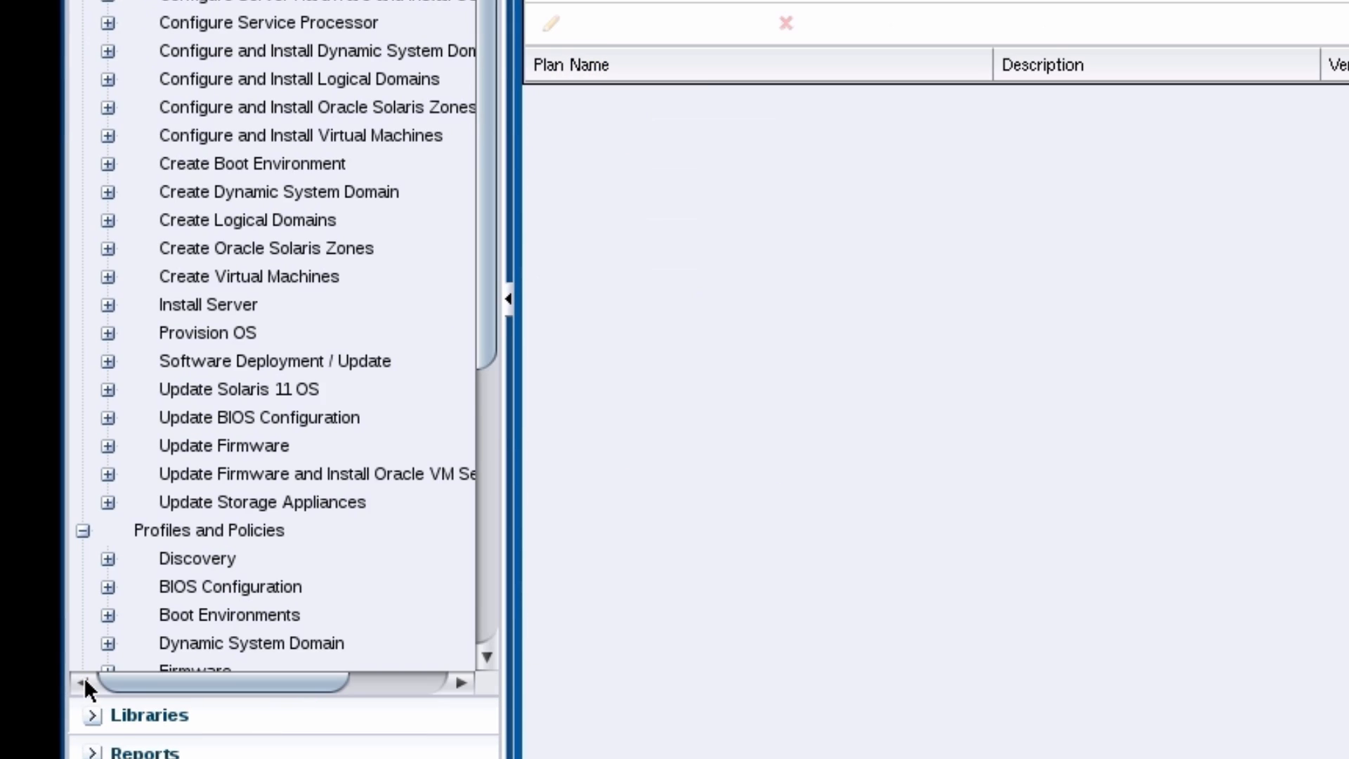
Create zone profile S11-zone with SAN/NAS description, deployment plan enabled and Solaris 11 subtype
left_click(235, 347)
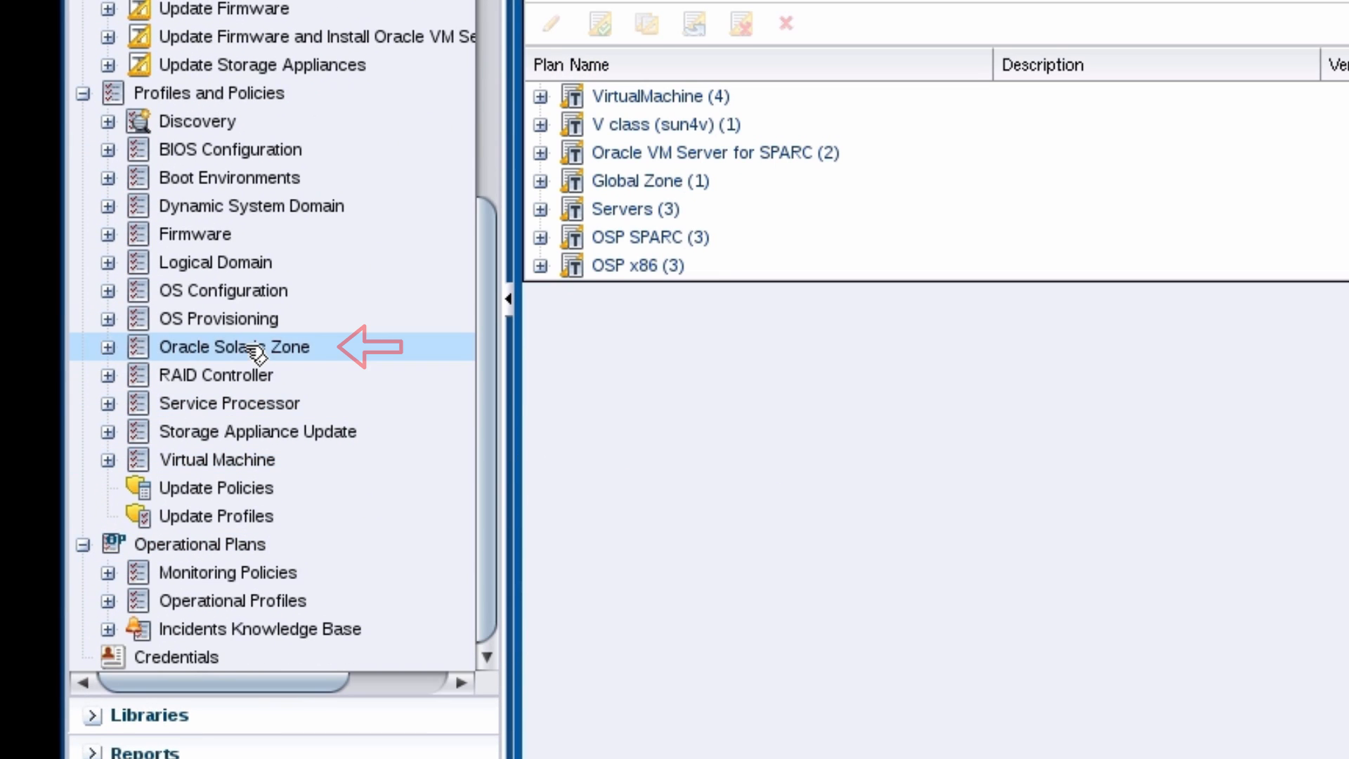
left_click(234, 347)
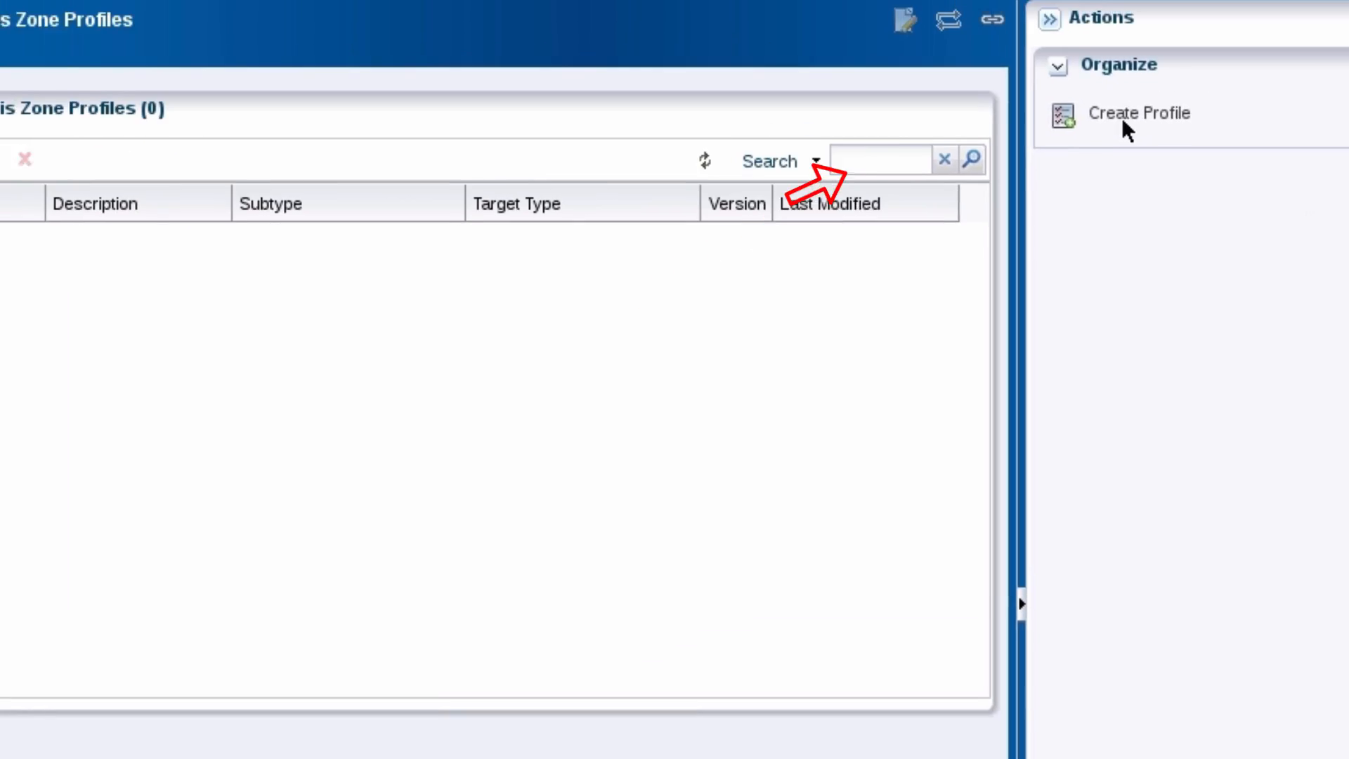
left_click(1137, 113)
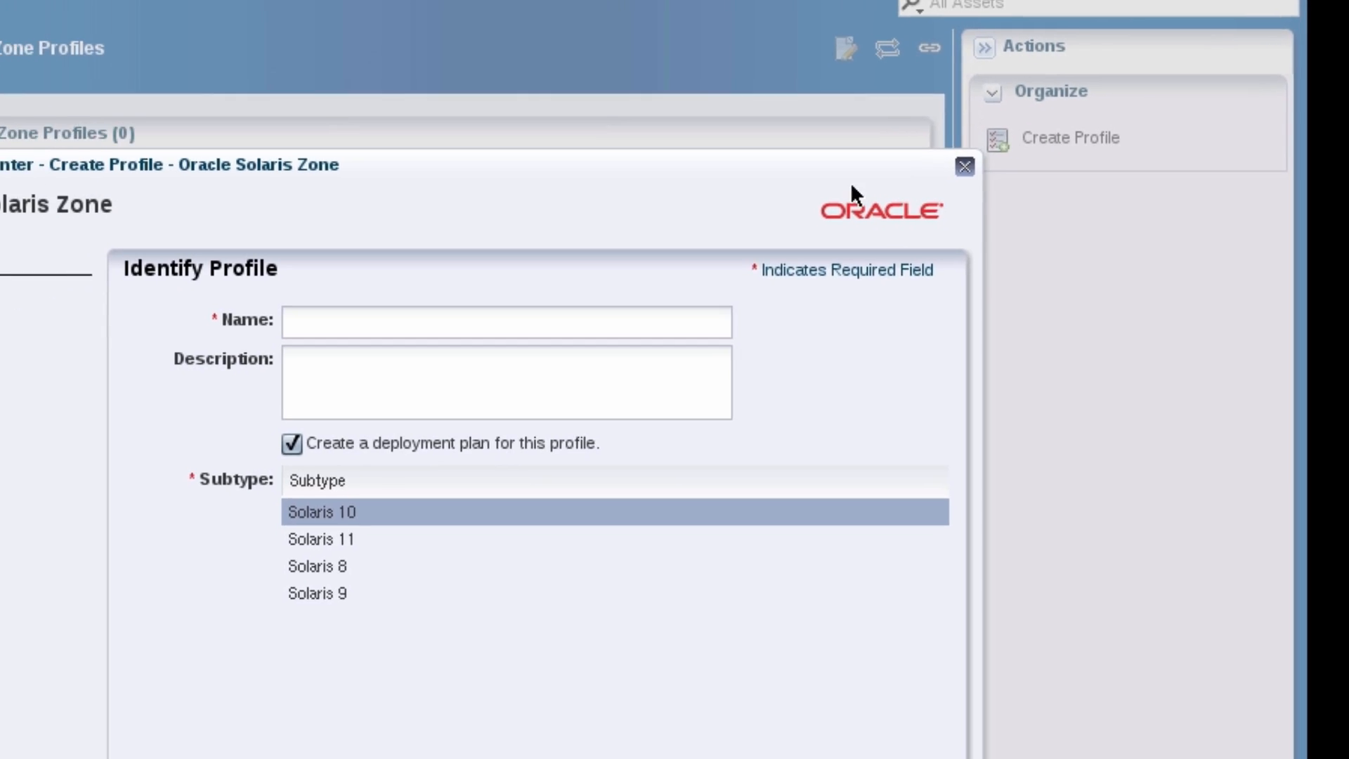
type("S11-zone")
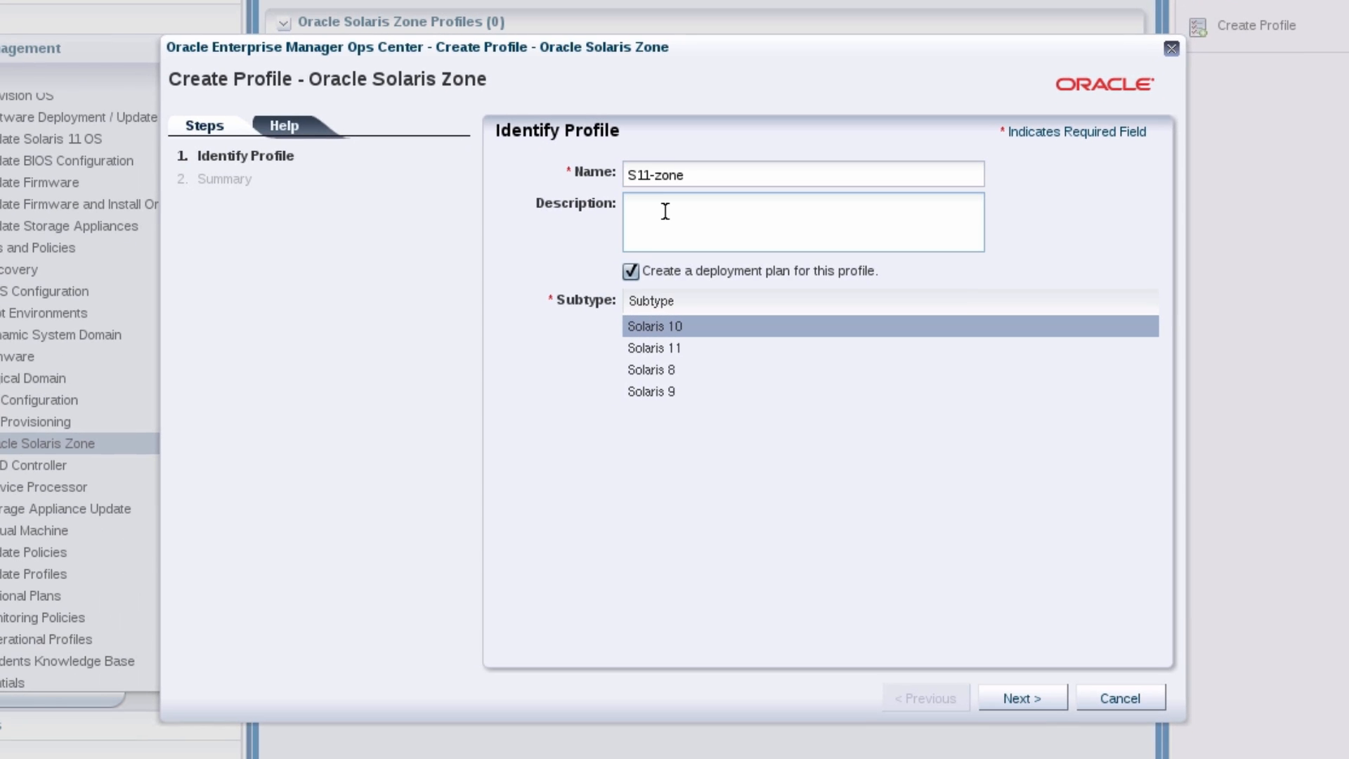
type("Oracle Solaris 11 zone profile - SAN and NAS storage")
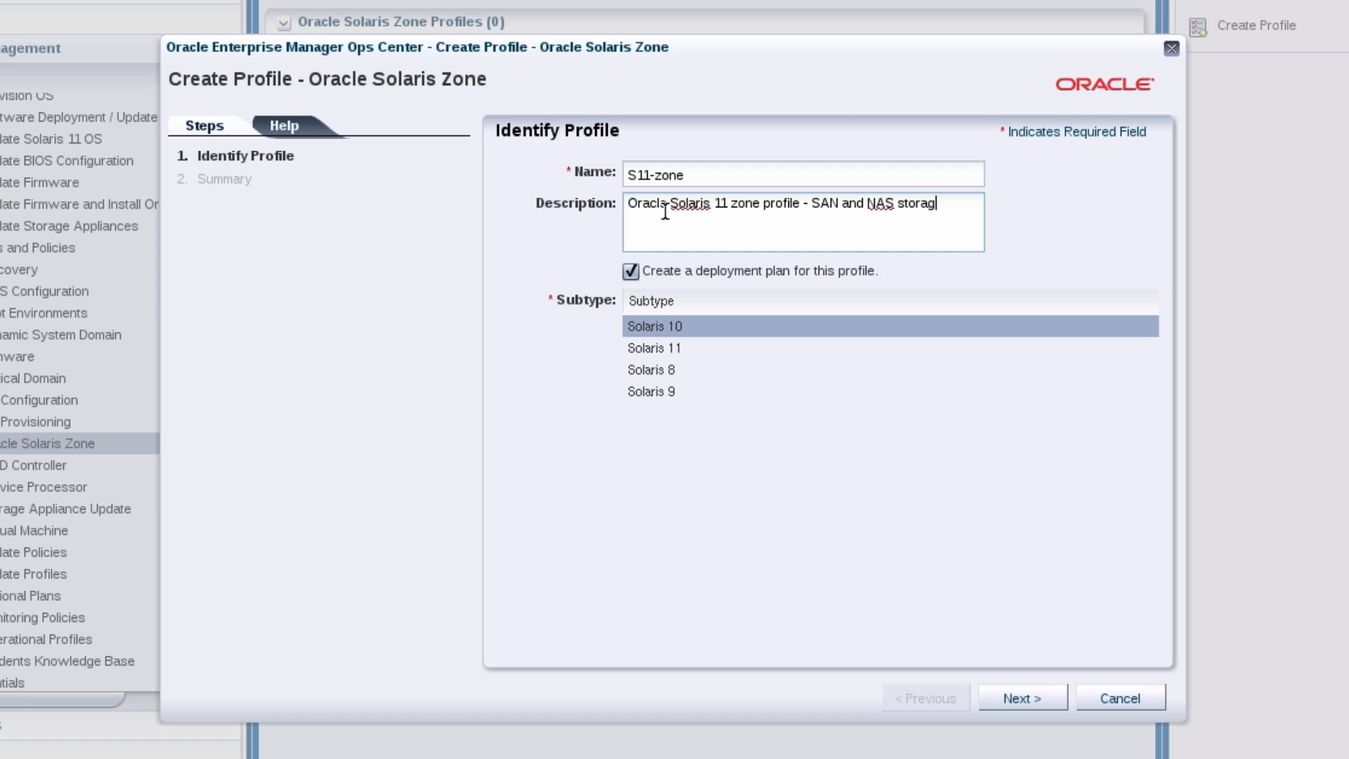
type("e")
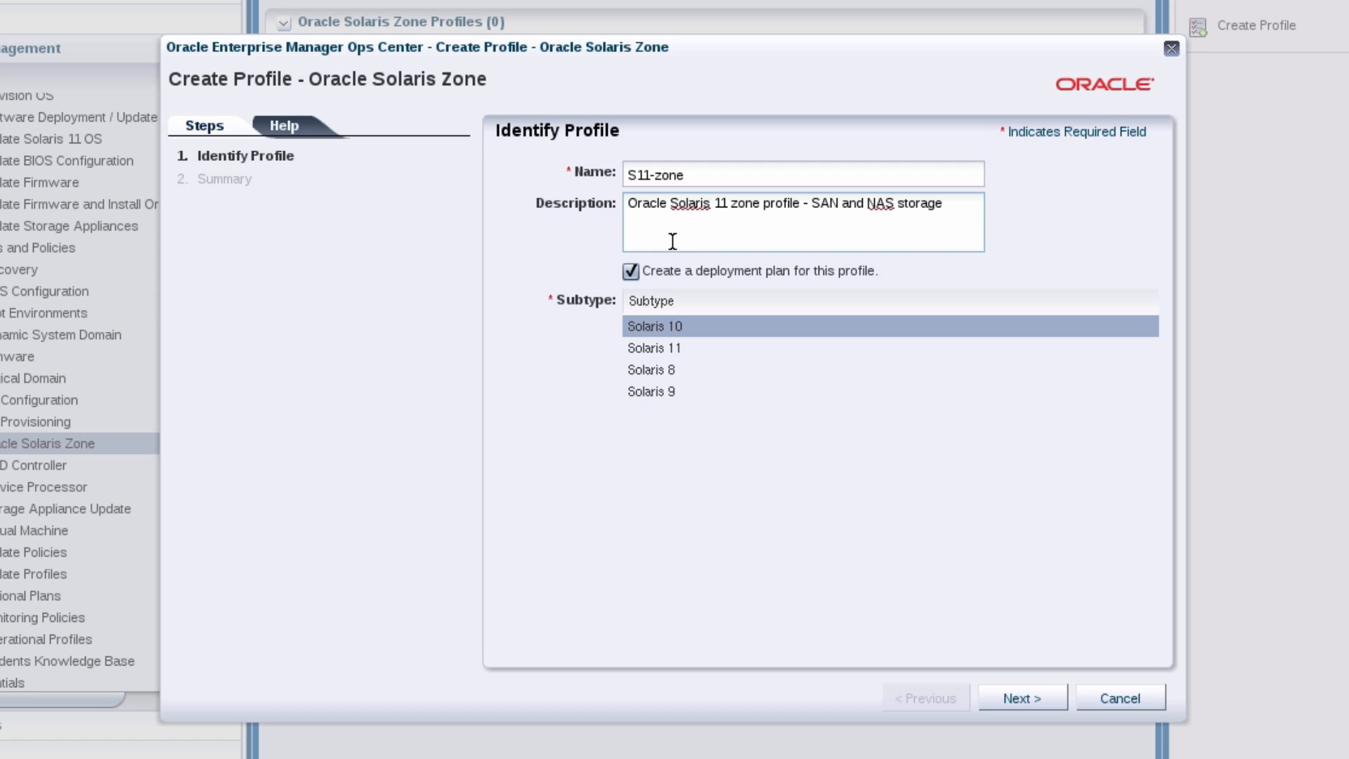
left_click(653, 347)
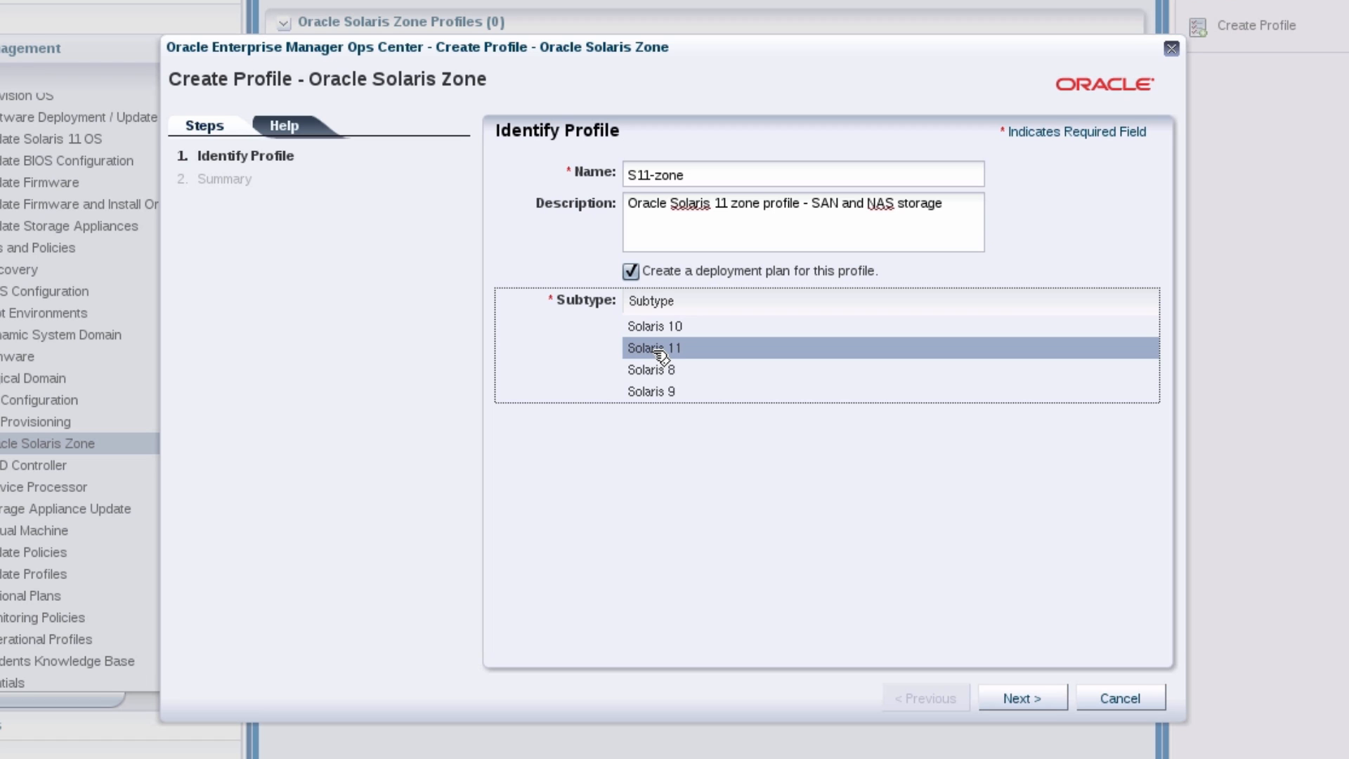
Name zones with prefix 'zone' starting at 1 and accept installation and configuration defaults
left_click(1021, 698)
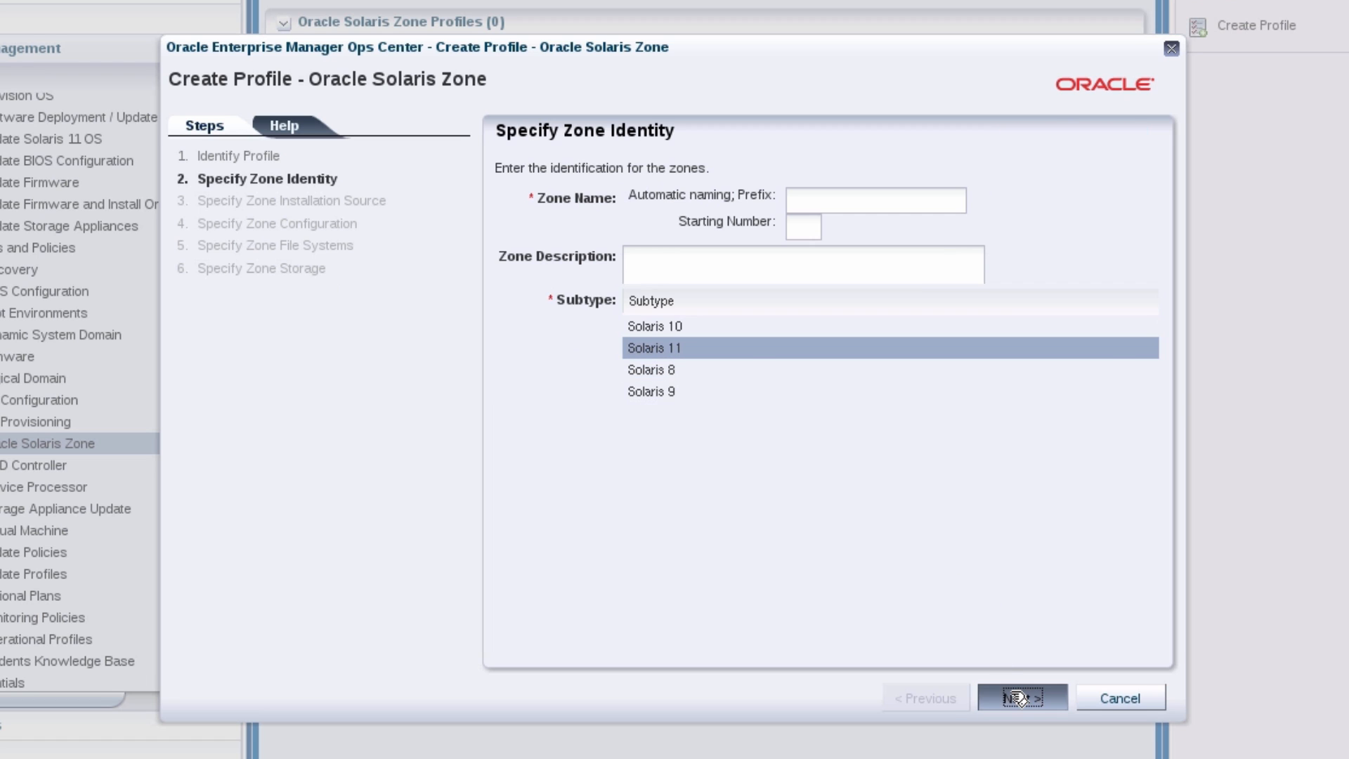
type("zone")
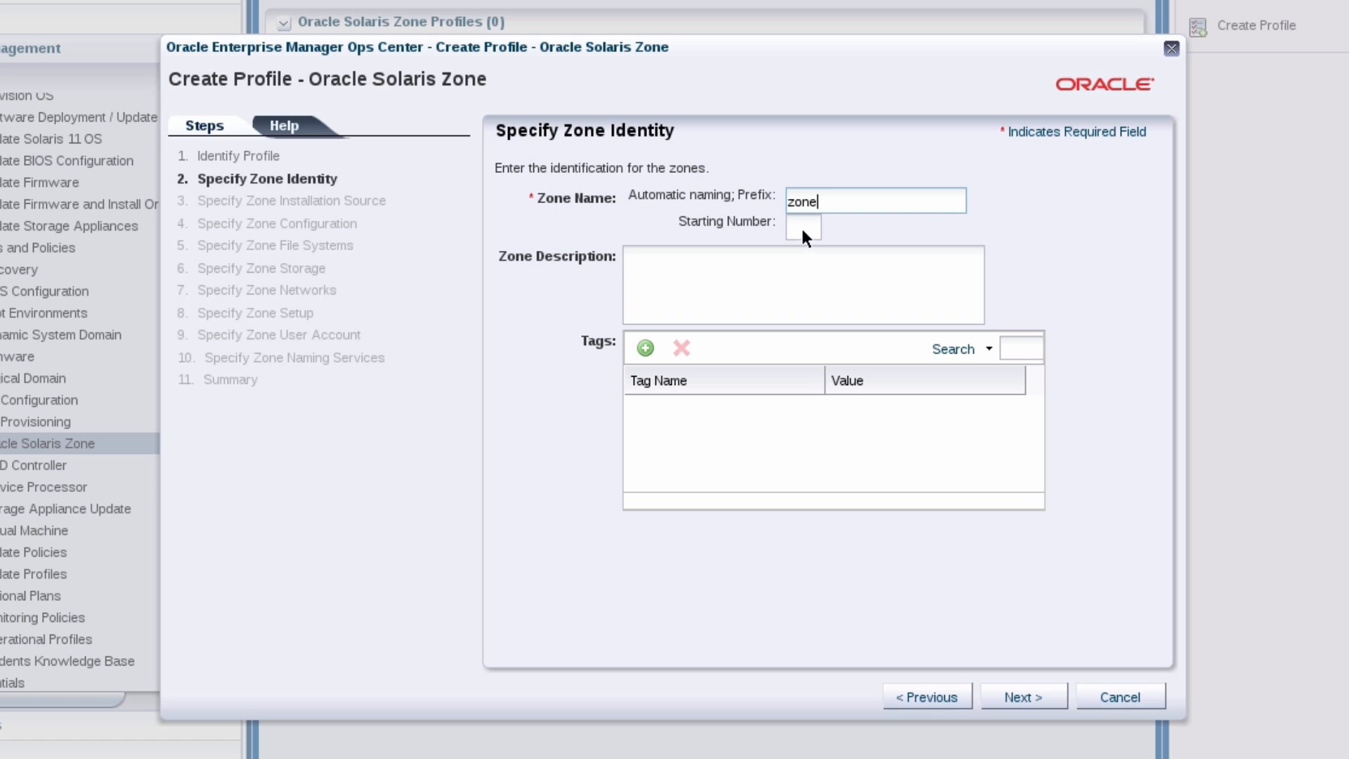
type("1")
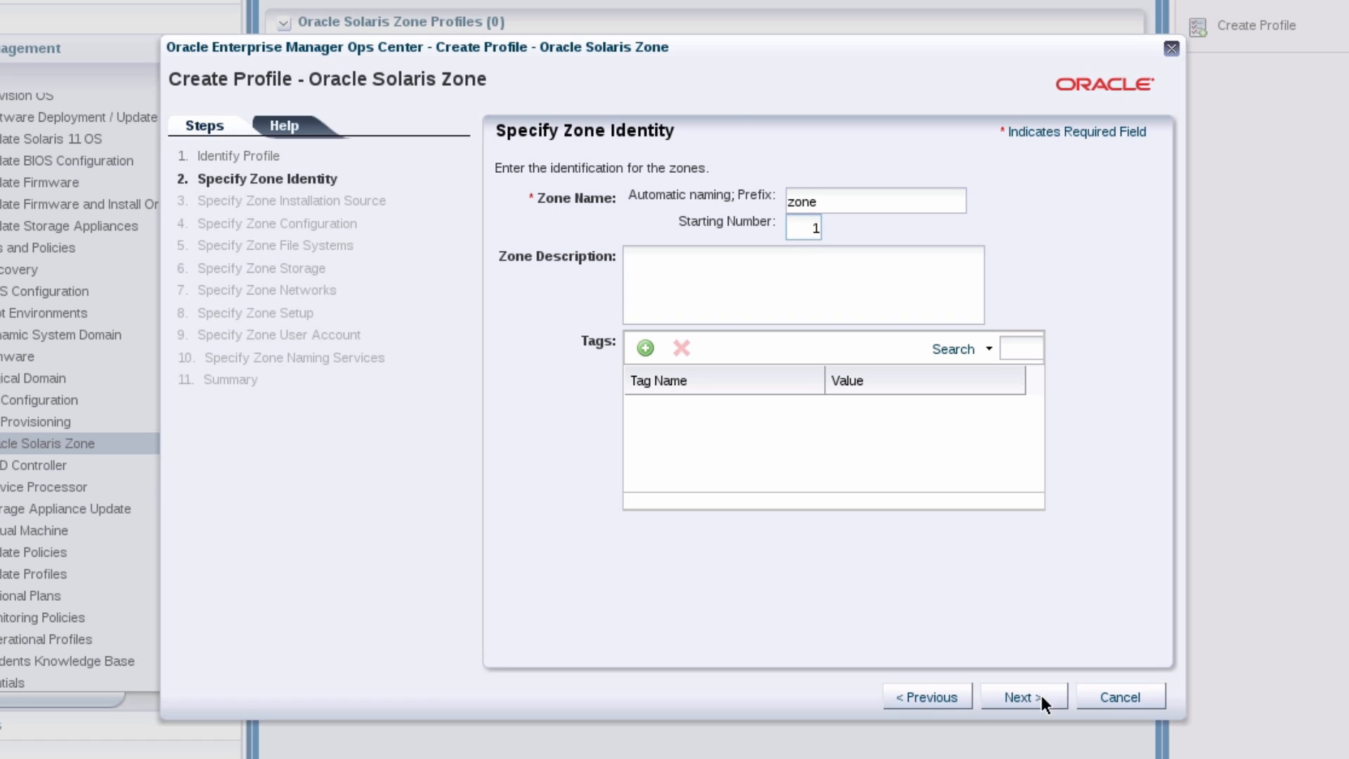
left_click(1022, 696)
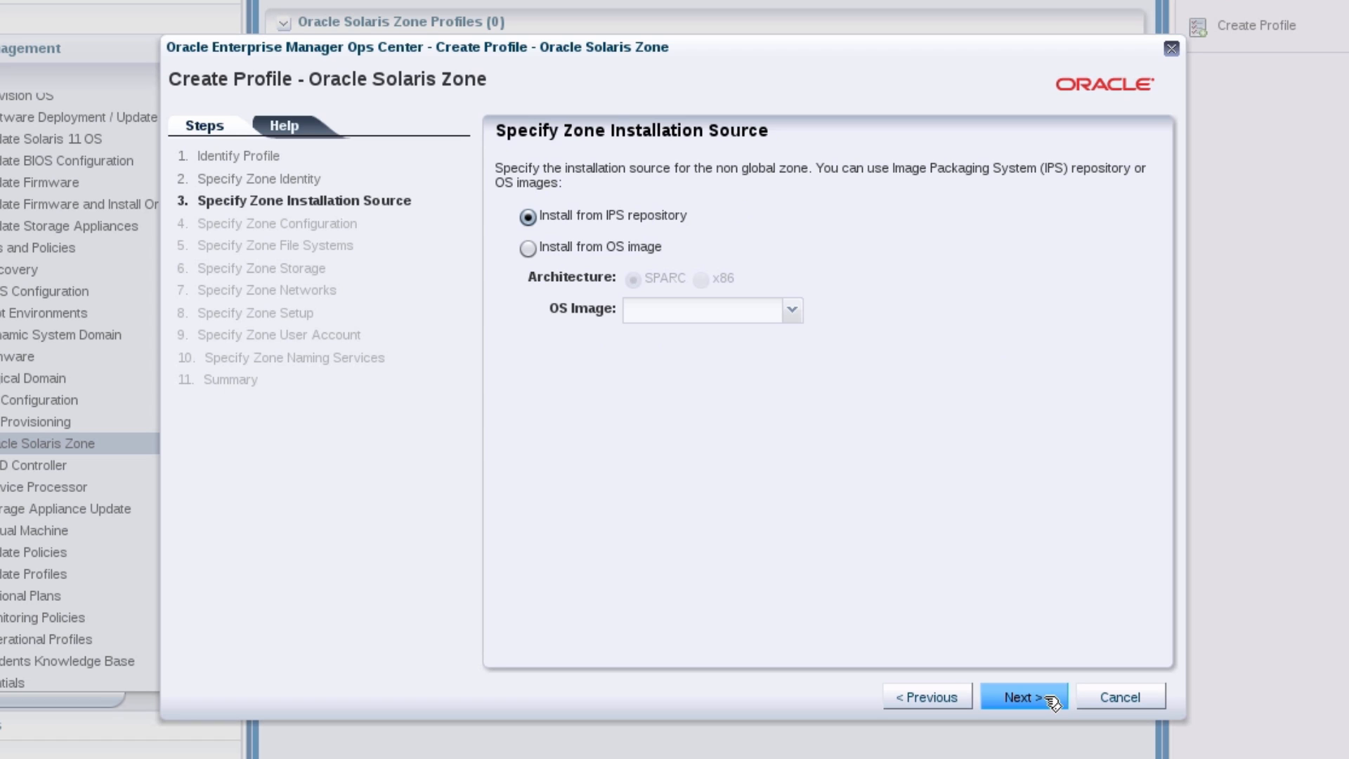
left_click(1024, 696)
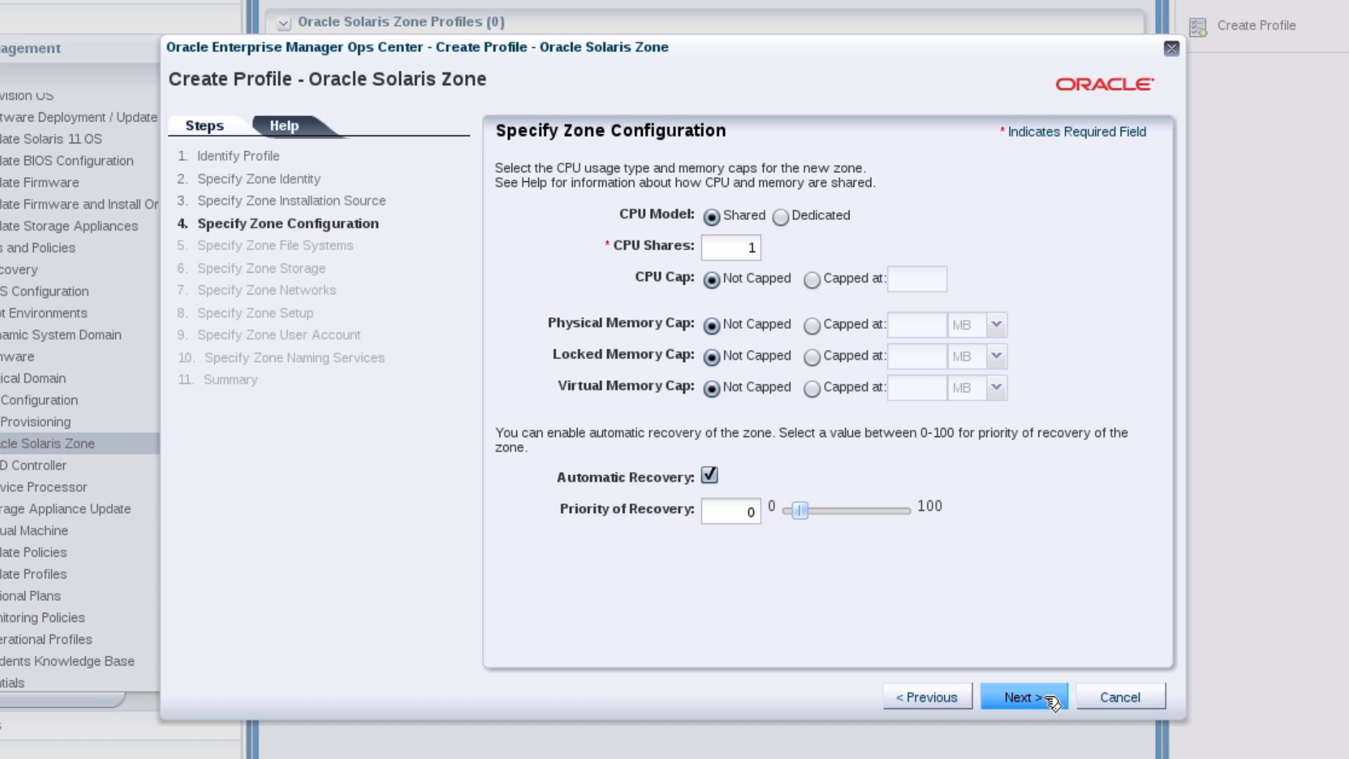
left_click(1021, 697)
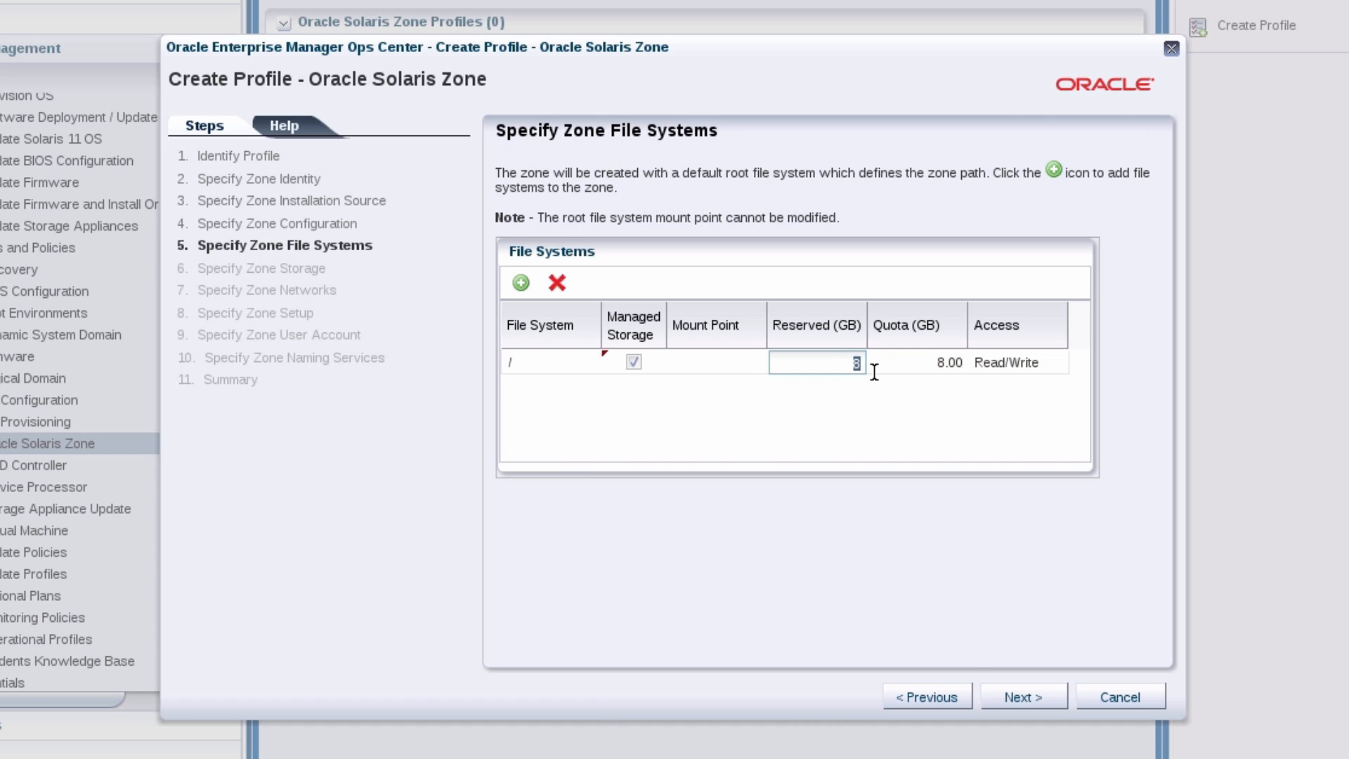
Reserve 20 GB for the root file system and edit its quota
type("20")
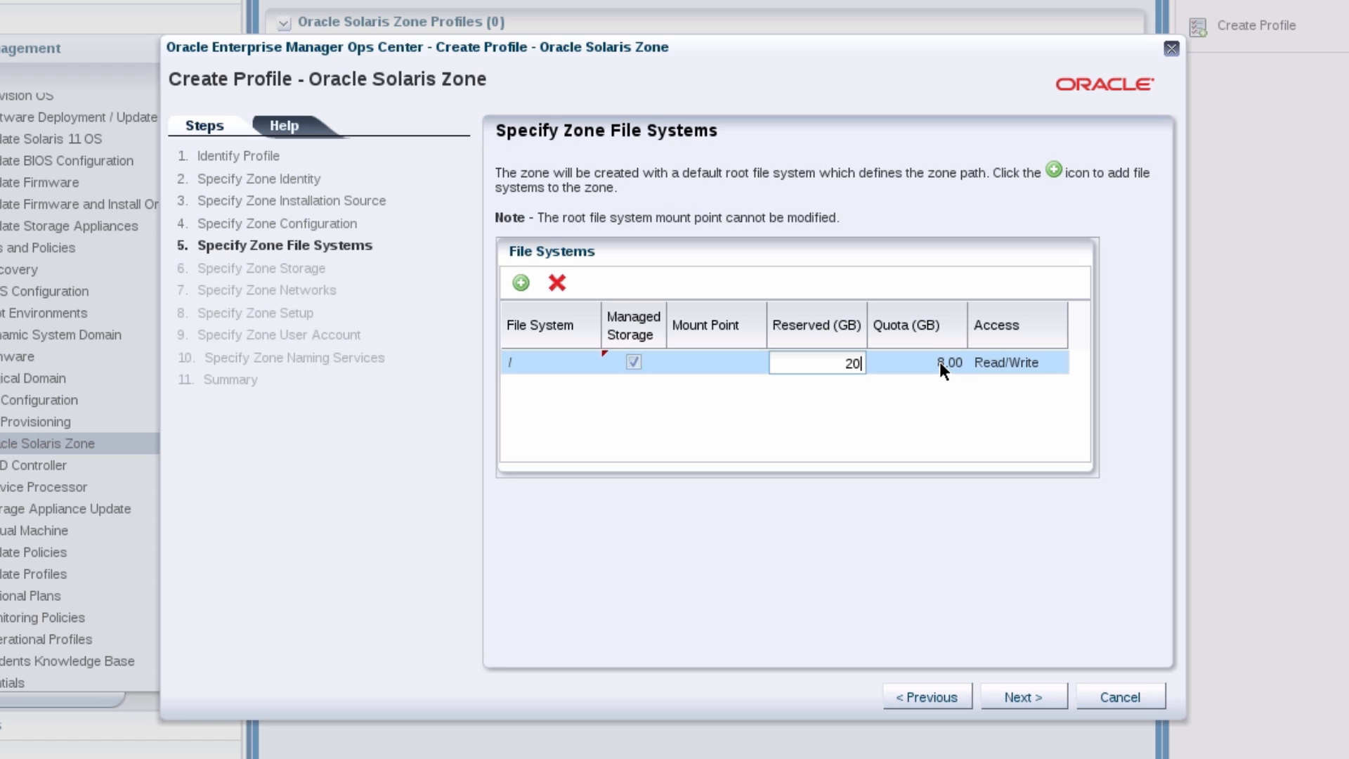
left_click(917, 363)
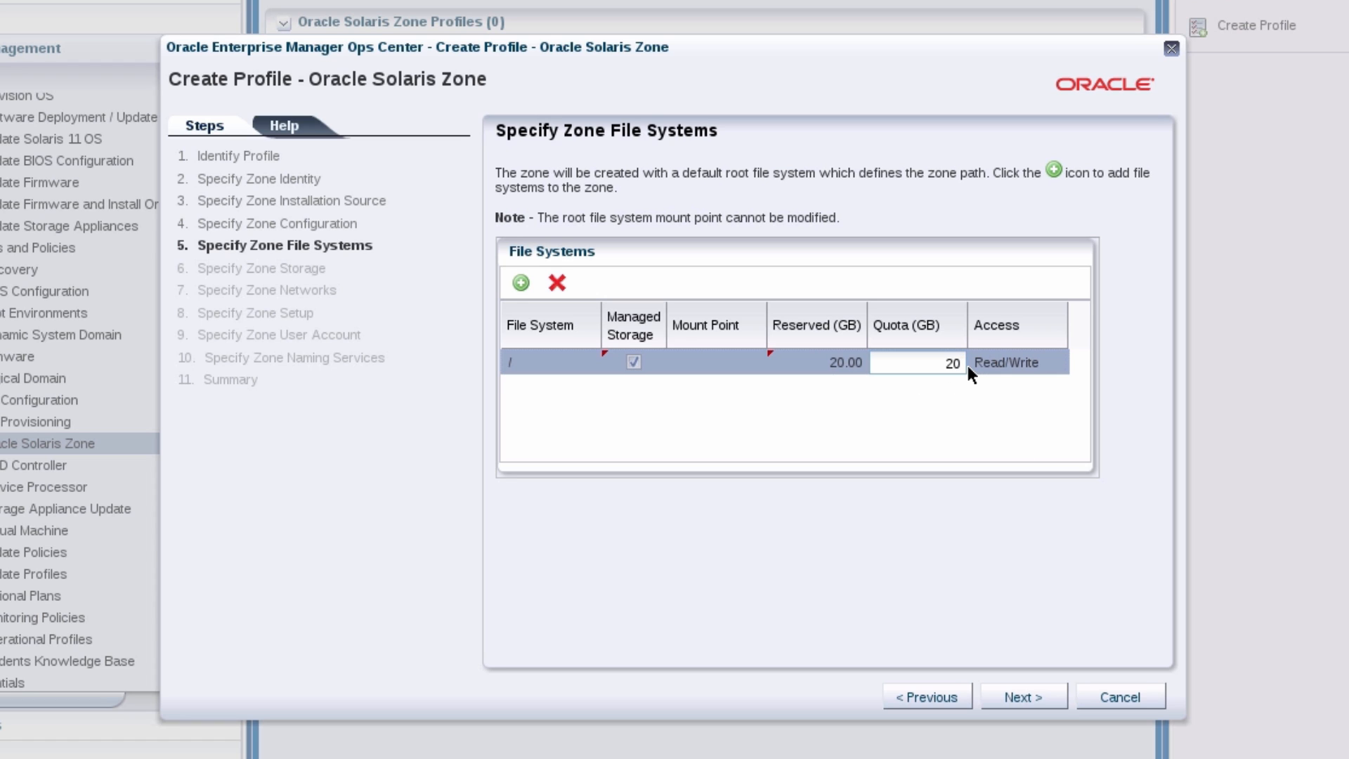
Store zone metadata on NAS Filesystem Storage and set the disk library type to Local Devices
left_click(1022, 695)
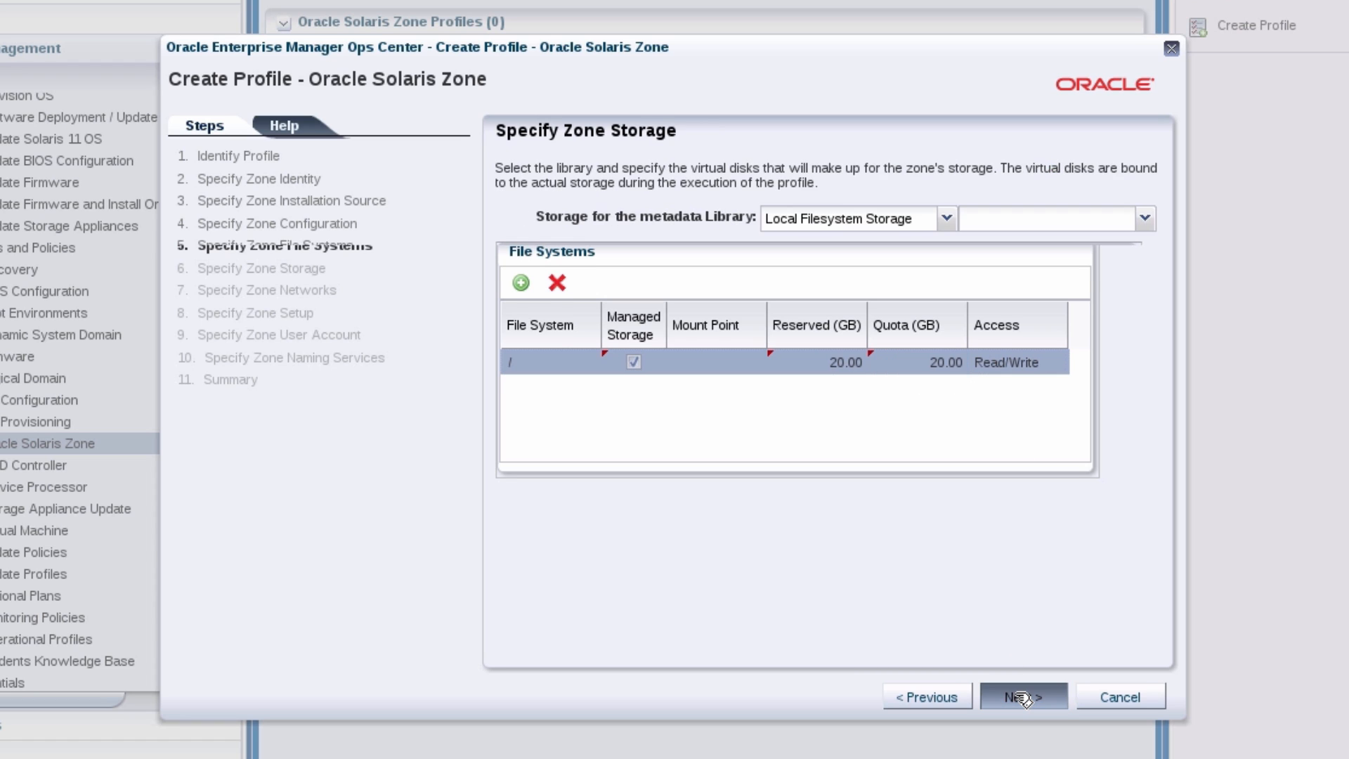
left_click(1021, 696)
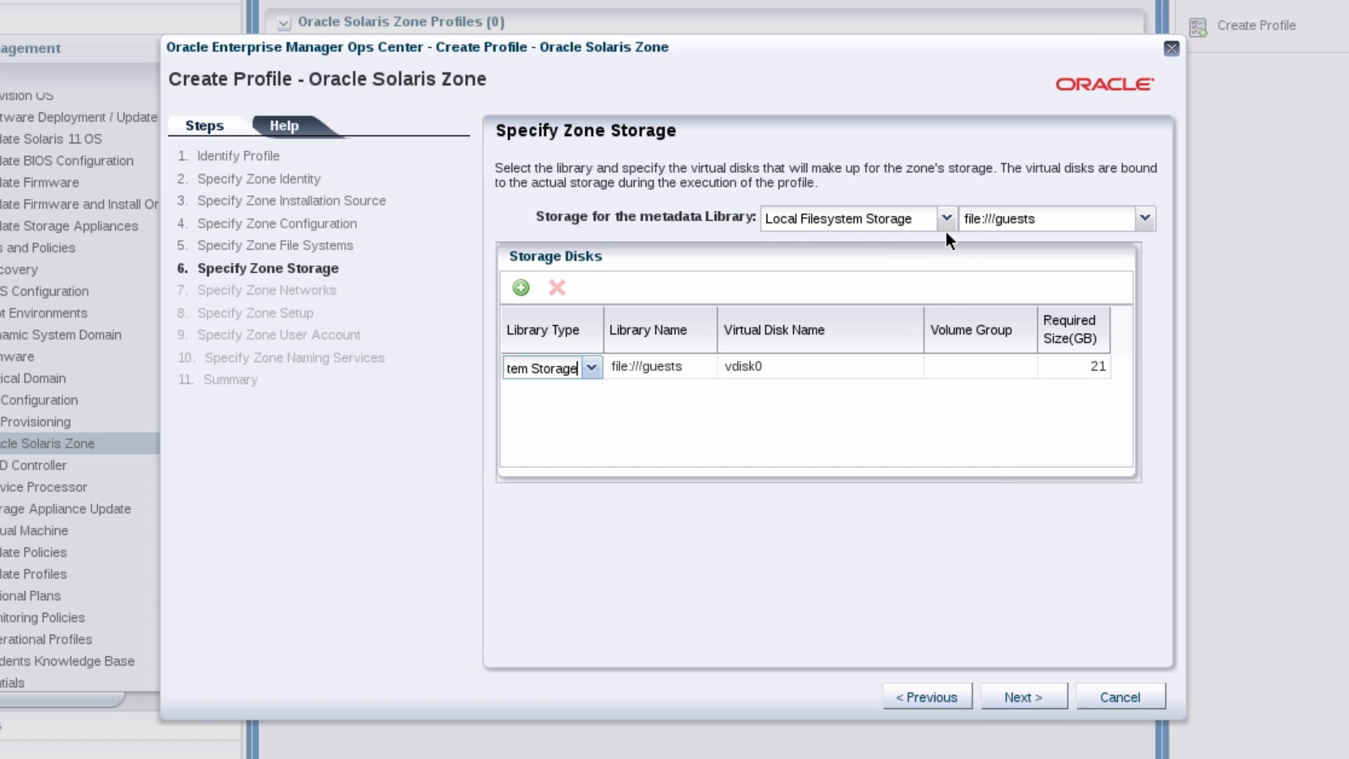
left_click(946, 218)
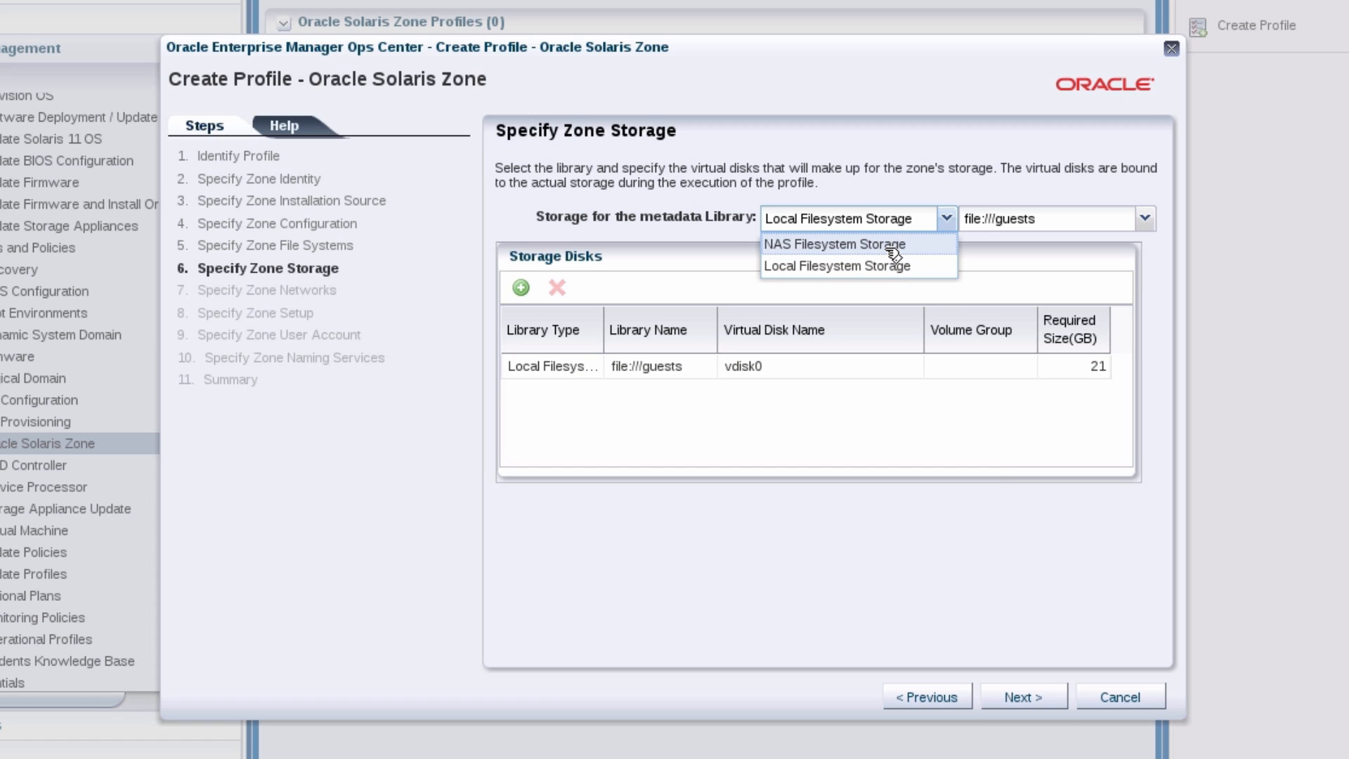
left_click(833, 243)
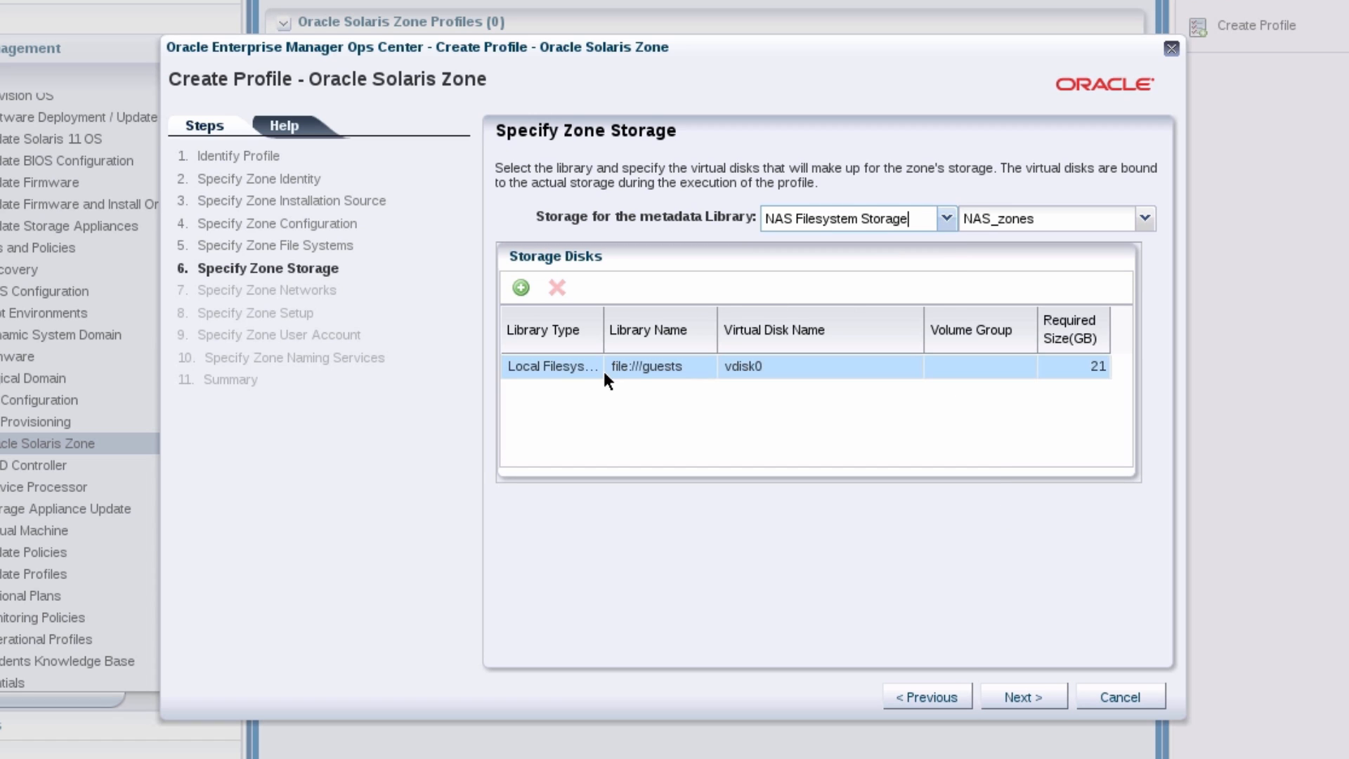
left_click(591, 367)
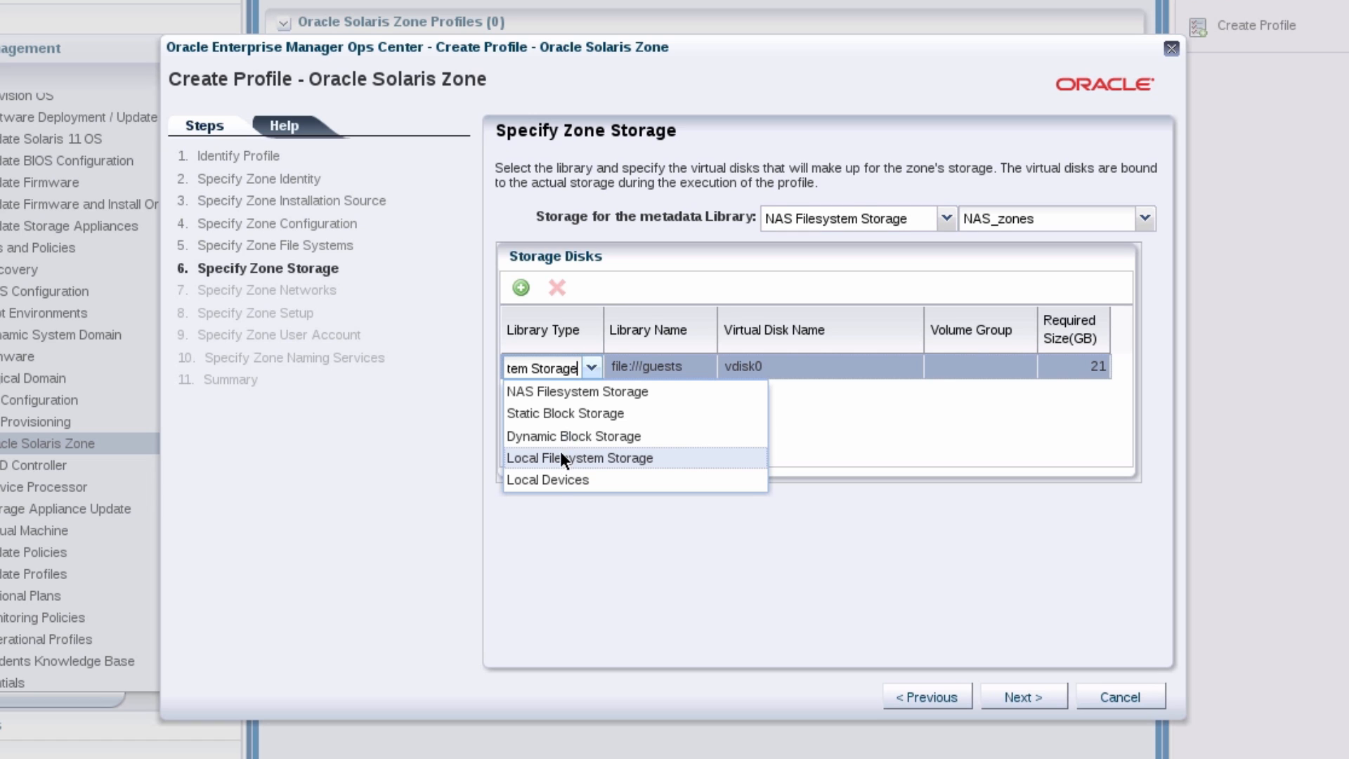
left_click(546, 480)
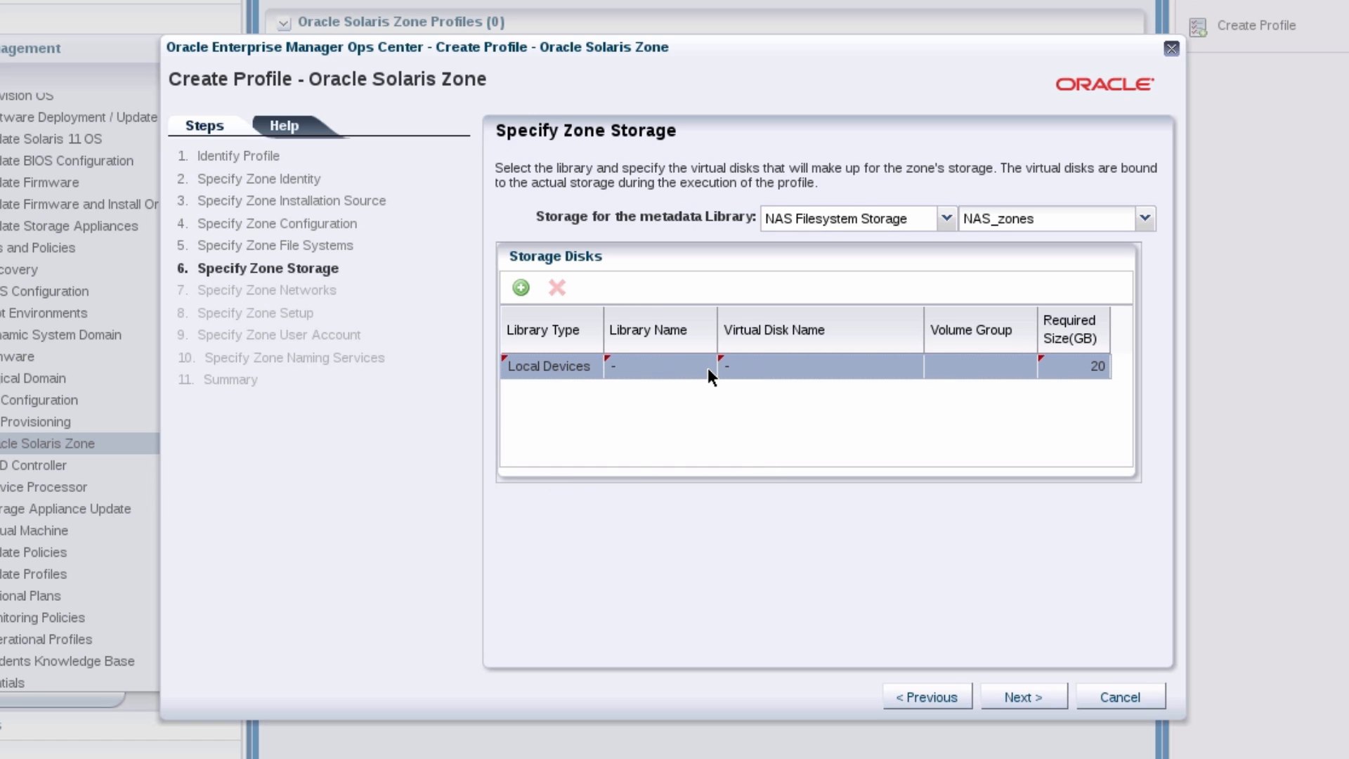
Assign the zone network 192.168.103.0/24.1
left_click(1021, 695)
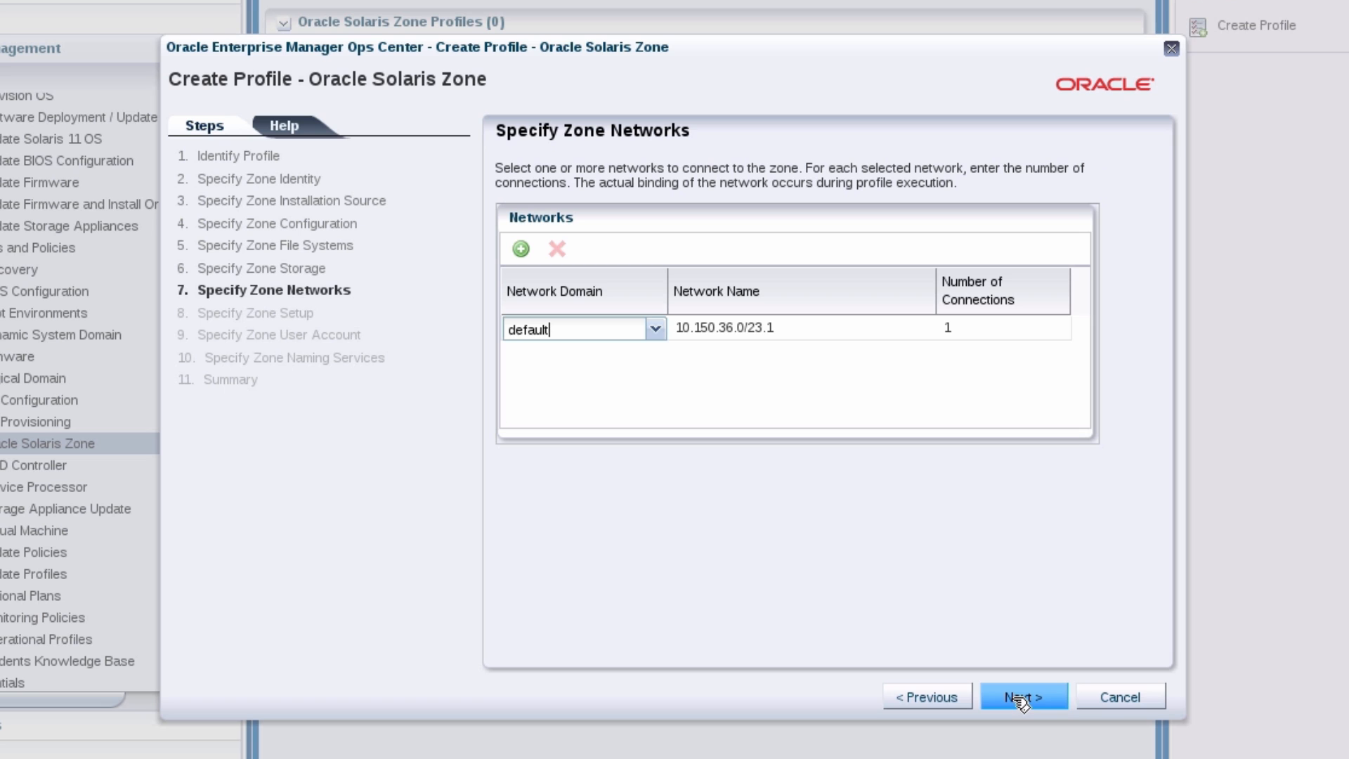
type("192.168.103.0/24.1")
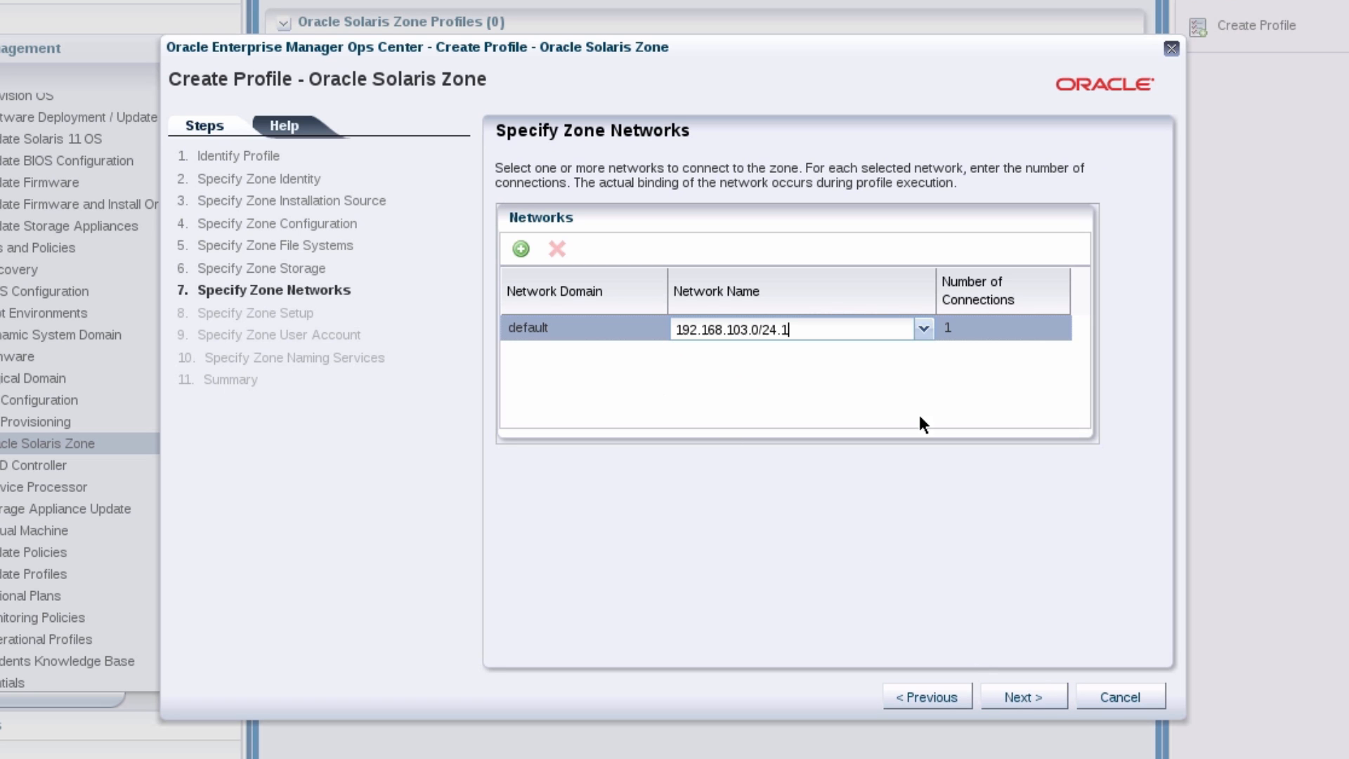
Set zone setup to US/Mountain time, DEC VT100 terminal and a root password, then reach the user account step
left_click(1022, 697)
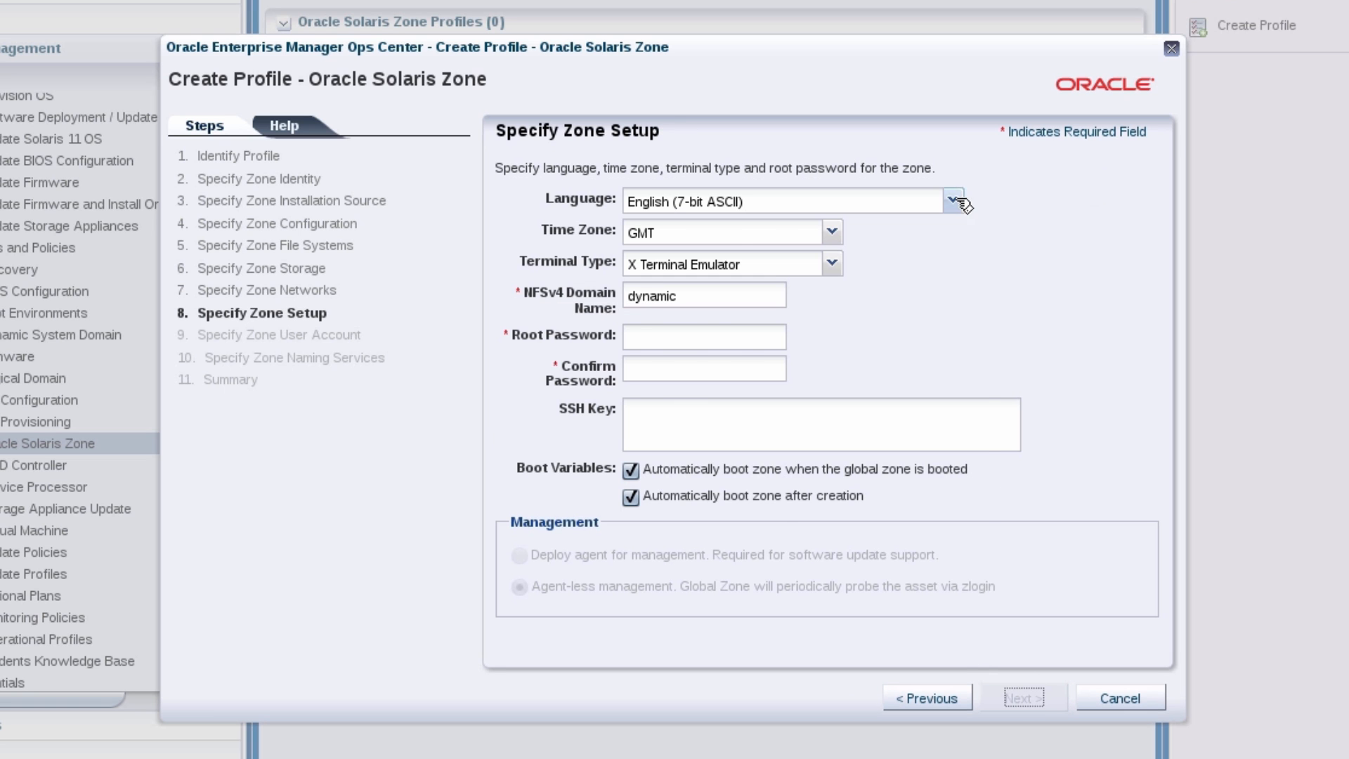
left_click(829, 232)
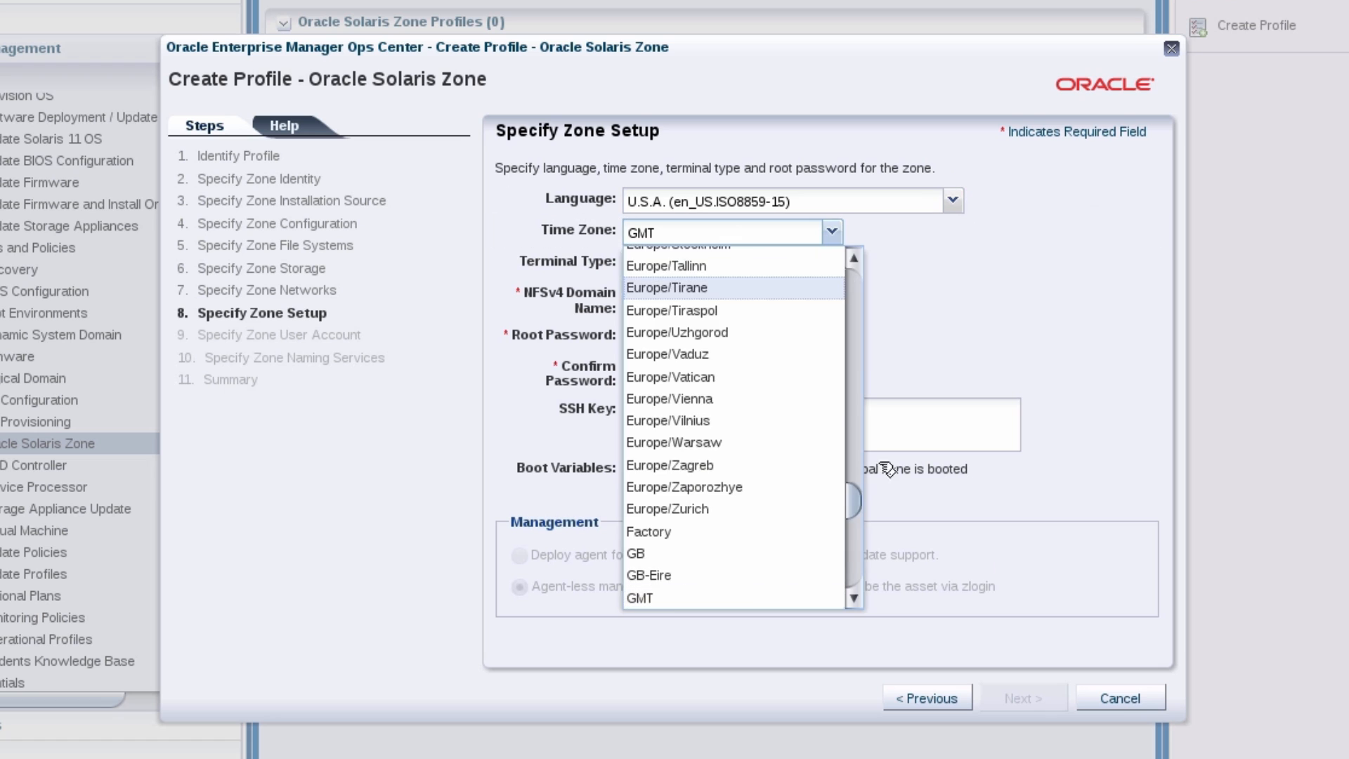
left_click(835, 264)
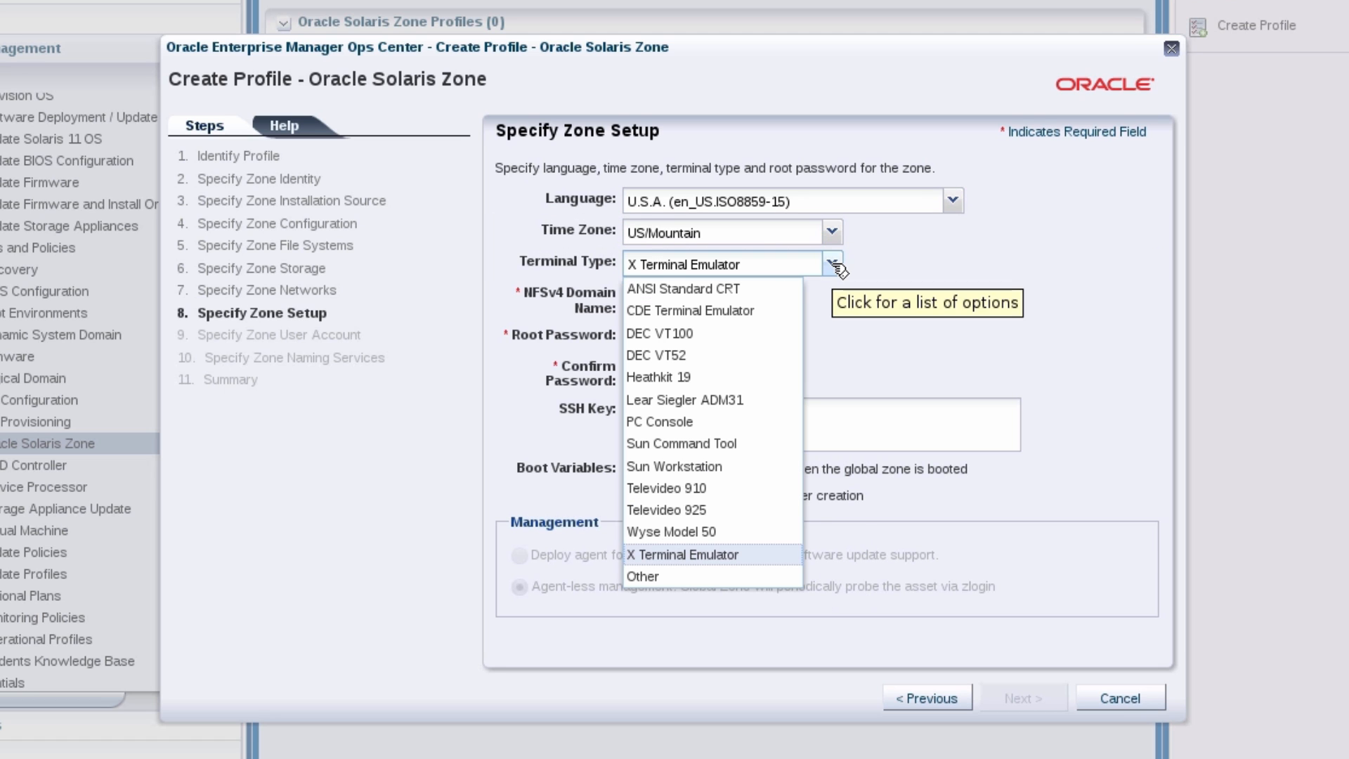
left_click(659, 333)
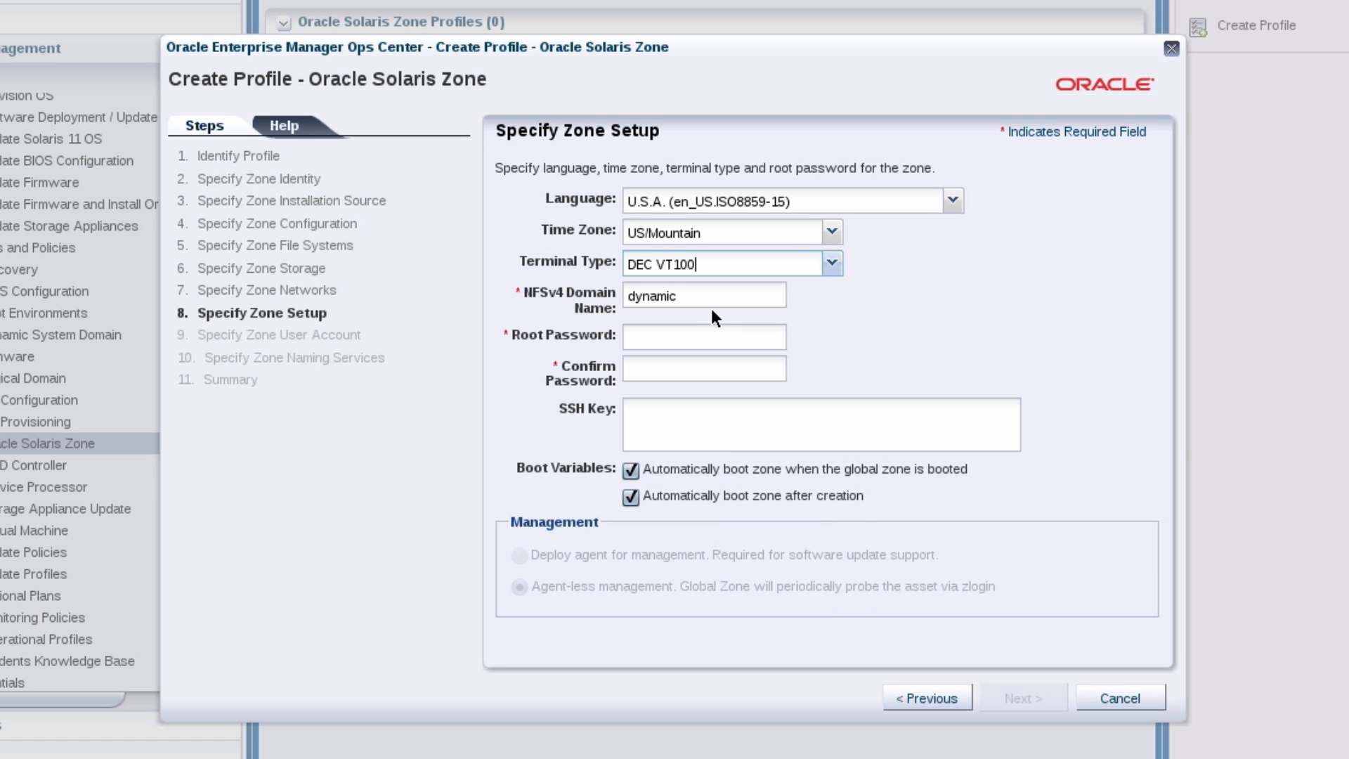
type("•")
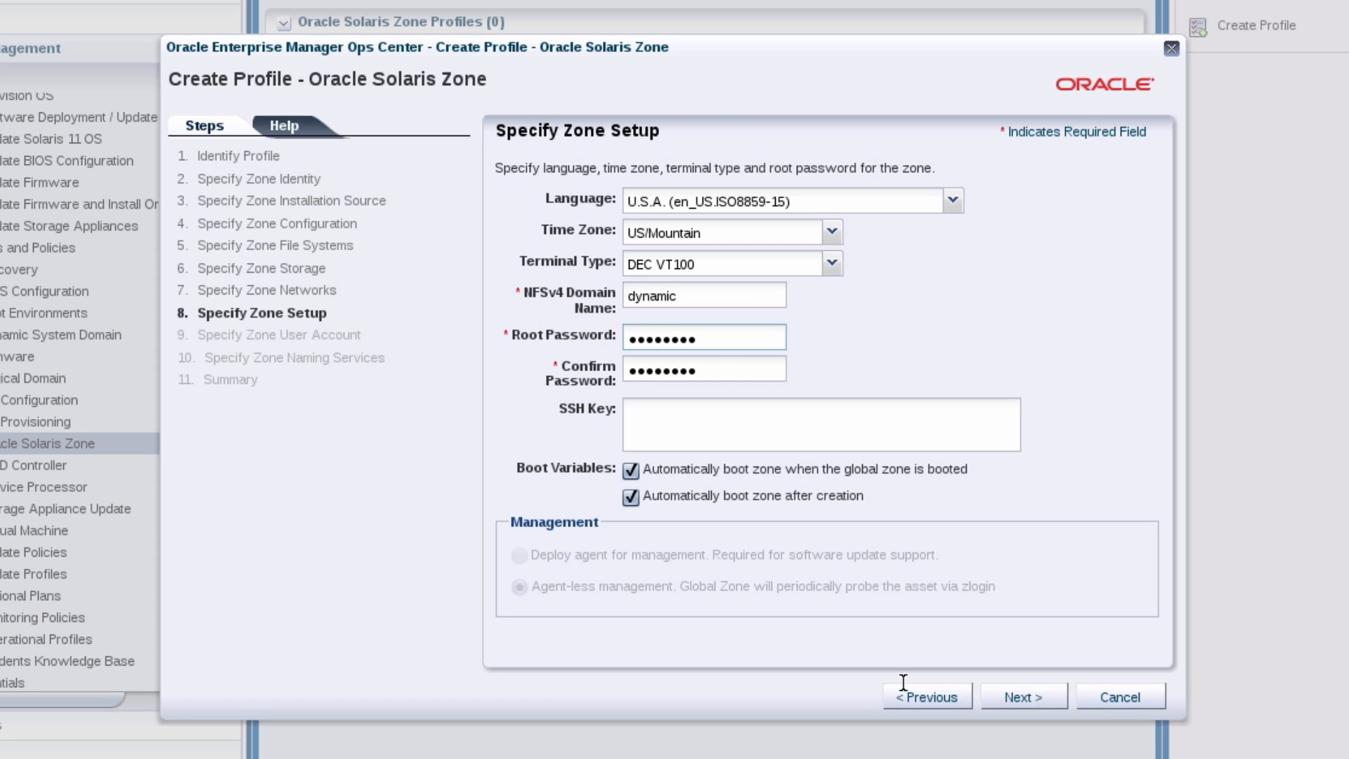
left_click(1022, 696)
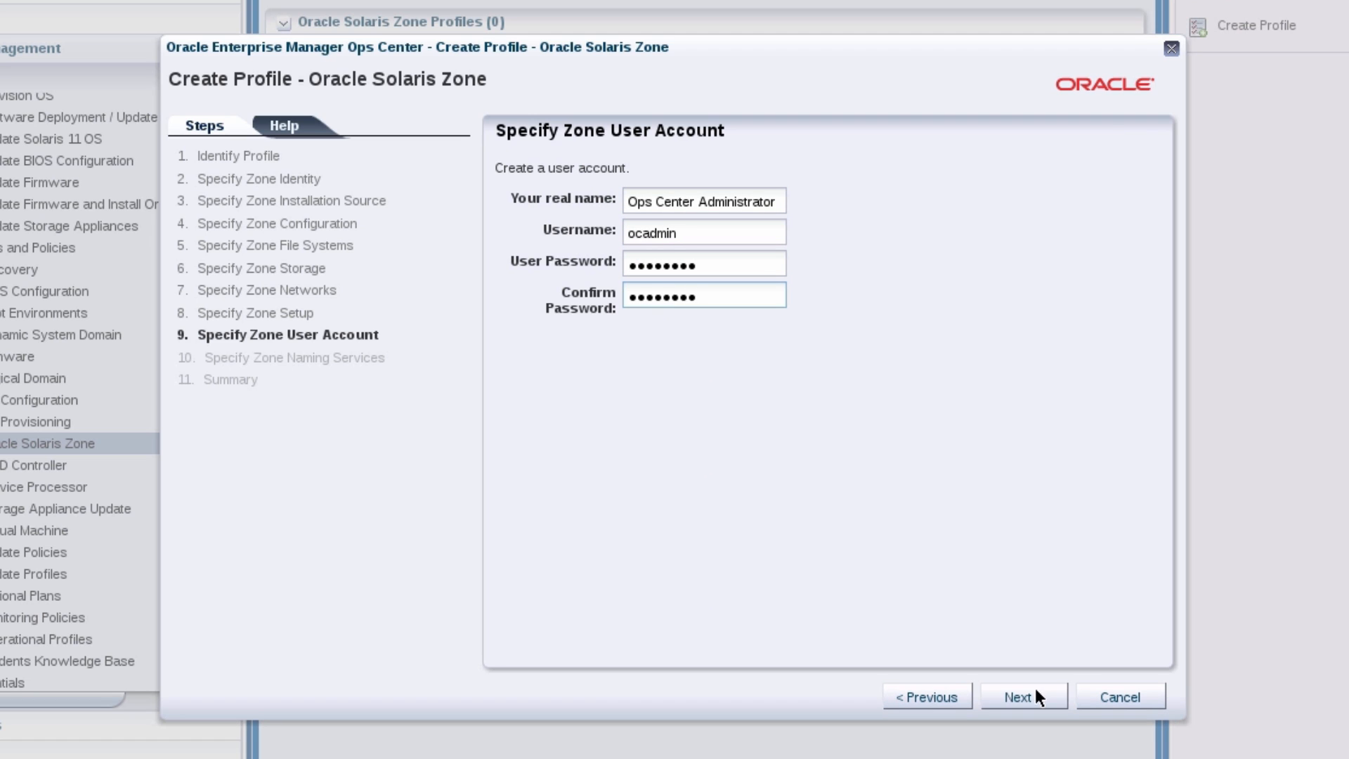
Accept naming services NONE and finish creating the S11-zone profile
left_click(1023, 695)
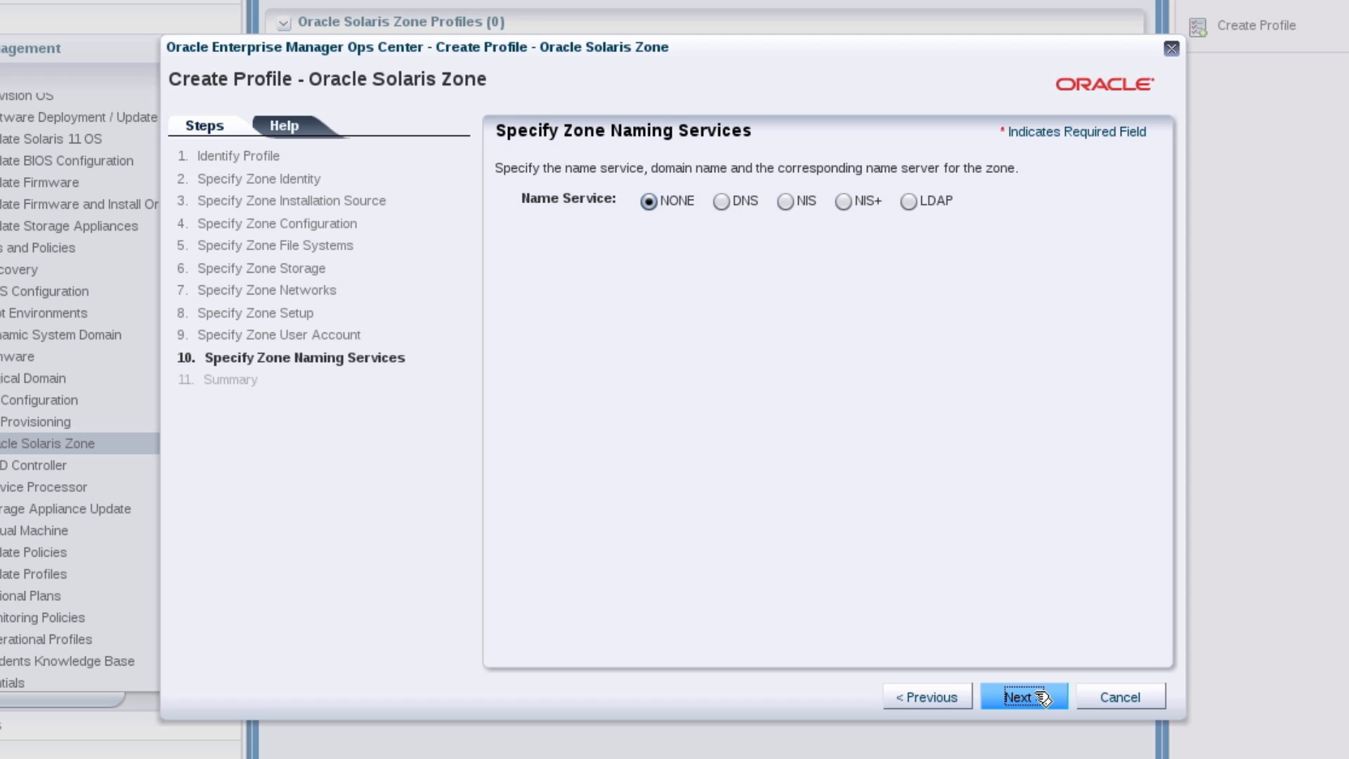
left_click(1022, 695)
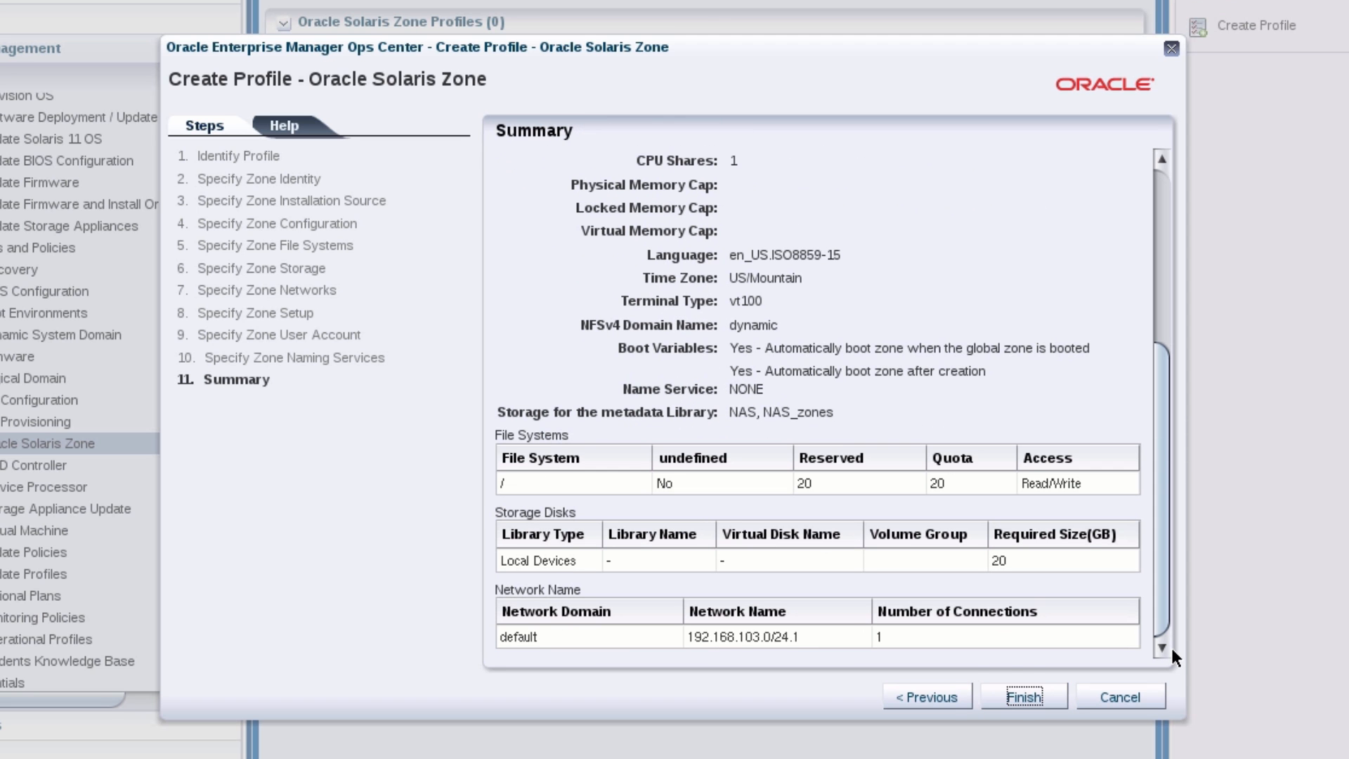
left_click(1022, 696)
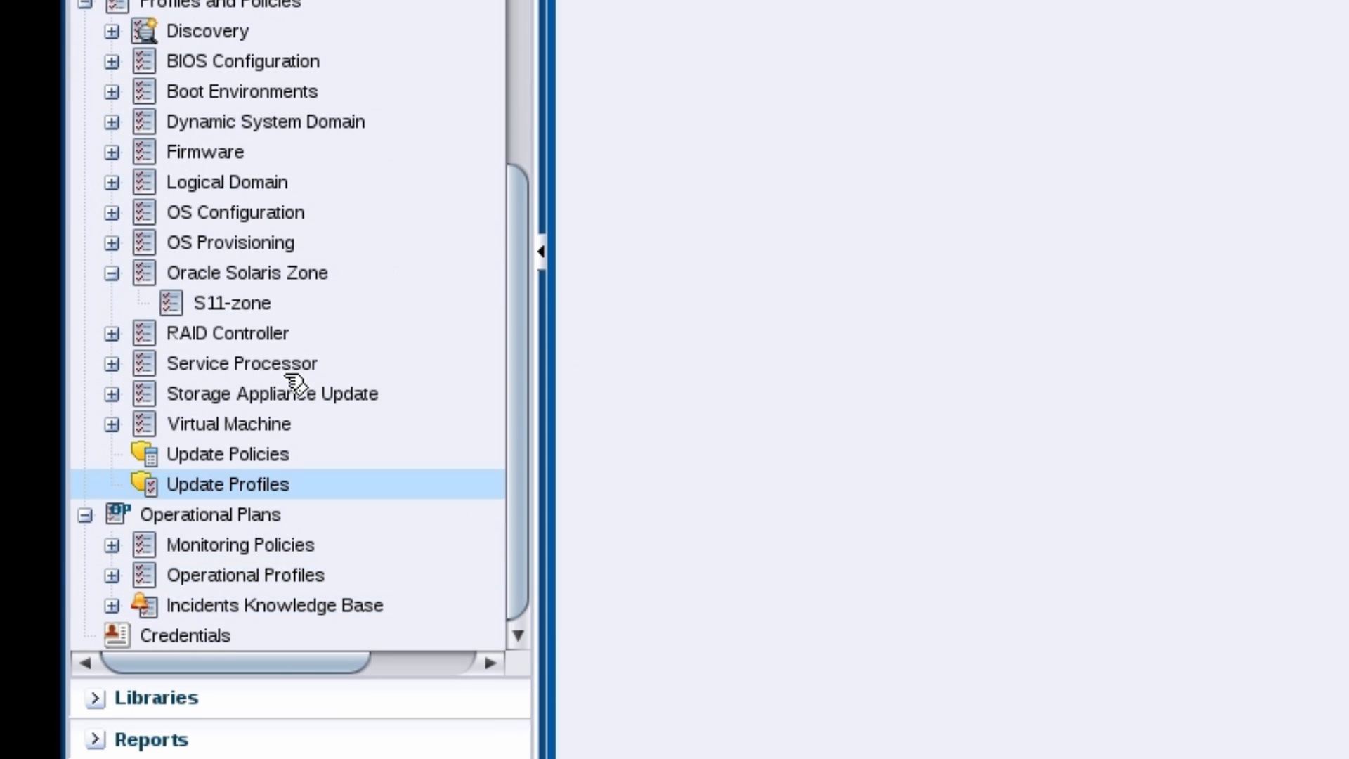
View the S11-zone profile details and expand the asset tree
left_click(232, 302)
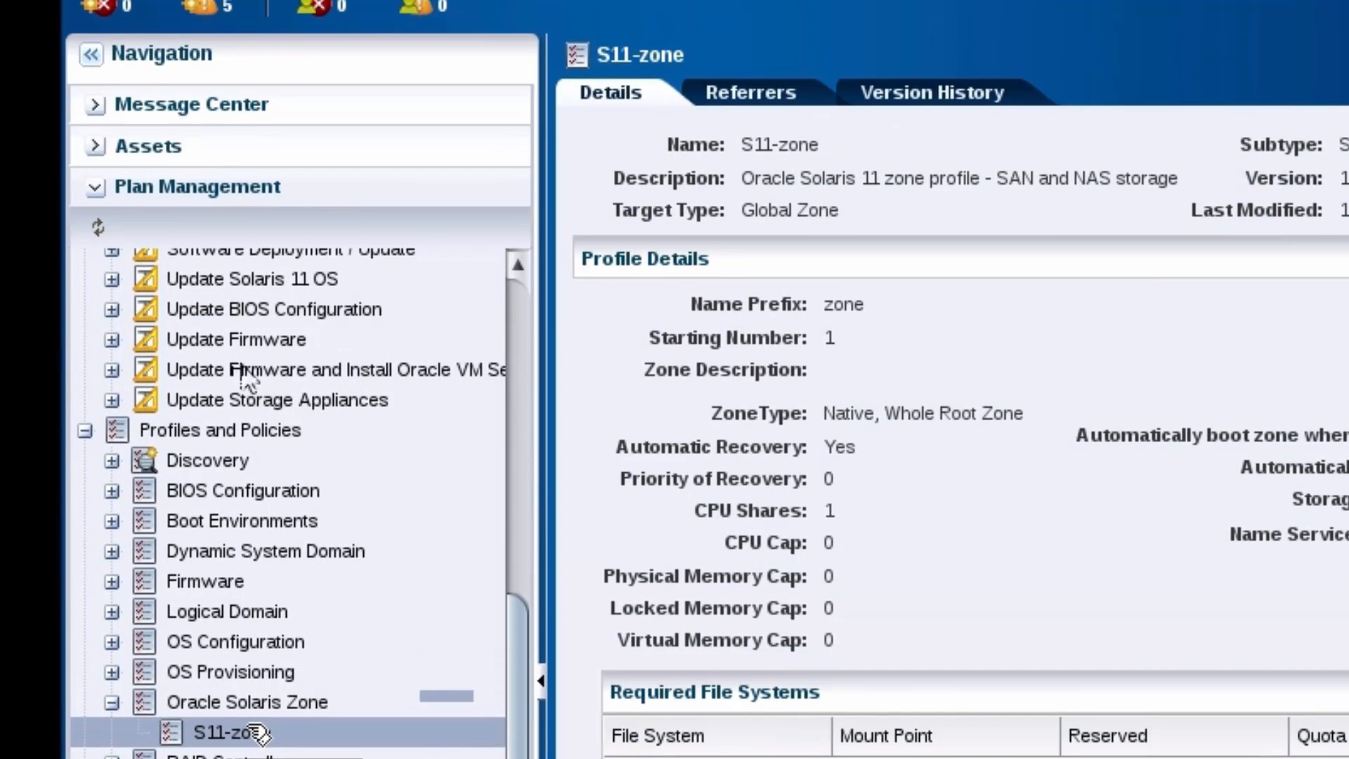
left_click(156, 144)
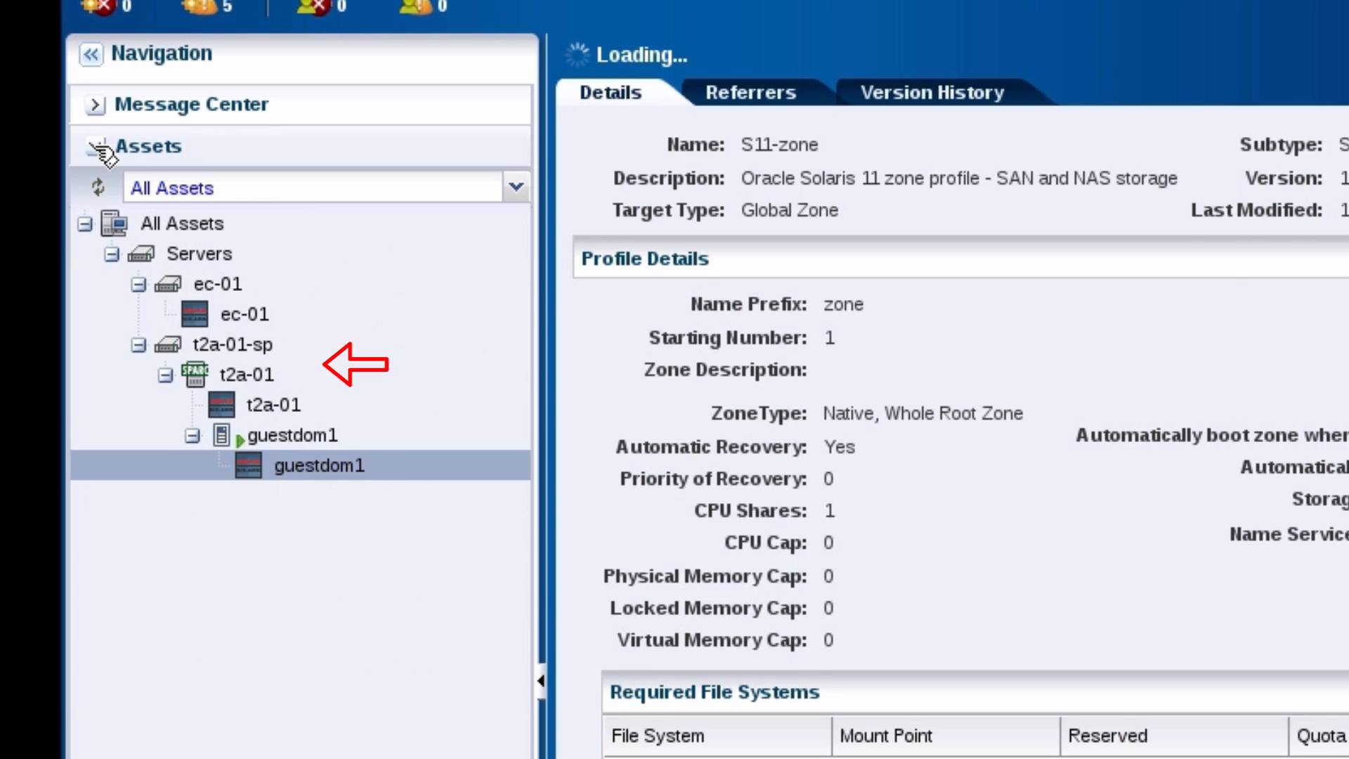
Start Create Oracle Solaris Zones on guestdom1 from the Deploy actions
left_click(319, 465)
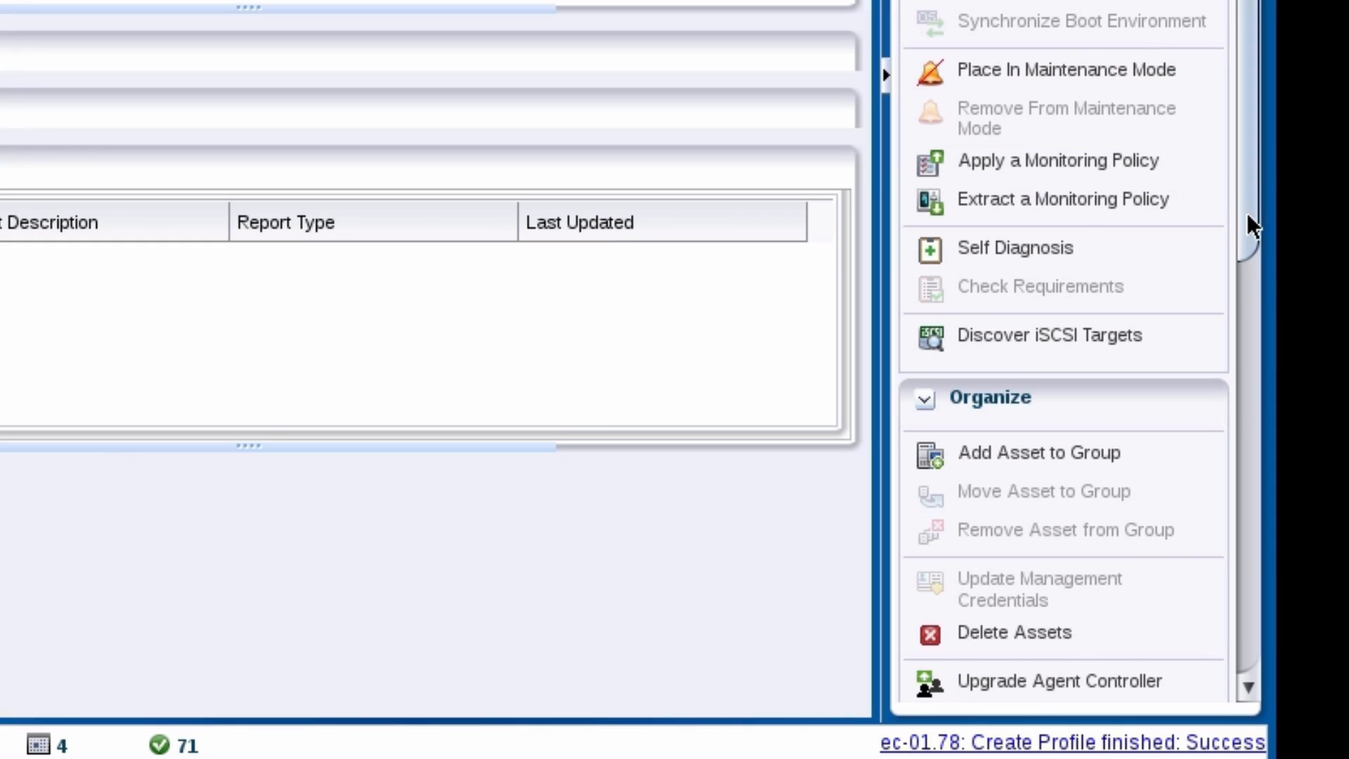
scroll("down", 3)
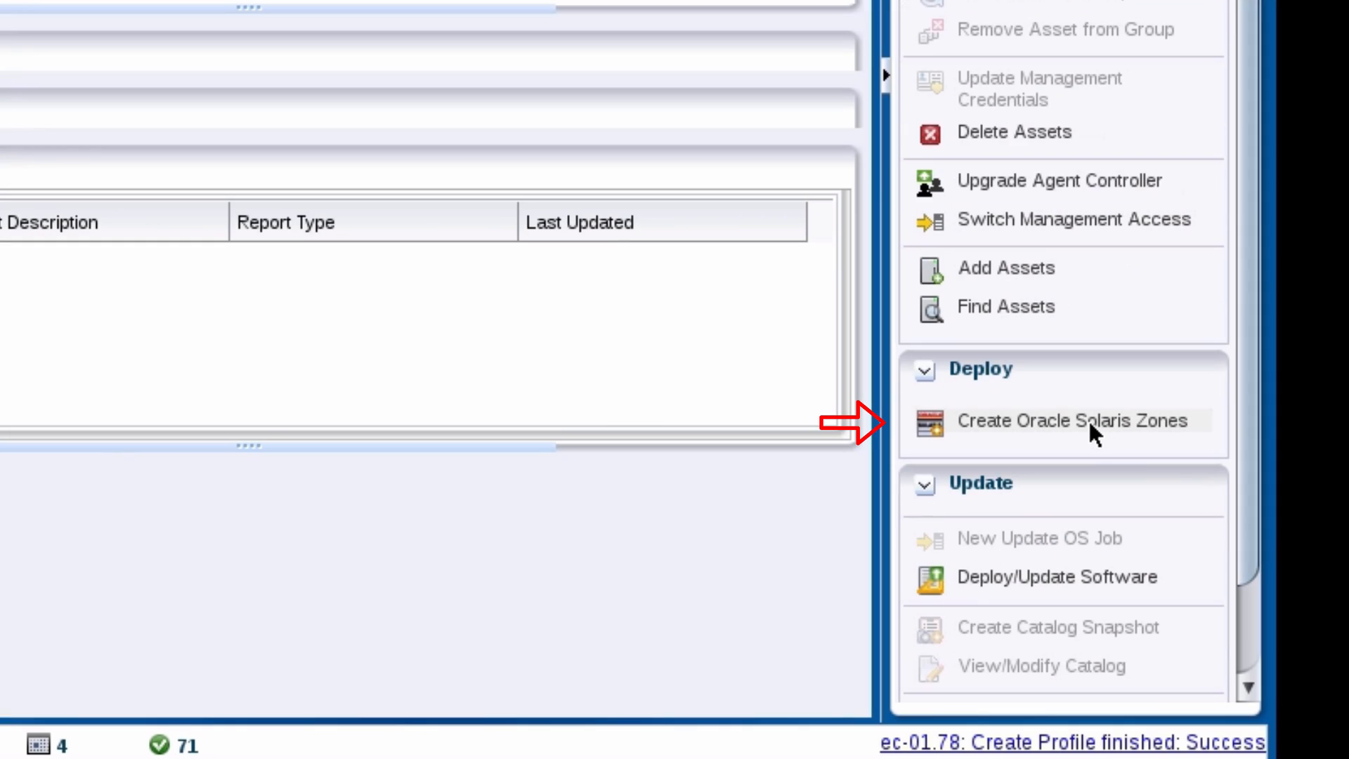
left_click(1072, 420)
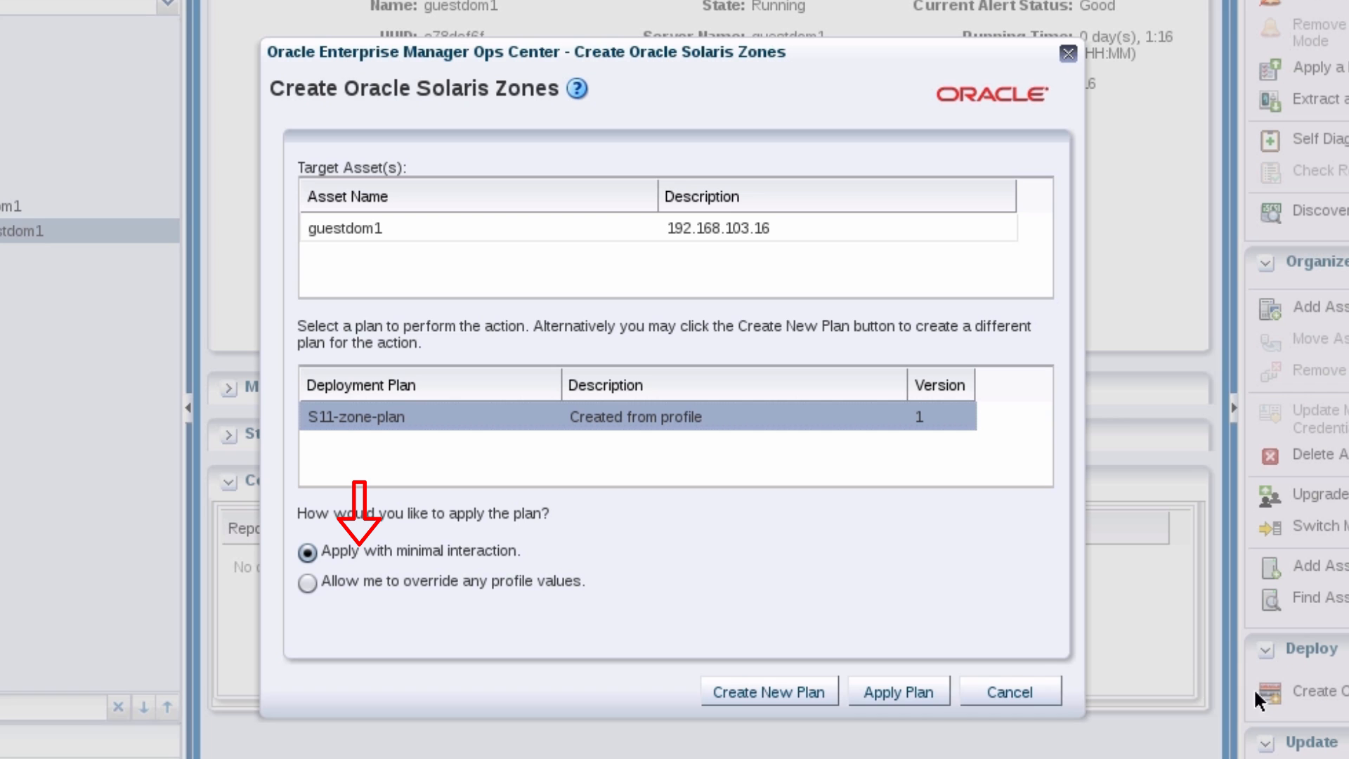
Apply S11-zone-plan to guestdom1 and accept the zone identity defaults
left_click(896, 691)
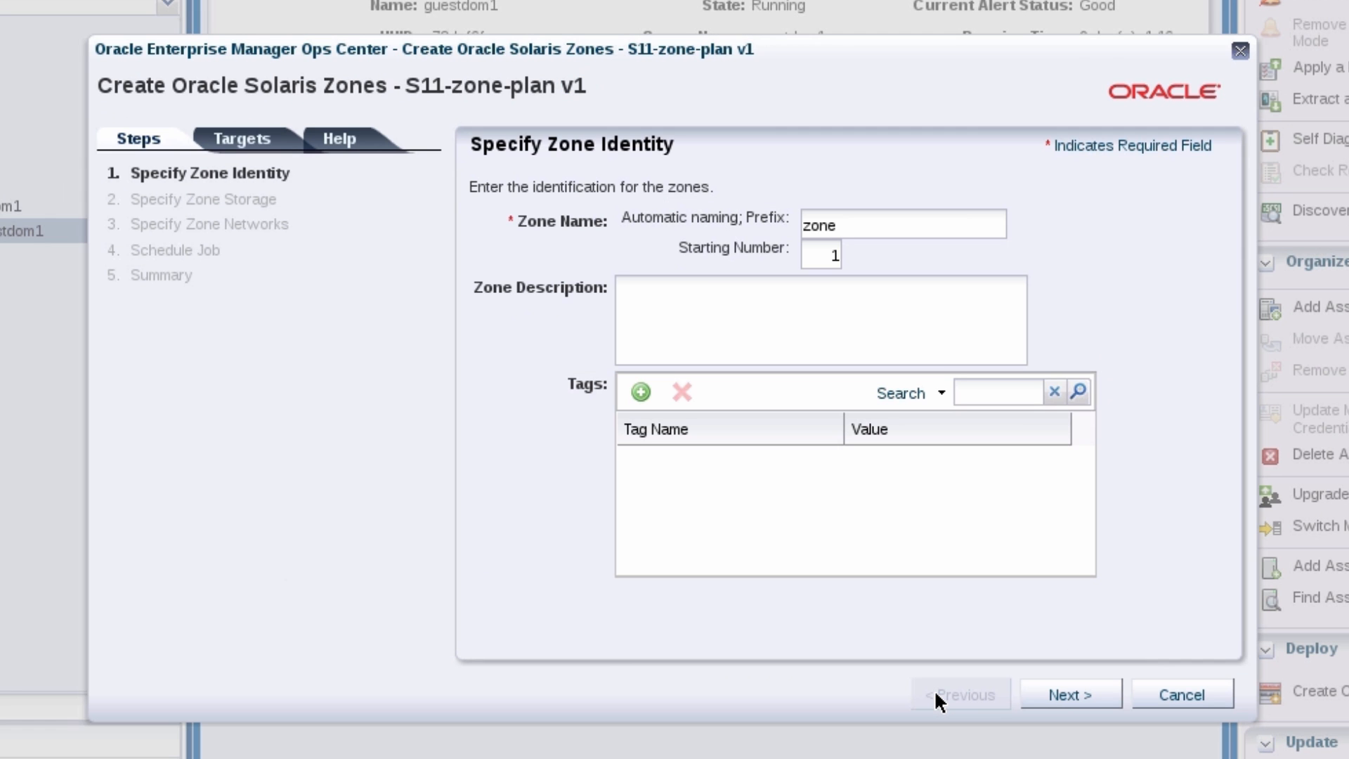
left_click(1069, 694)
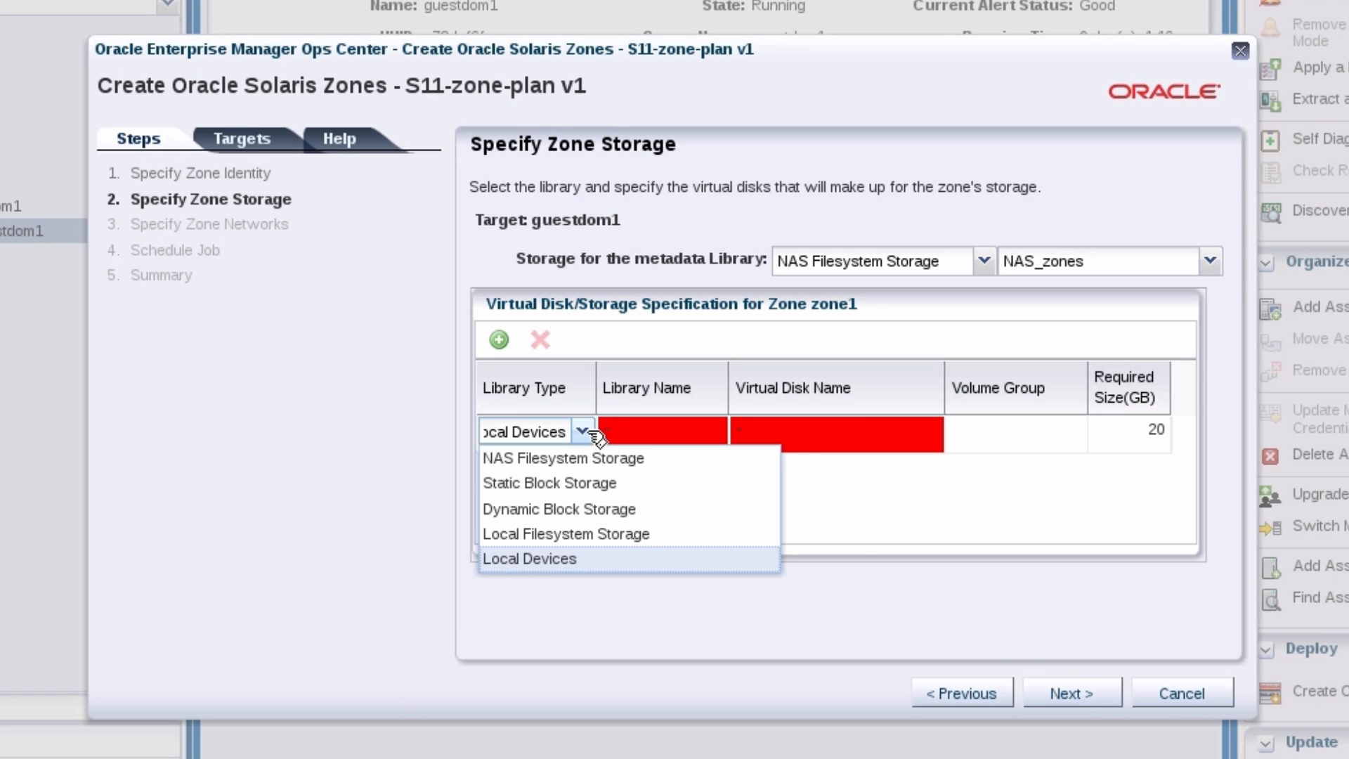
Back zone1's virtual disk with 50 GB local device c3d4 and continue to zone networks
left_click(530, 558)
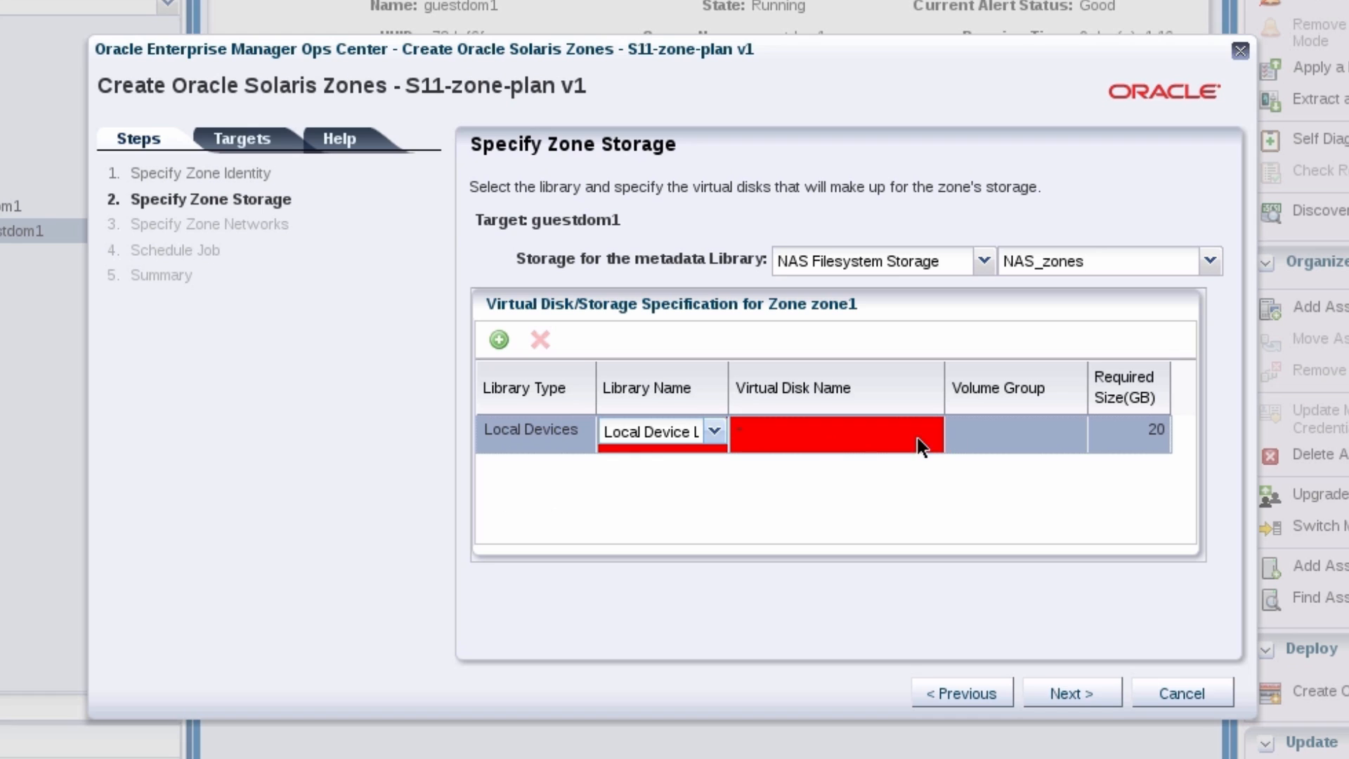
type("c3d4")
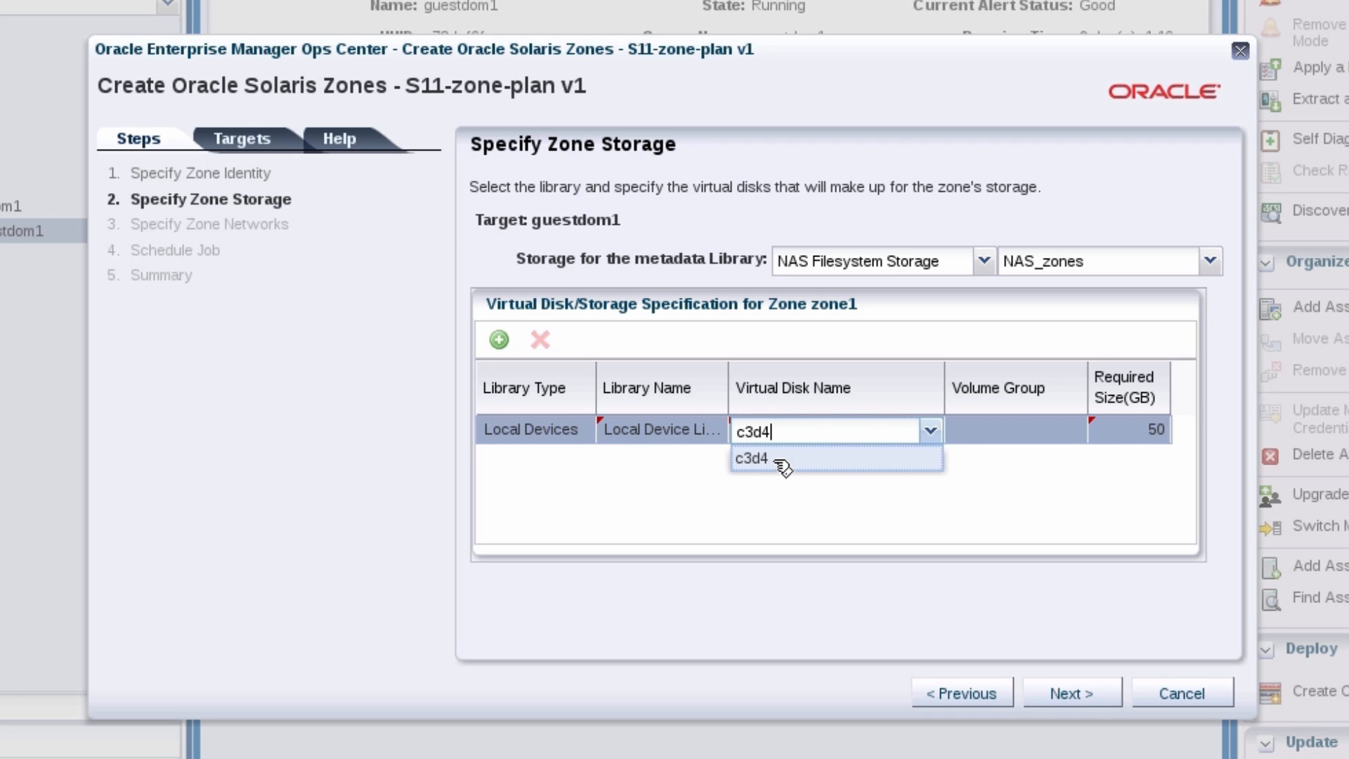
left_click(750, 458)
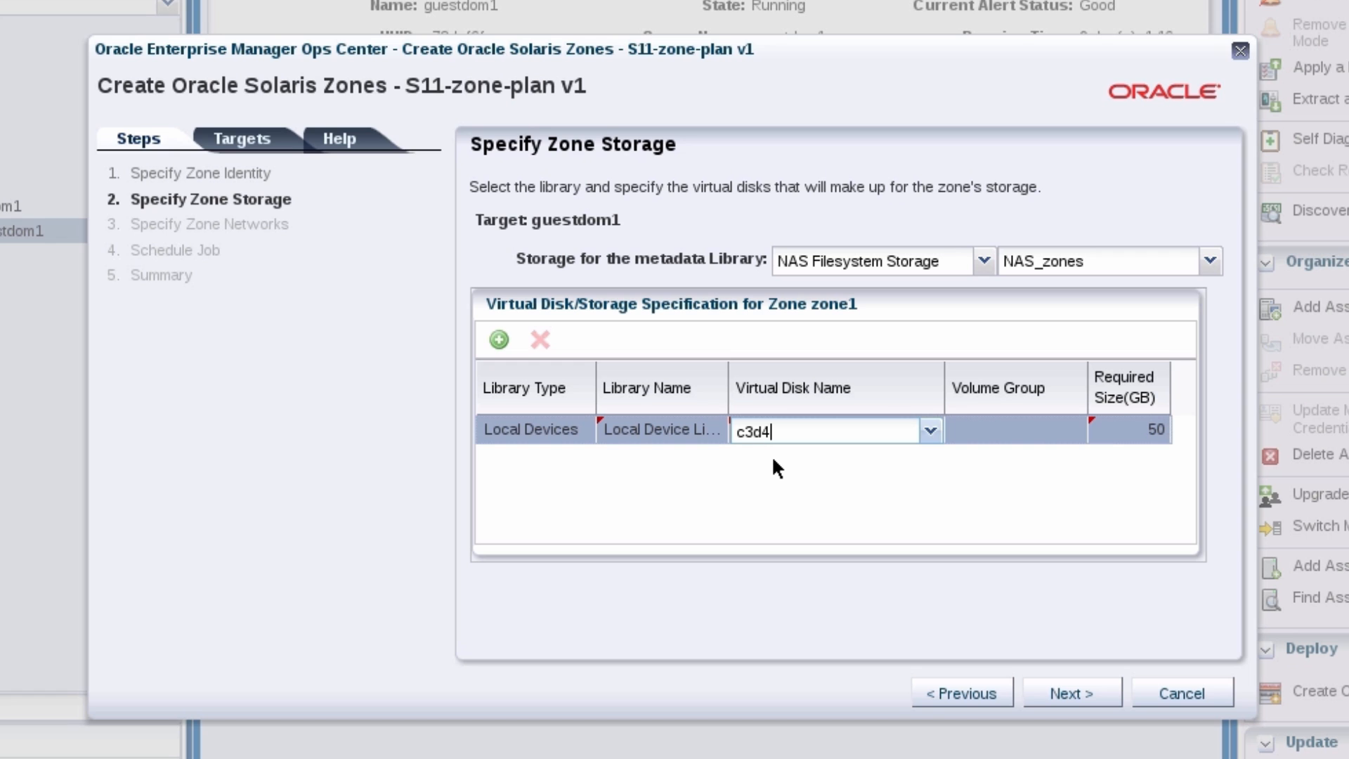
left_click(1071, 693)
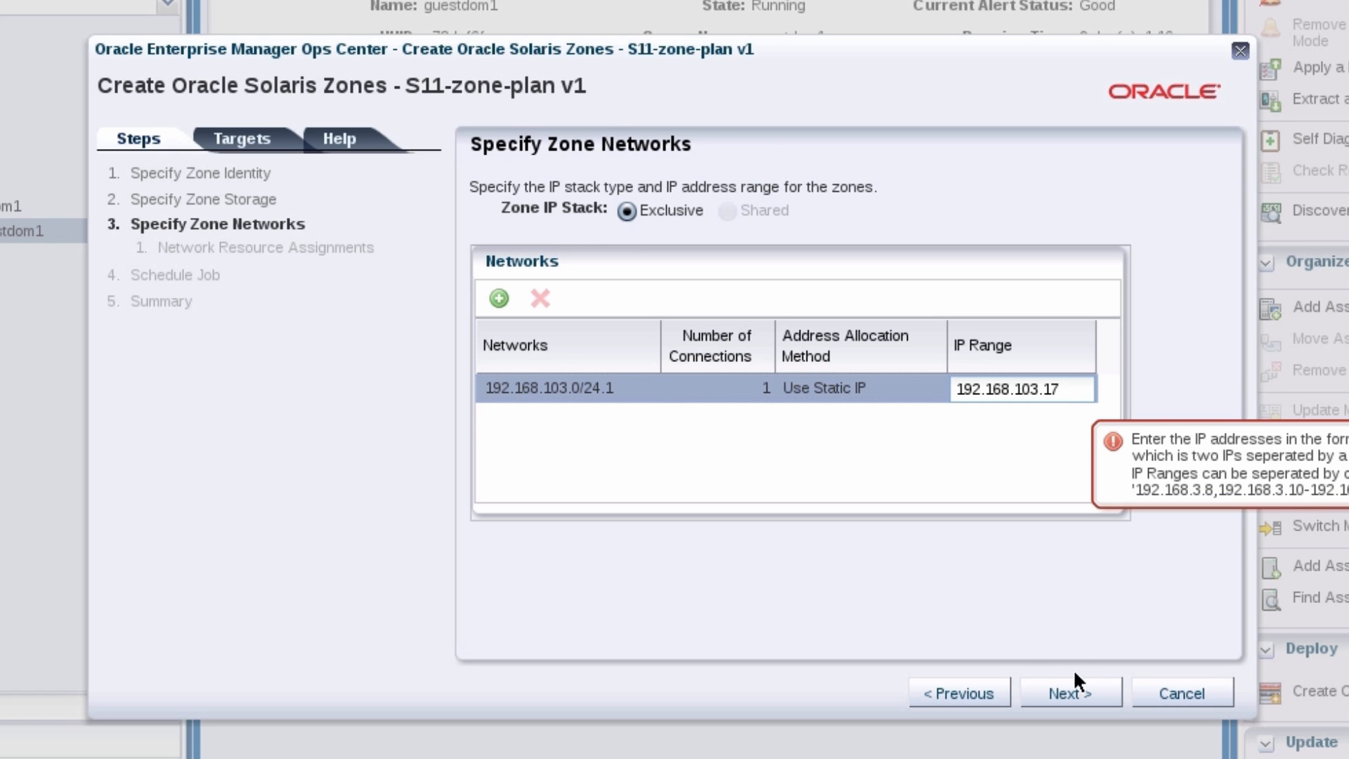
Accept net0 at 192.168.103.17 and schedule the zone1 deployment job to run now
left_click(1071, 692)
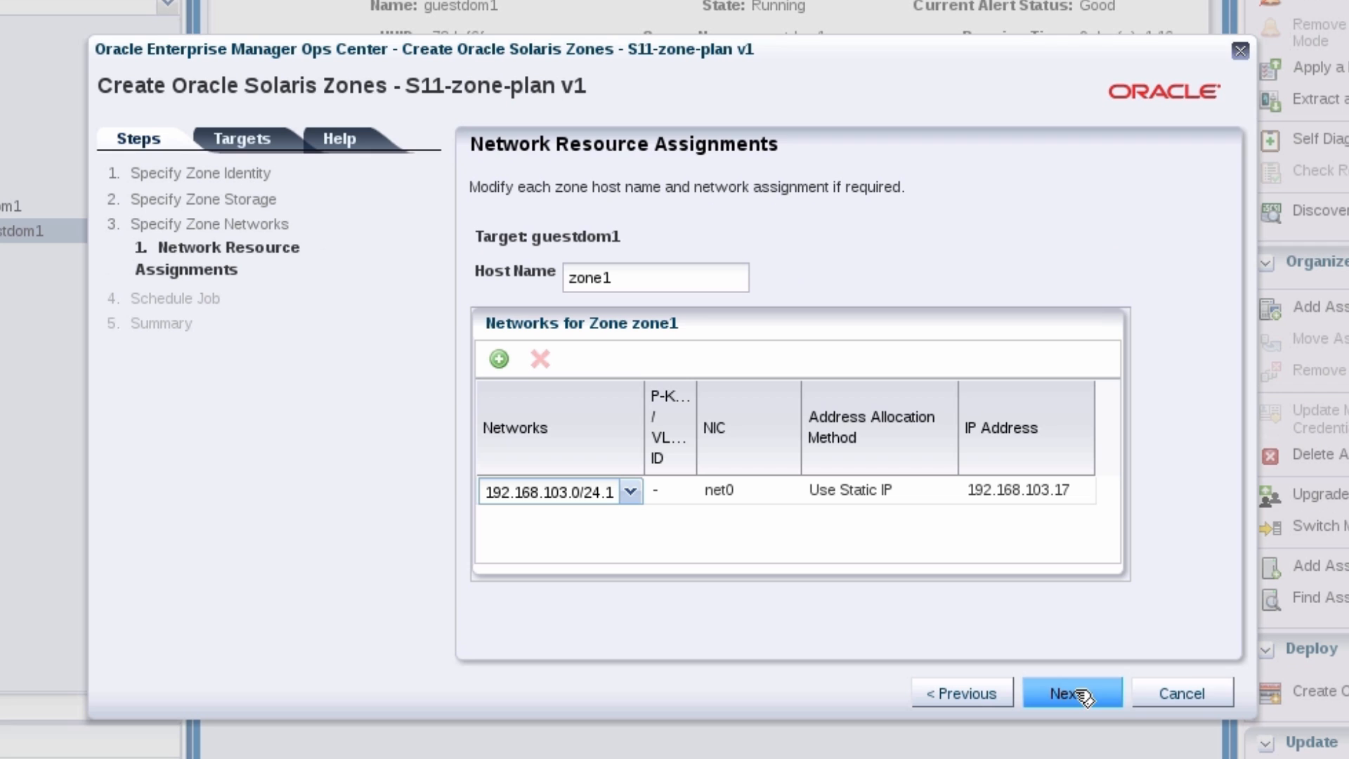
left_click(1071, 693)
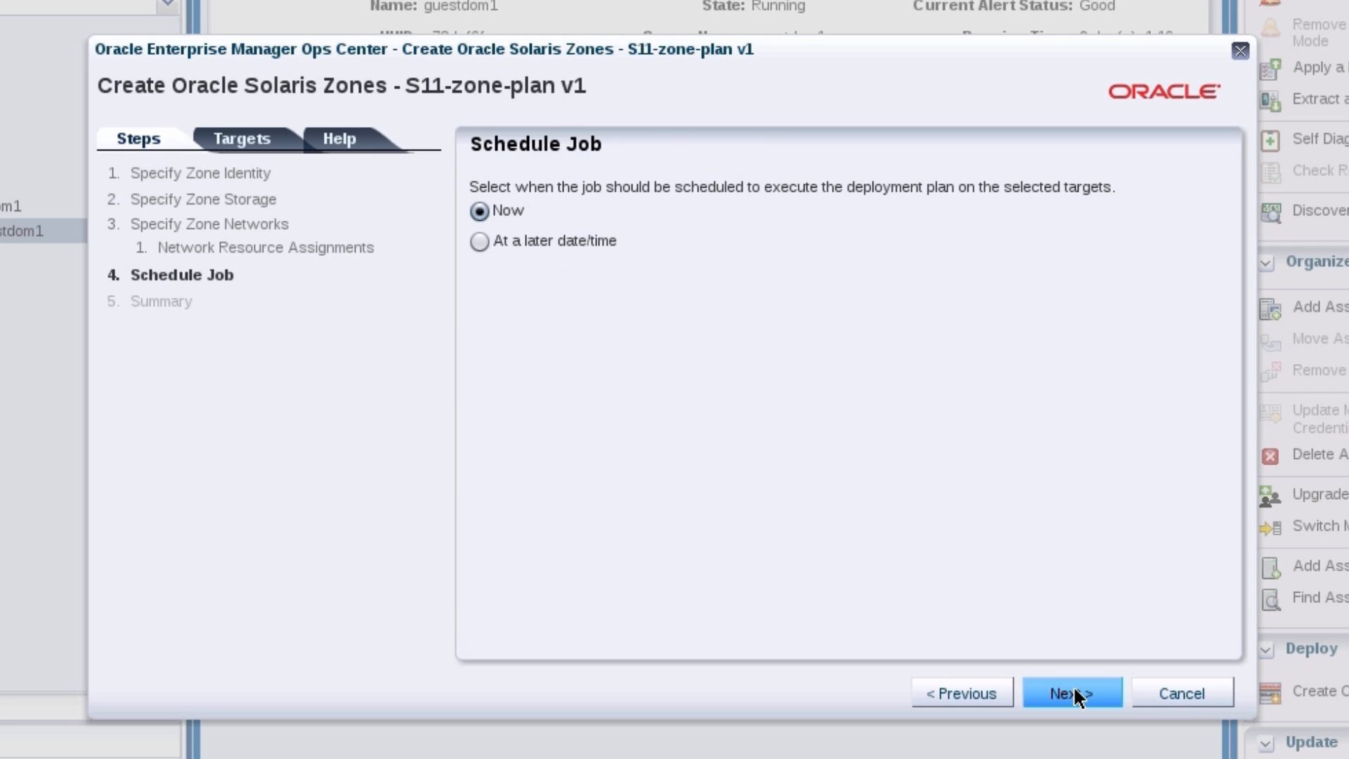
left_click(1071, 692)
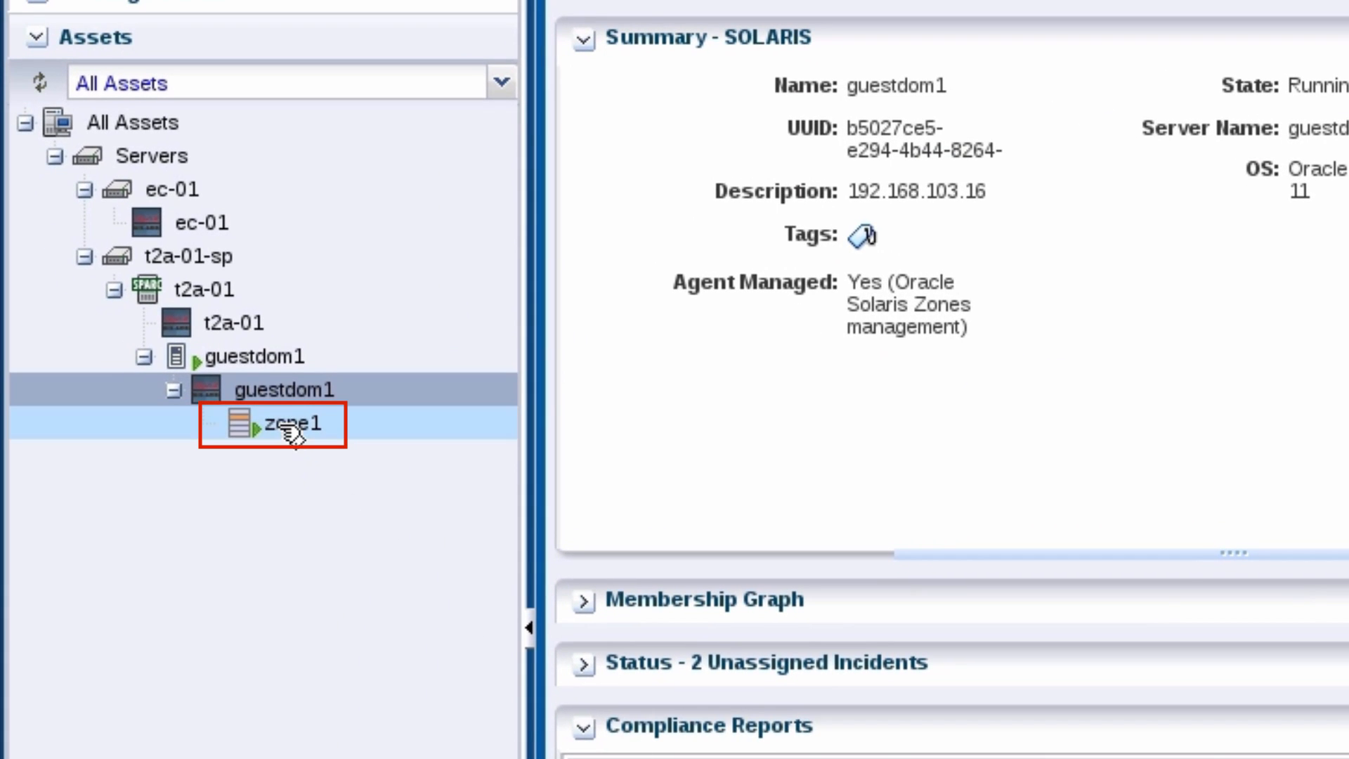
View zone1's dashboard under guestdom1, showing Oracle Solaris 11 with hostname zone1
left_click(296, 425)
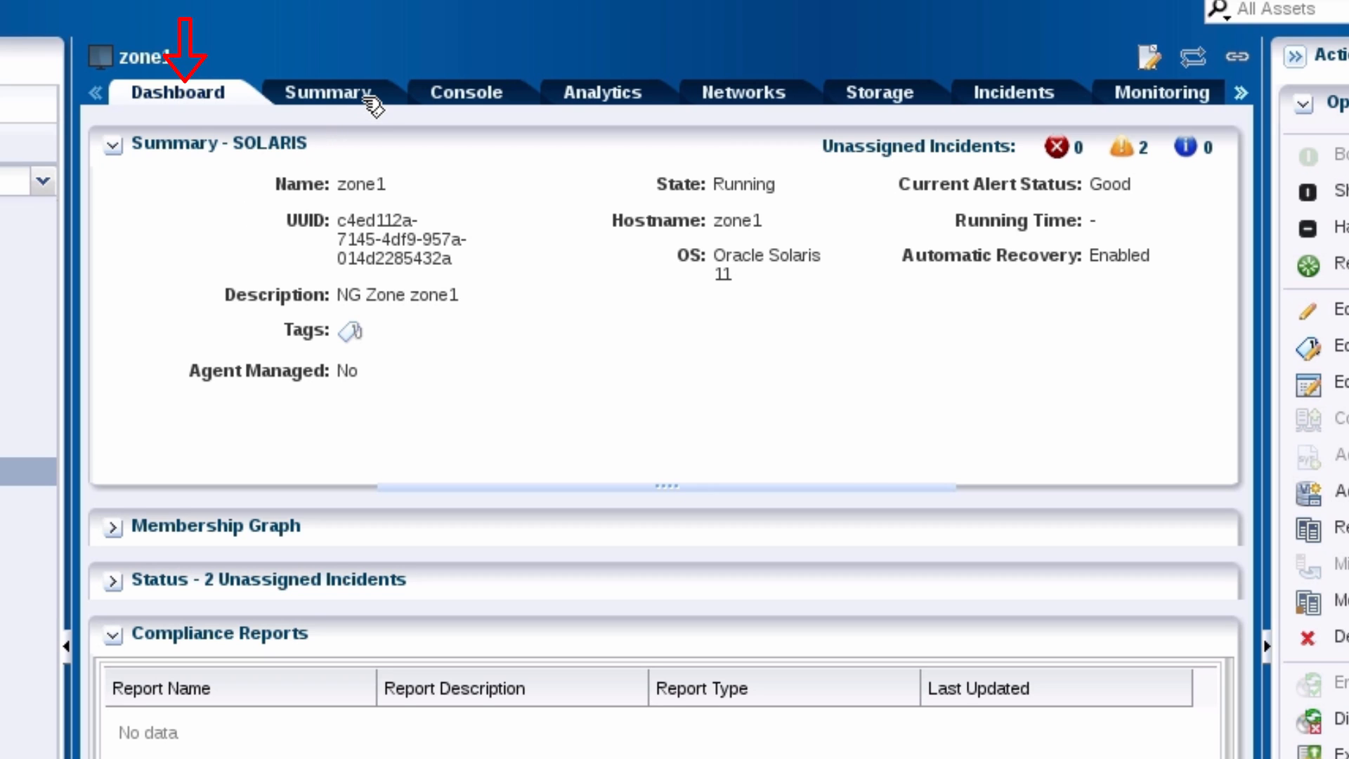
Review zone1's summary, networks and storage, down to its SAN_zones ZPool virtual disk
left_click(323, 93)
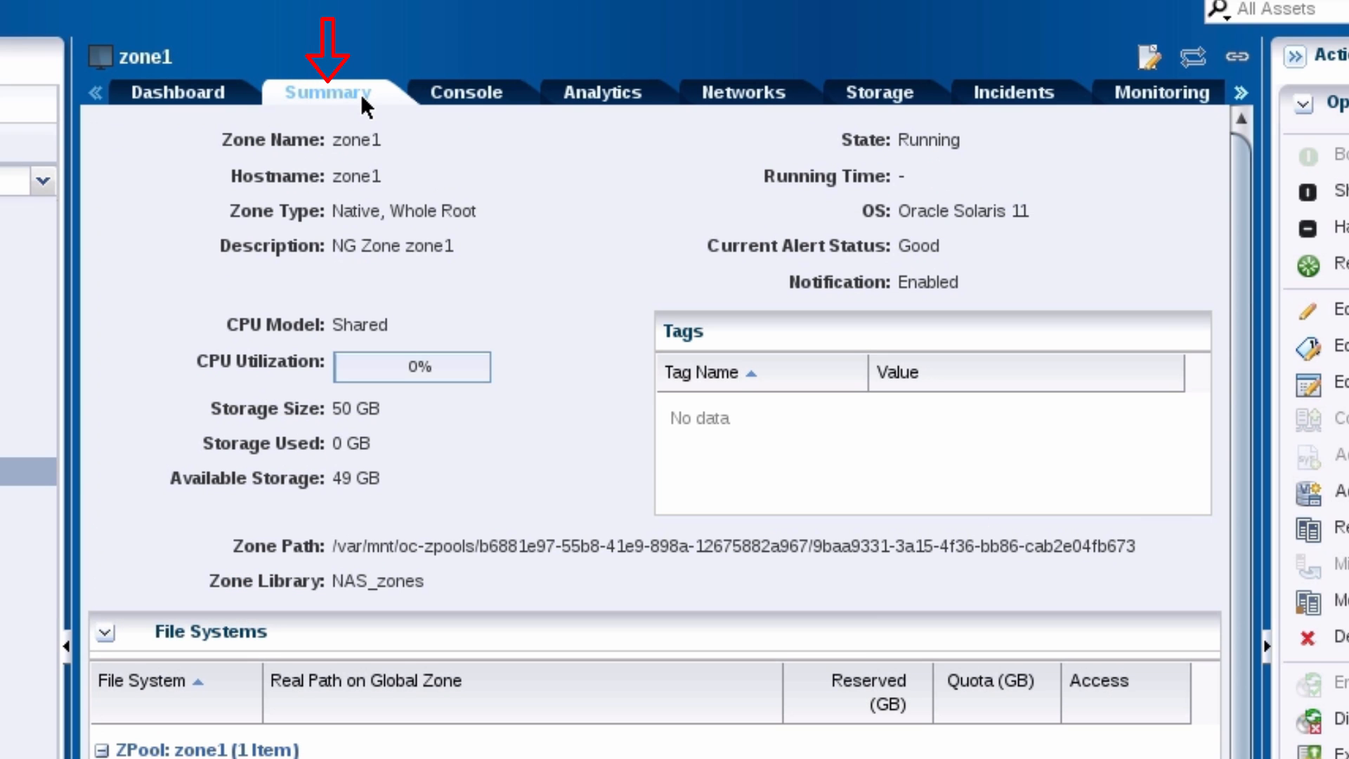
left_click(741, 93)
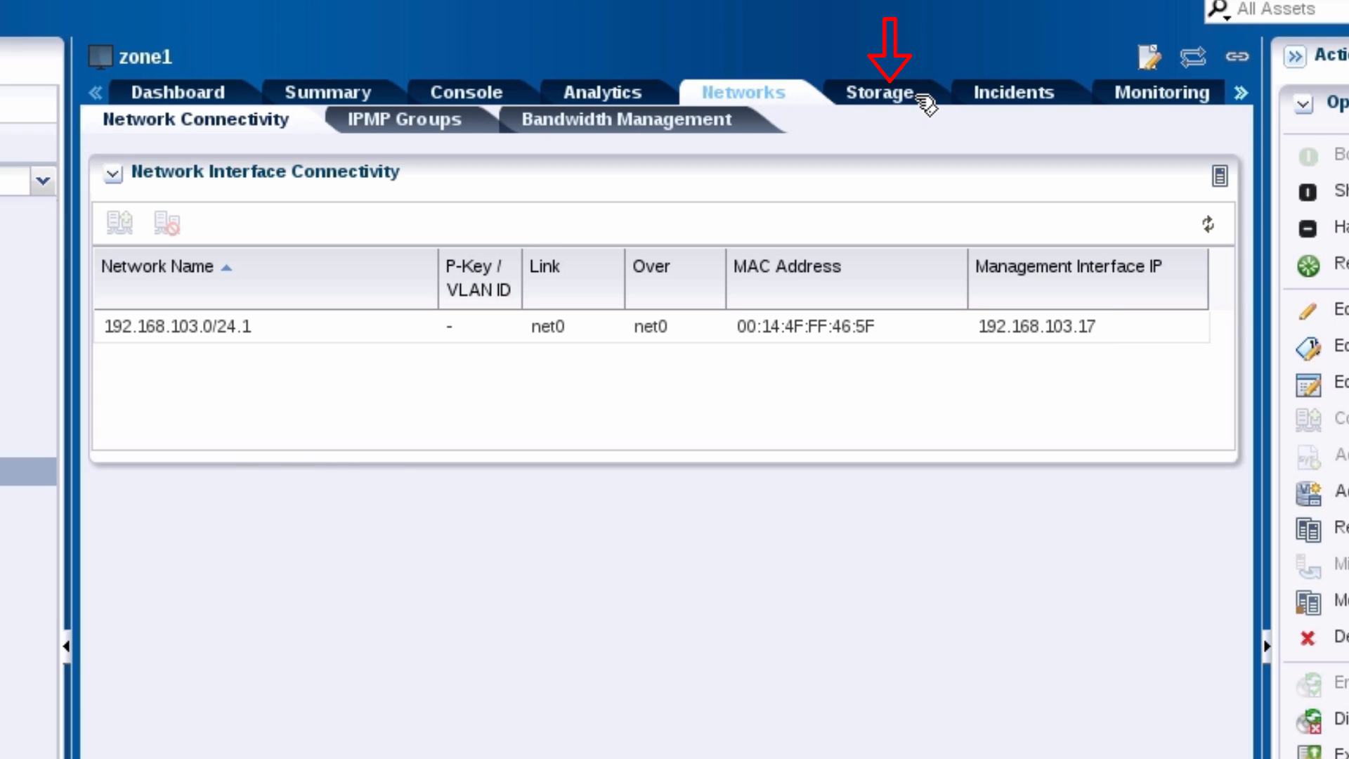
left_click(877, 93)
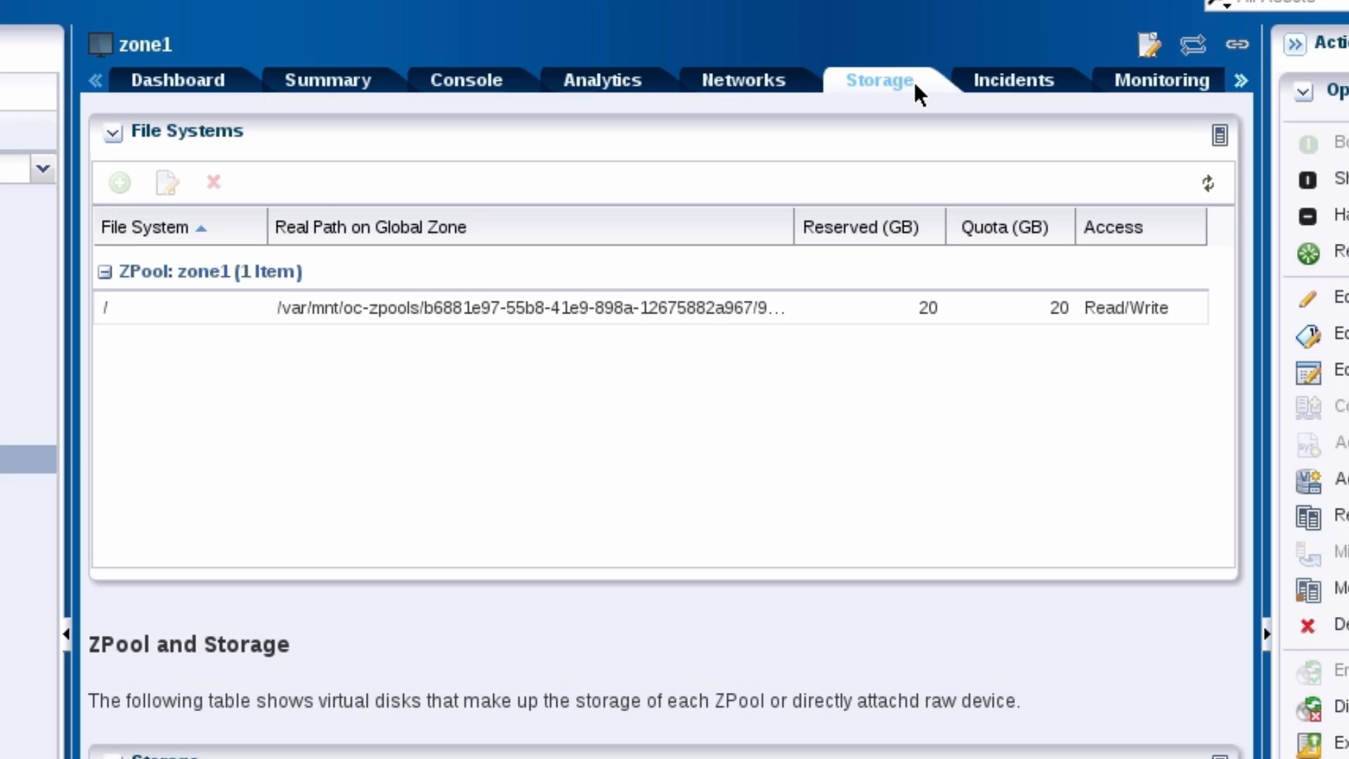
scroll("down", 3)
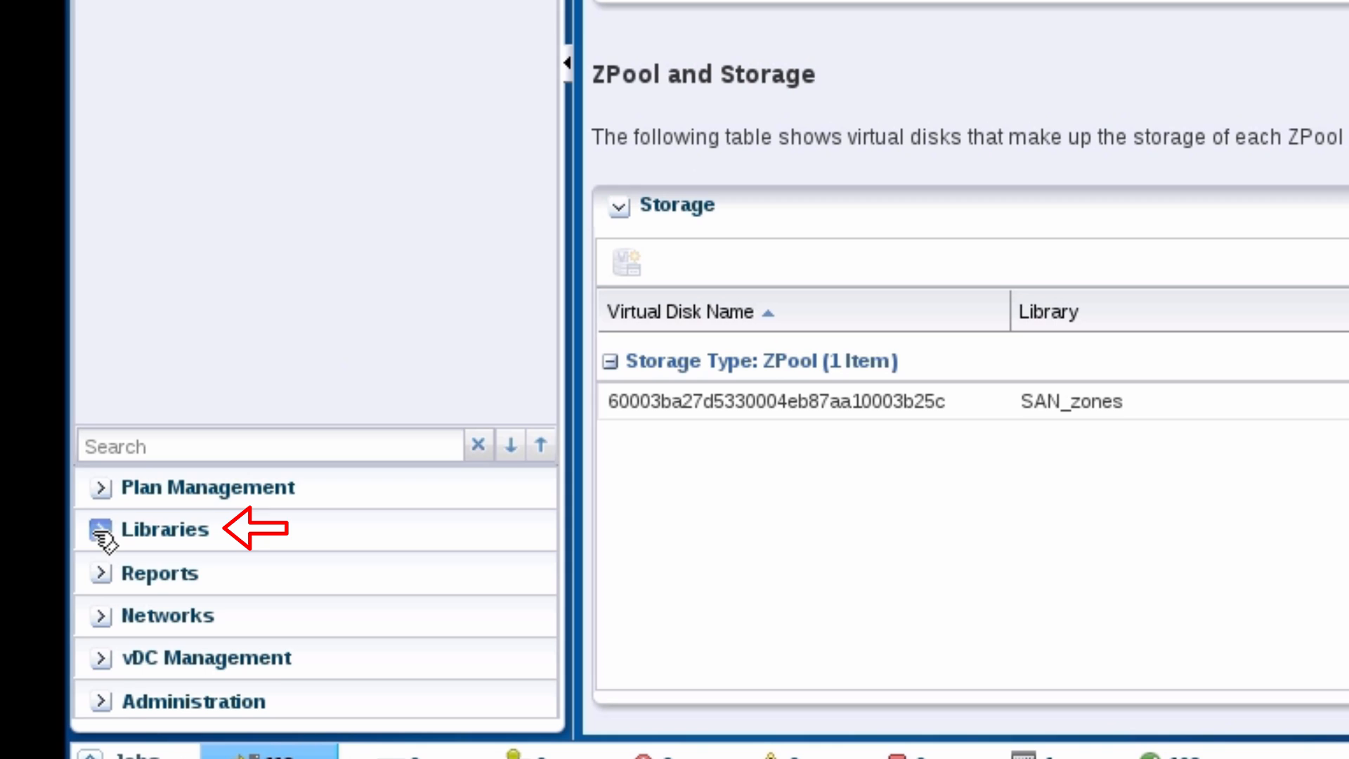
View SAN_zones LUN allocations and the NAS_zones library listing zone1's guest image
left_click(159, 530)
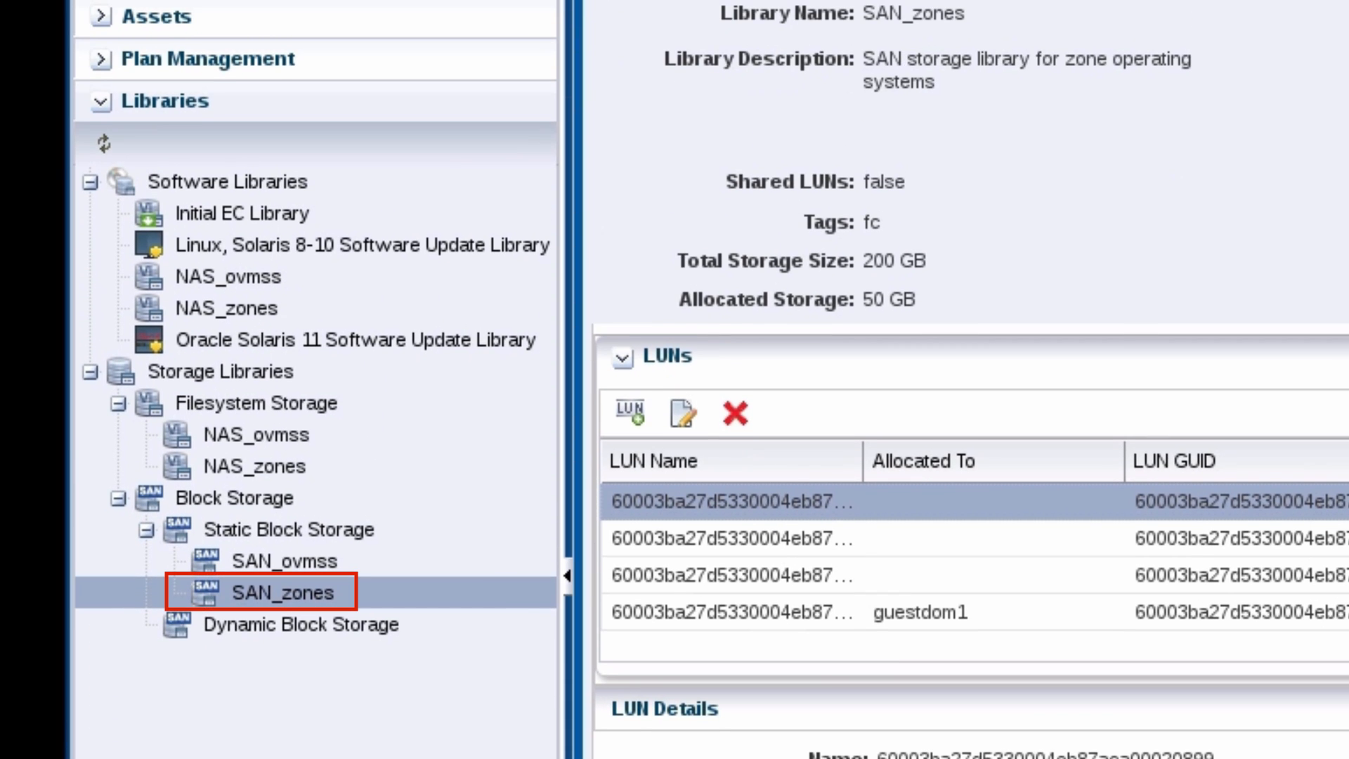
left_click(731, 611)
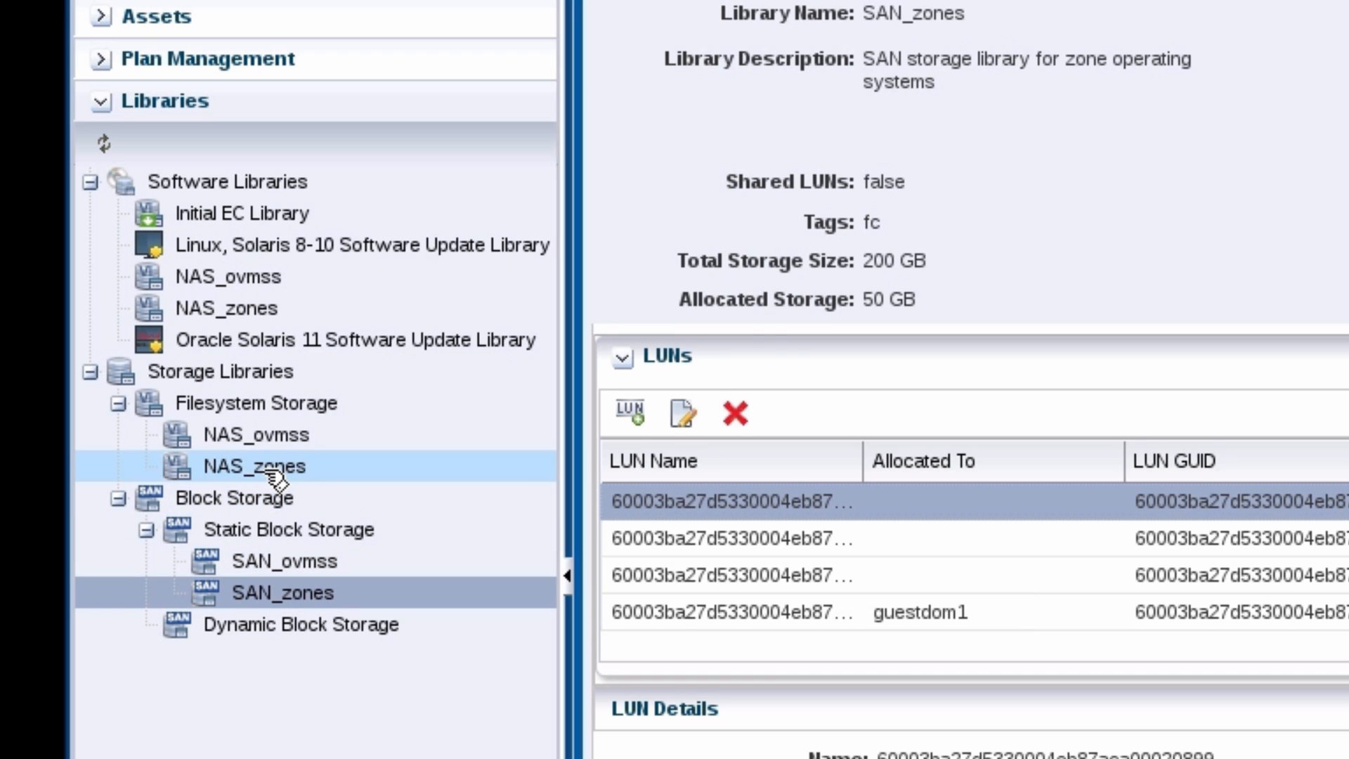
left_click(254, 465)
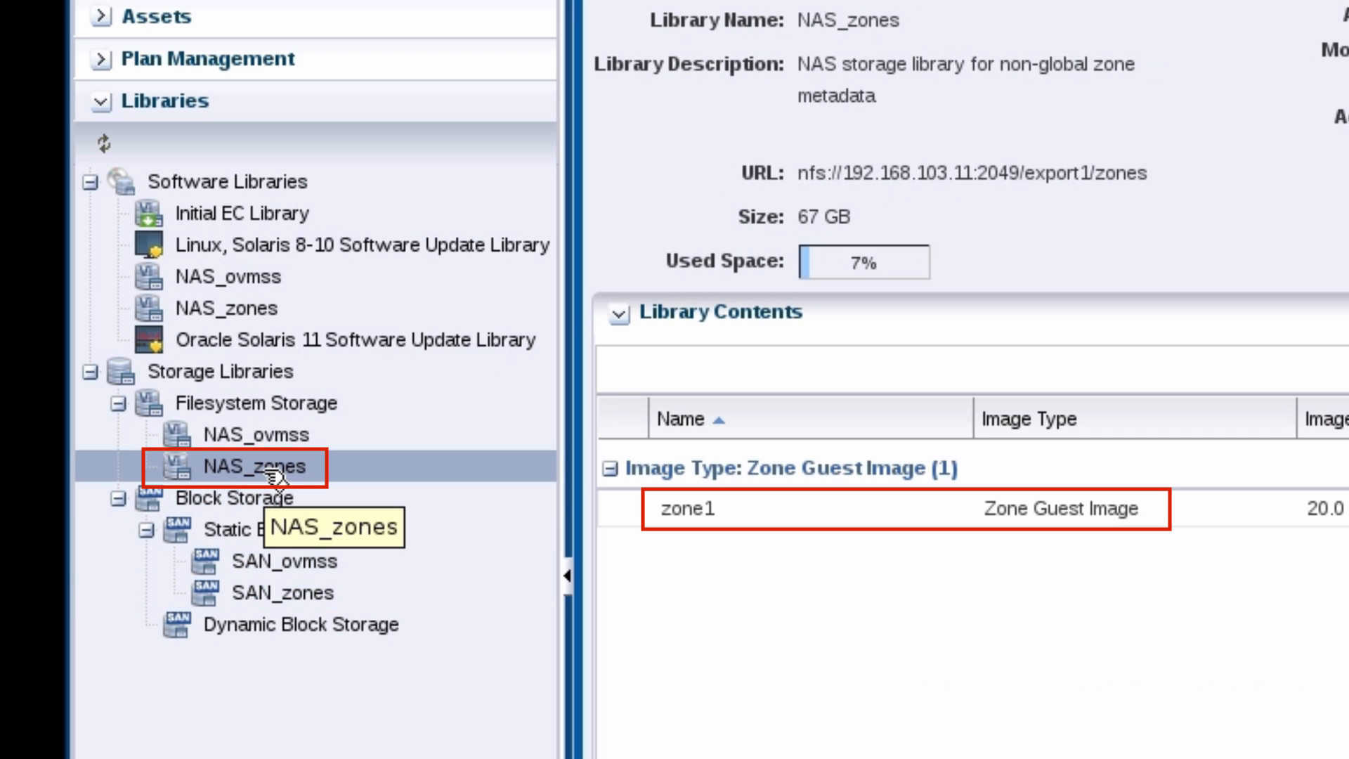
Show the default network domain's 192.168.103.0/24.1 membership including zone1
left_click(163, 186)
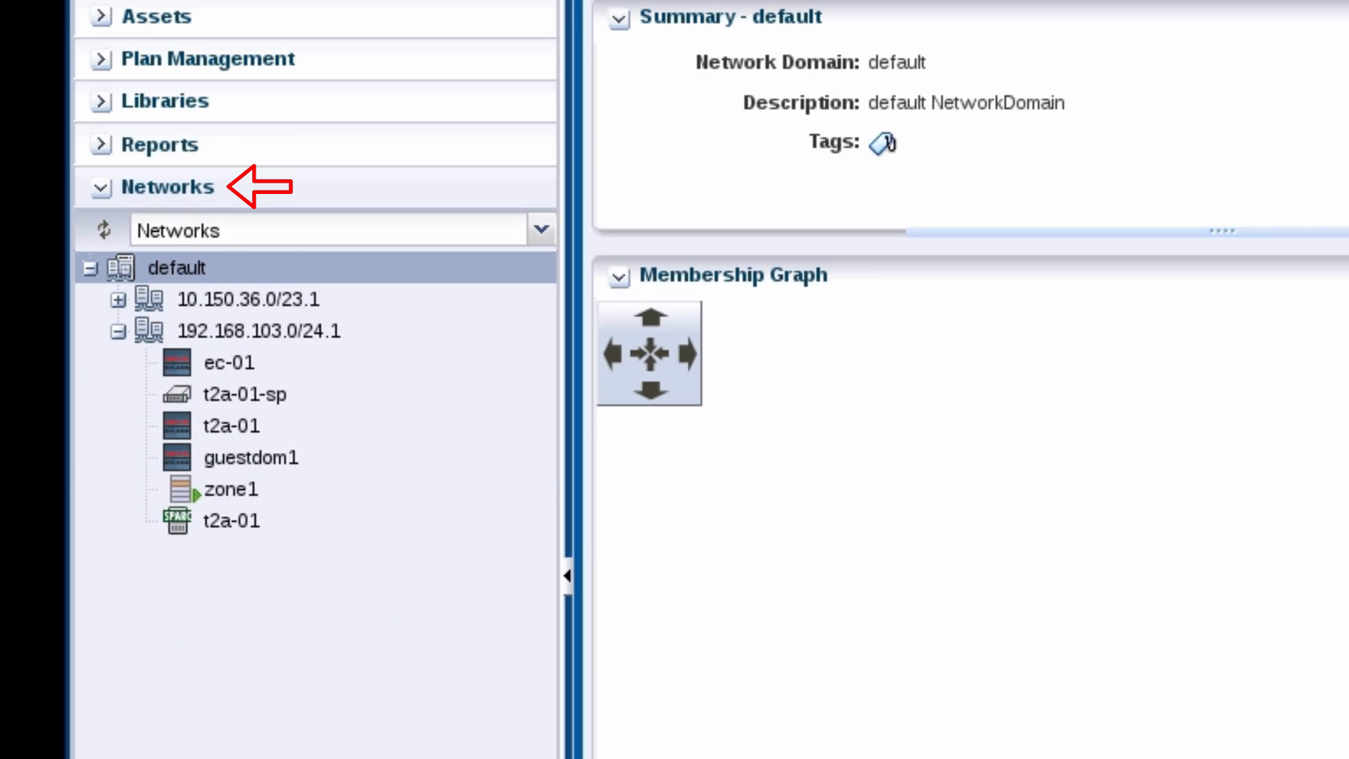
left_click(232, 489)
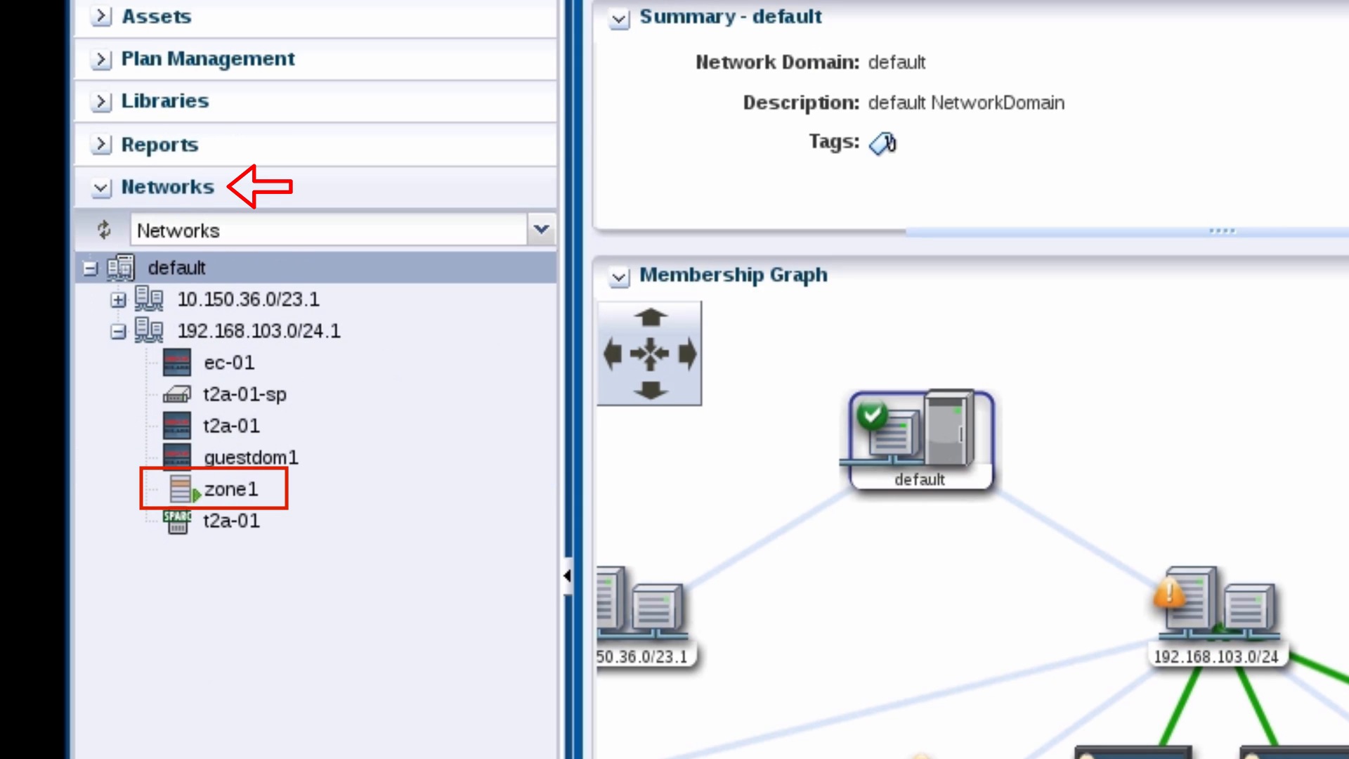